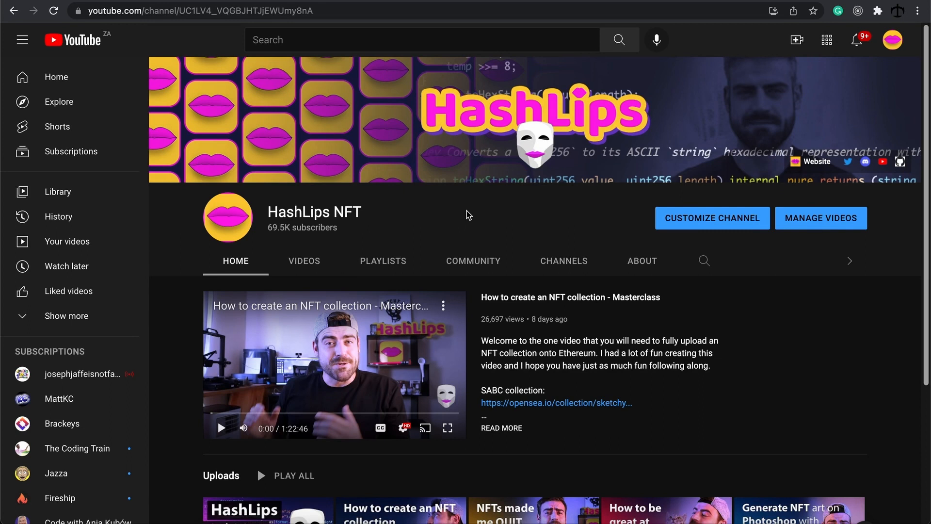
Create a new blank Google Form from Google Drive's New menu
scroll("down", 3)
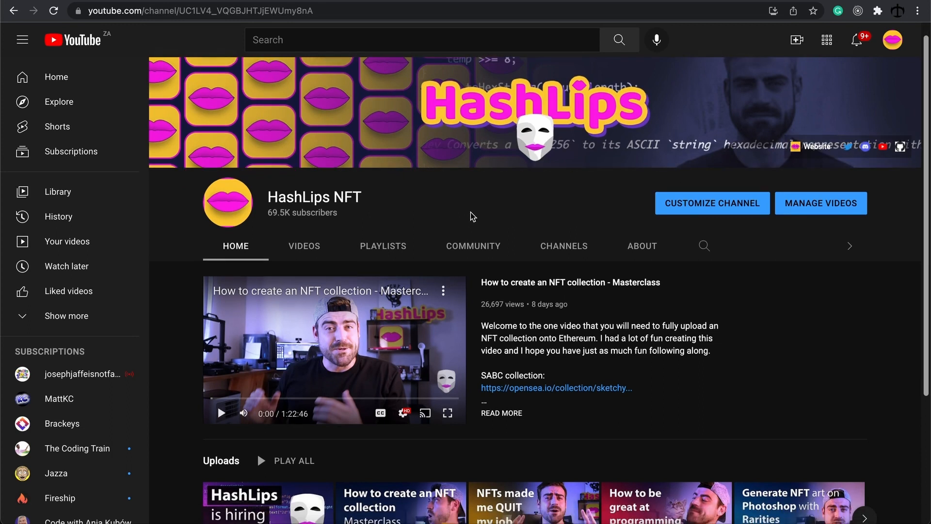
scroll("down", 3)
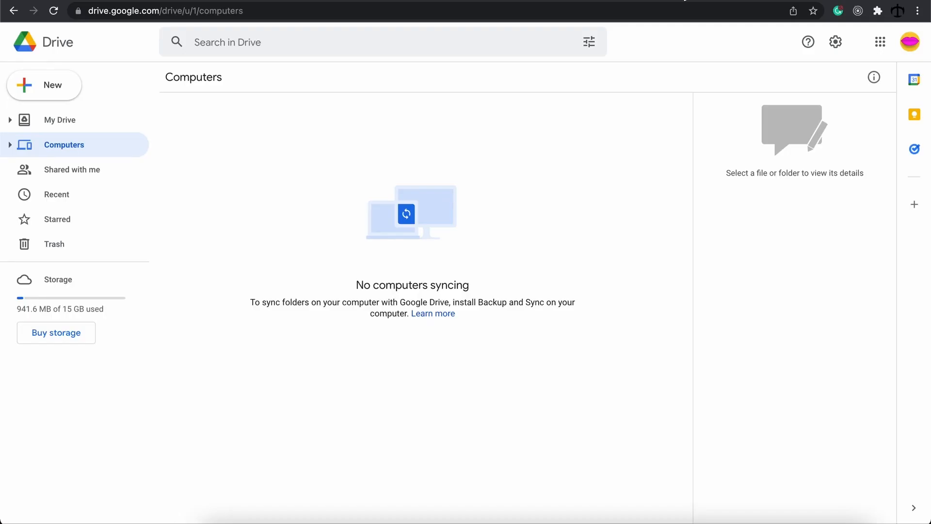
mouse_move(603, 181)
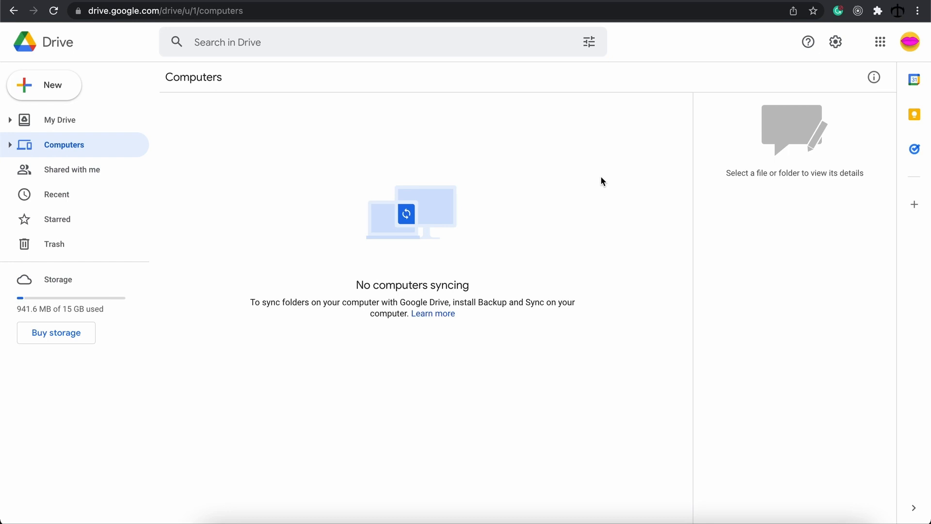
mouse_move(313, 188)
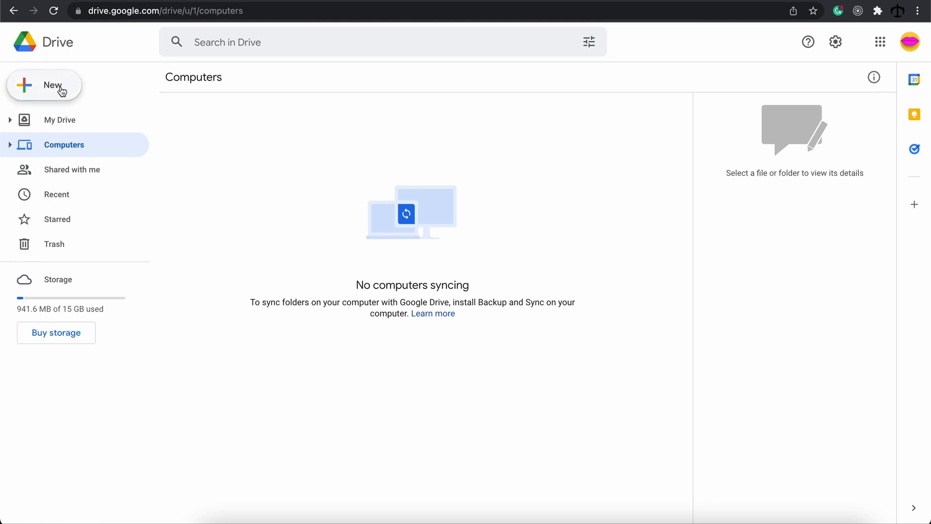
left_click(45, 85)
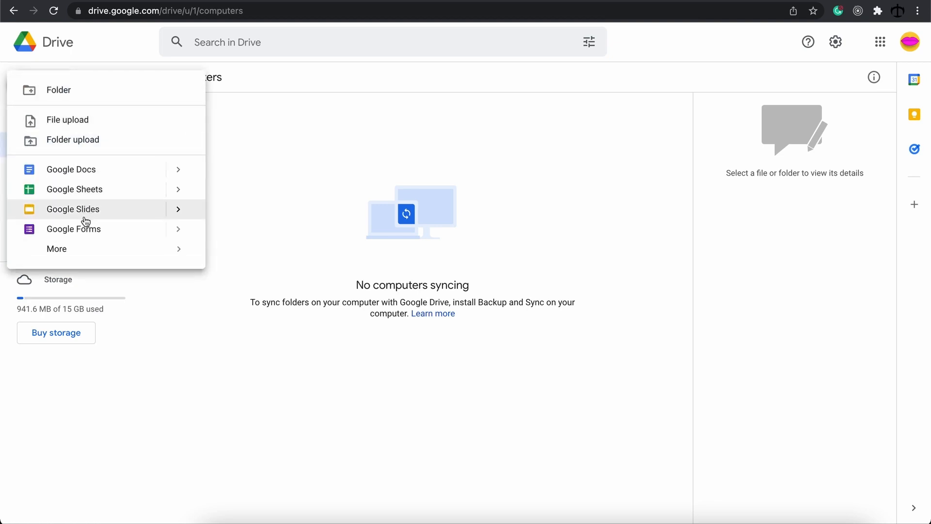
mouse_move(74, 229)
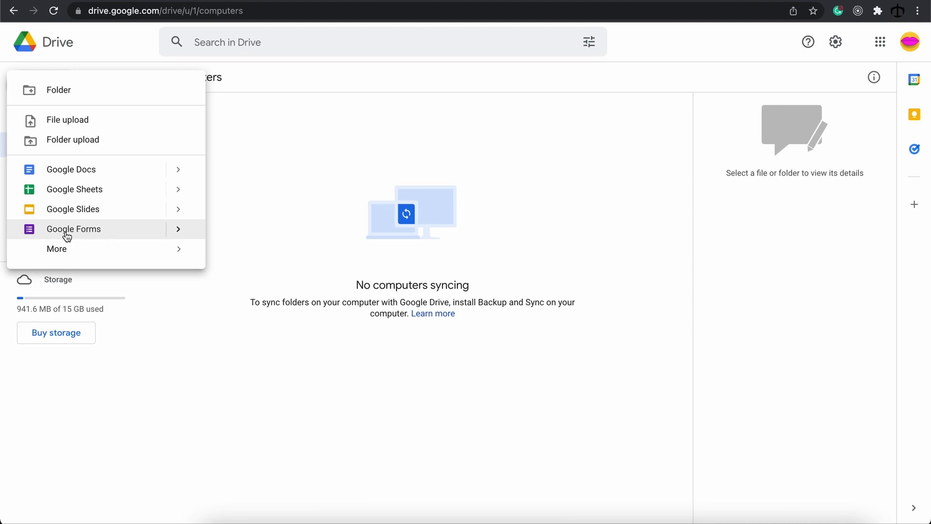
left_click(74, 229)
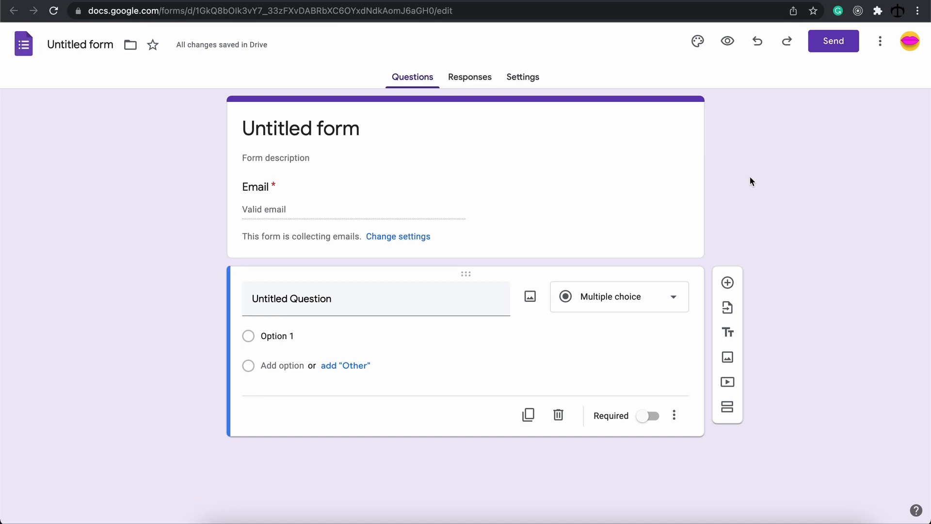
mouse_move(757, 143)
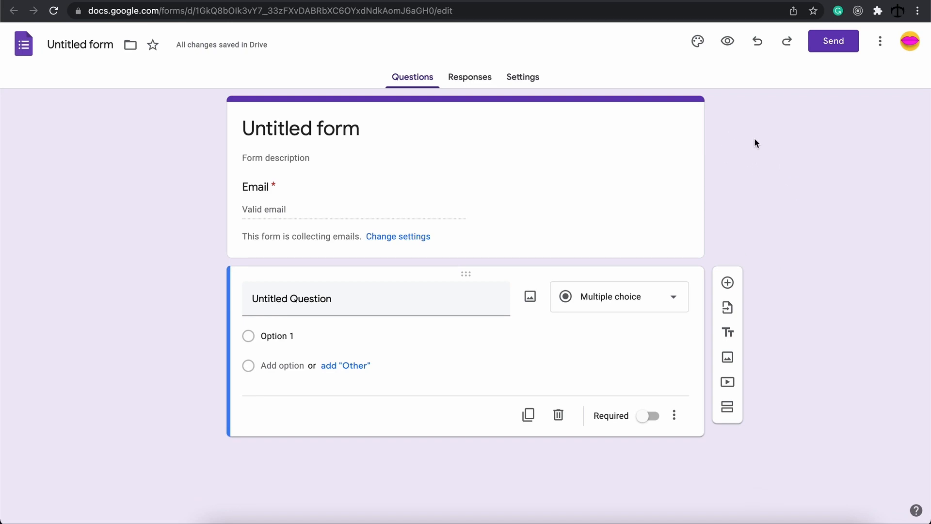
mouse_move(727, 104)
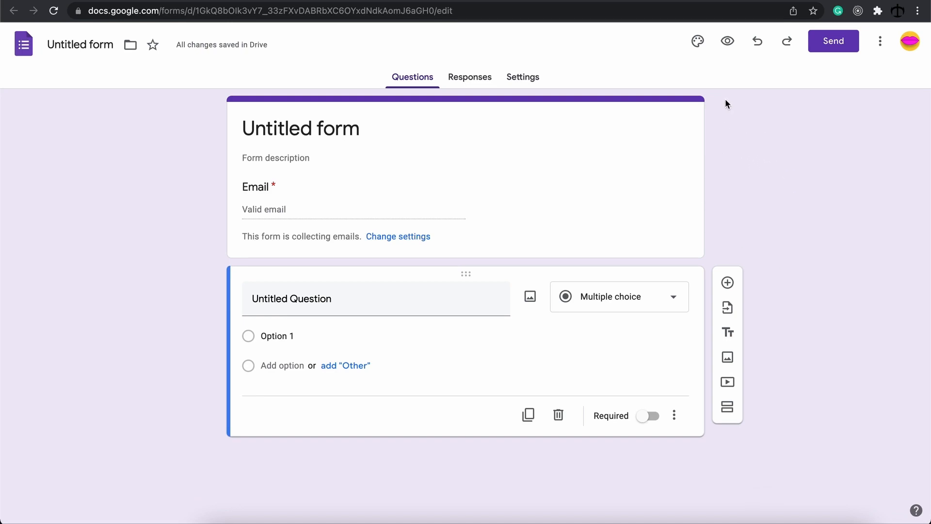
mouse_move(697, 41)
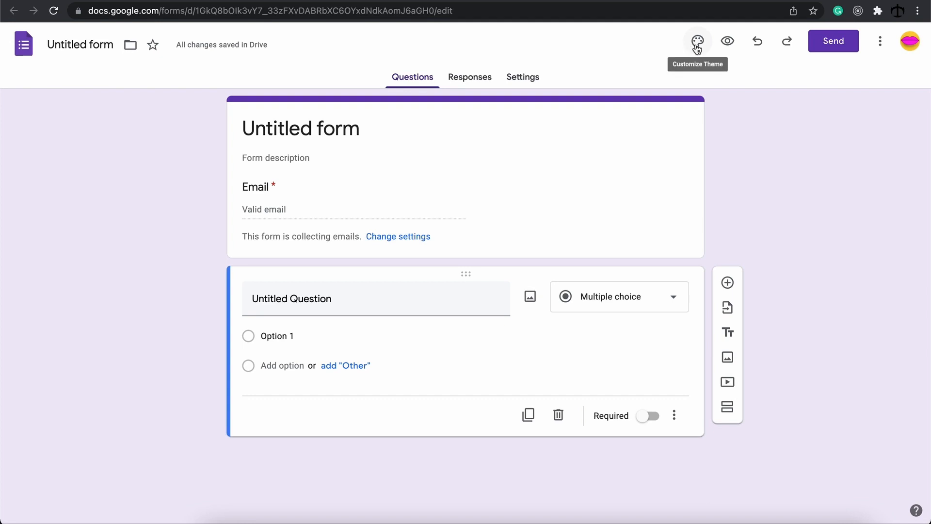
Apply a custom yellow theme colour with pale yellow background, keeping the Basic font
left_click(697, 41)
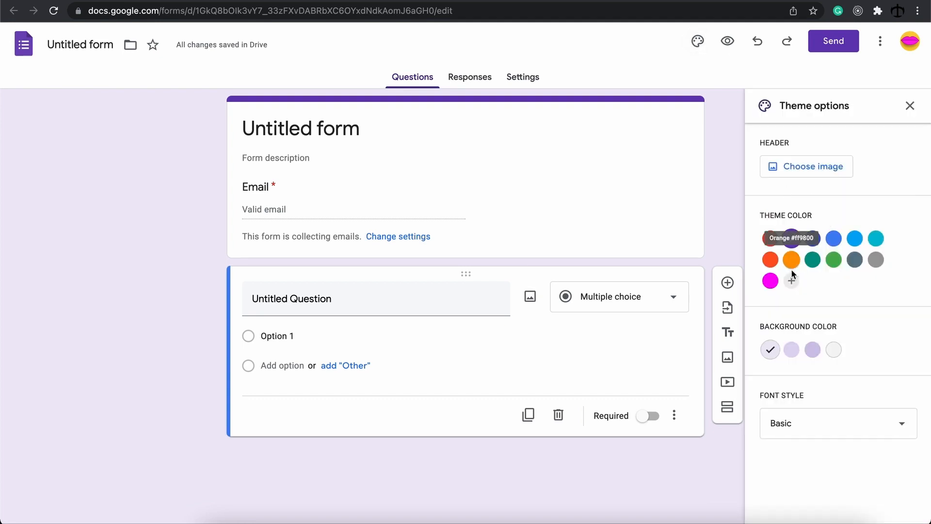
left_click(791, 281)
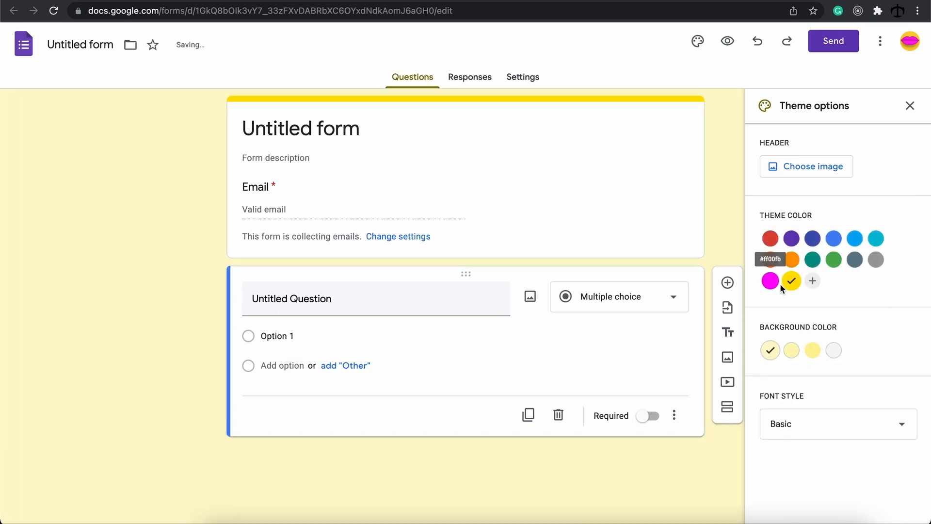
mouse_move(812, 281)
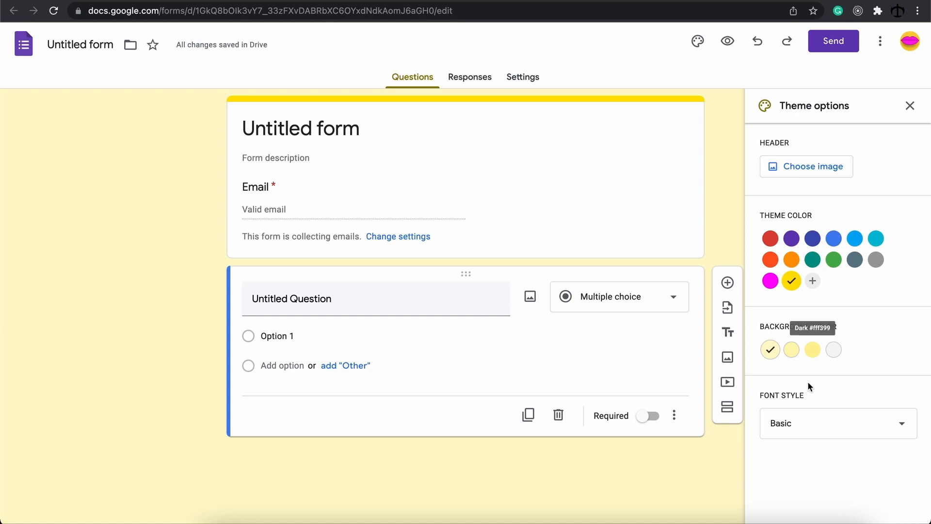
left_click(837, 423)
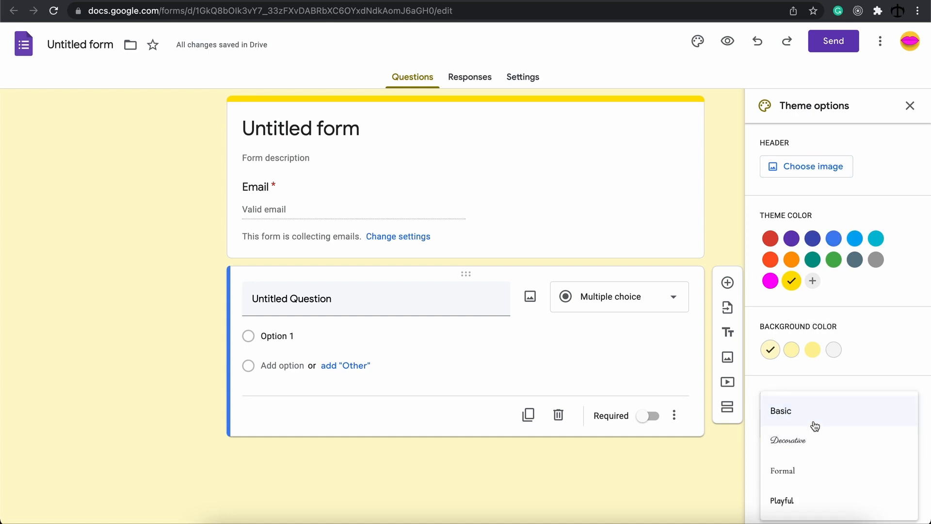
left_click(910, 106)
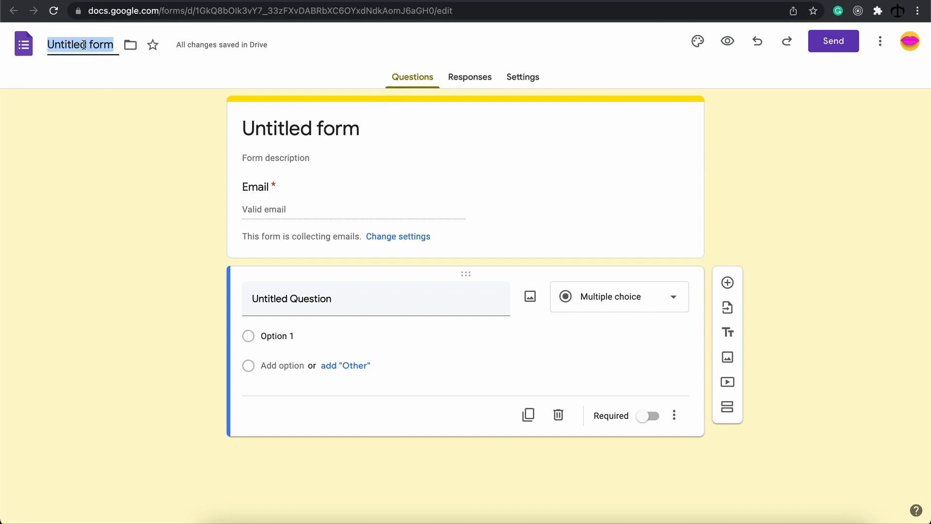
Rename the untitled form to 'Pets form'
type("Pets form")
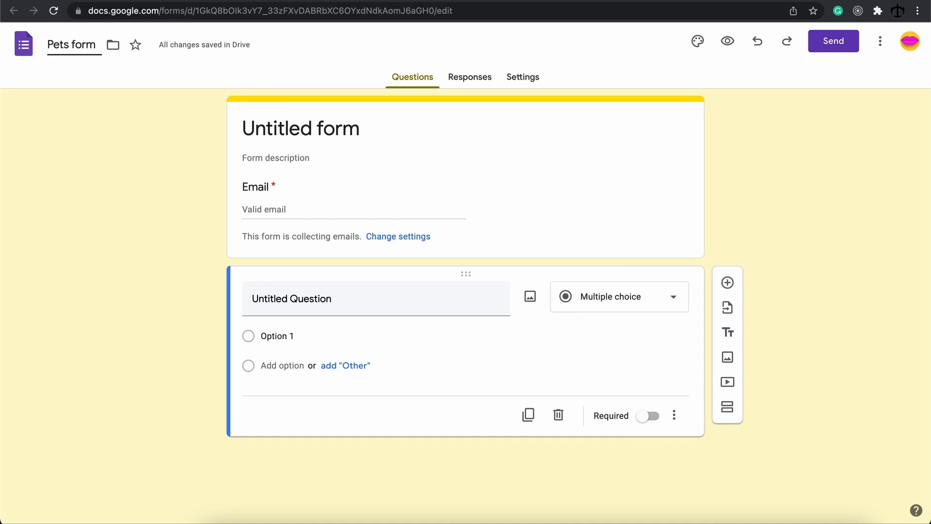
type("Pets form")
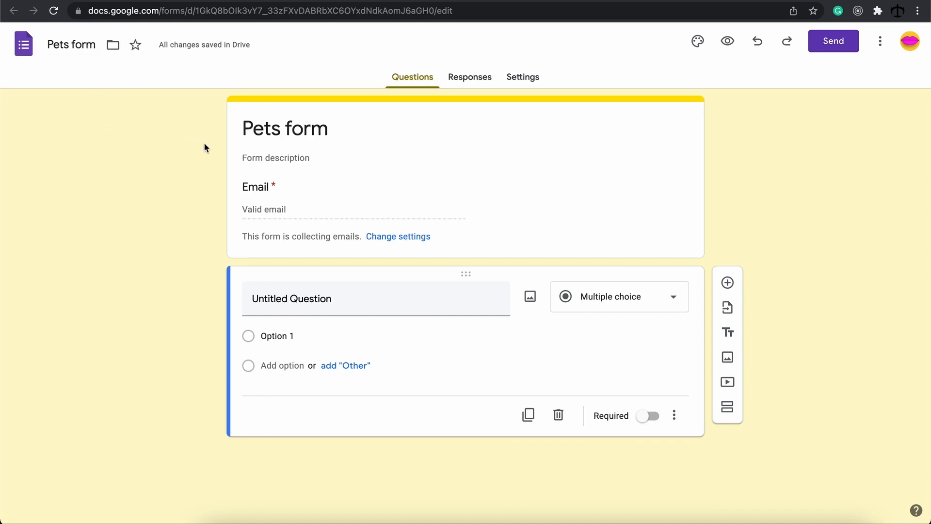
mouse_move(403, 176)
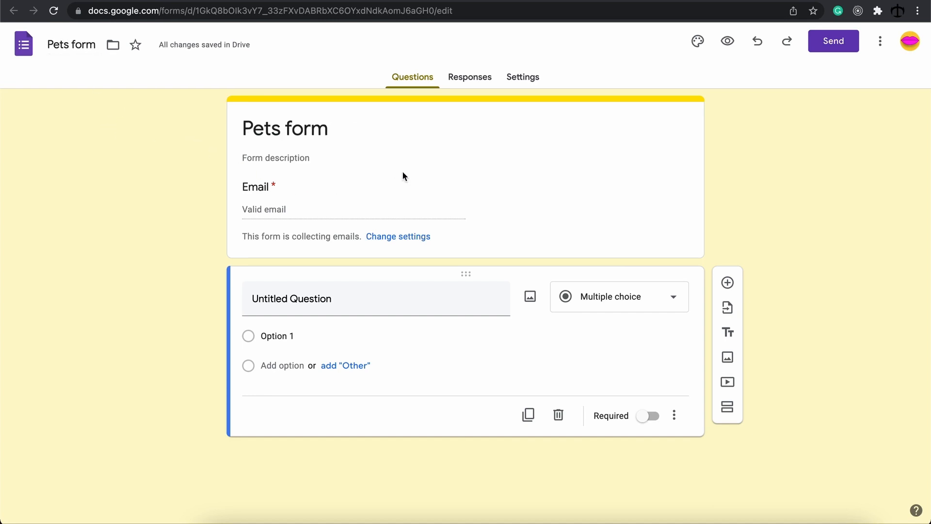
mouse_move(272, 198)
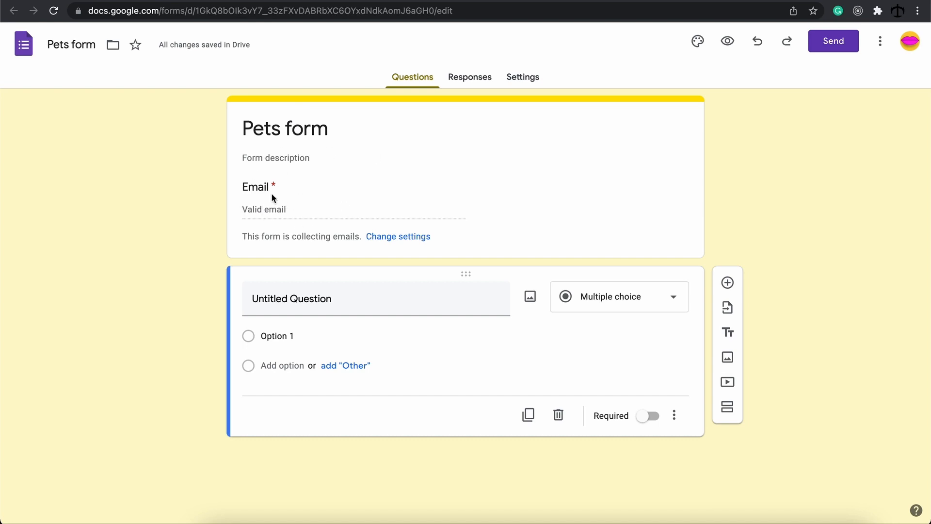
mouse_move(381, 241)
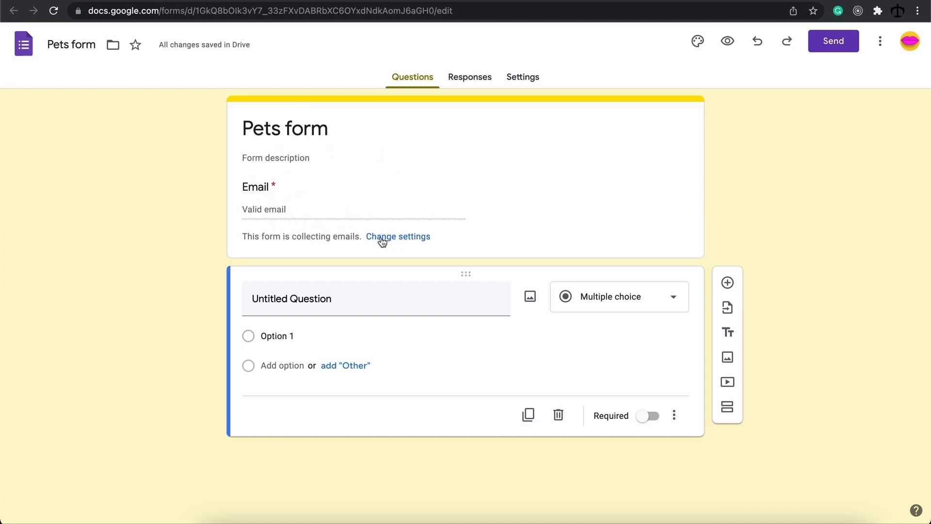
left_click(523, 77)
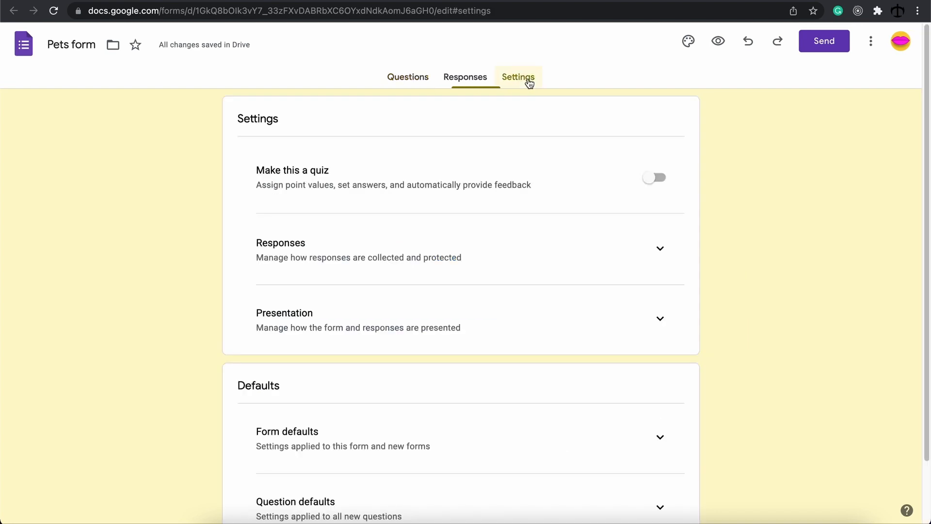
scroll("down", 3)
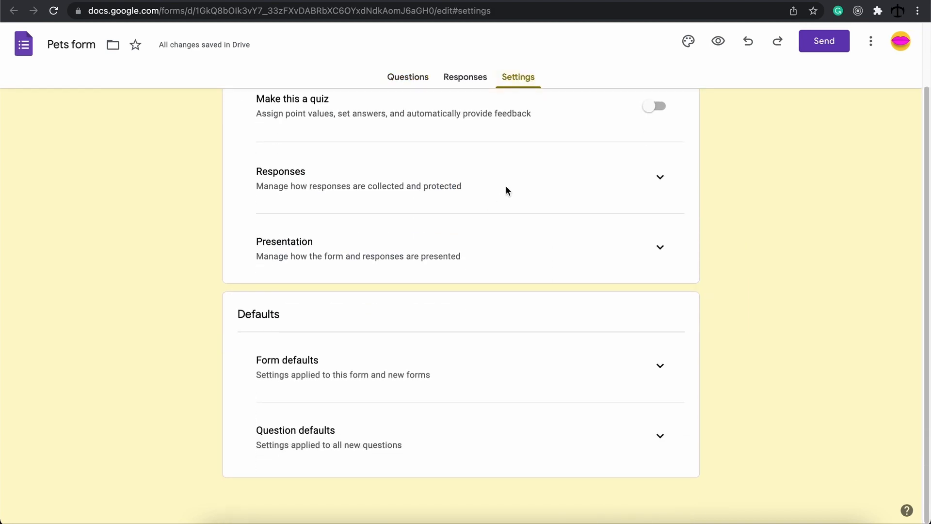
left_click(659, 177)
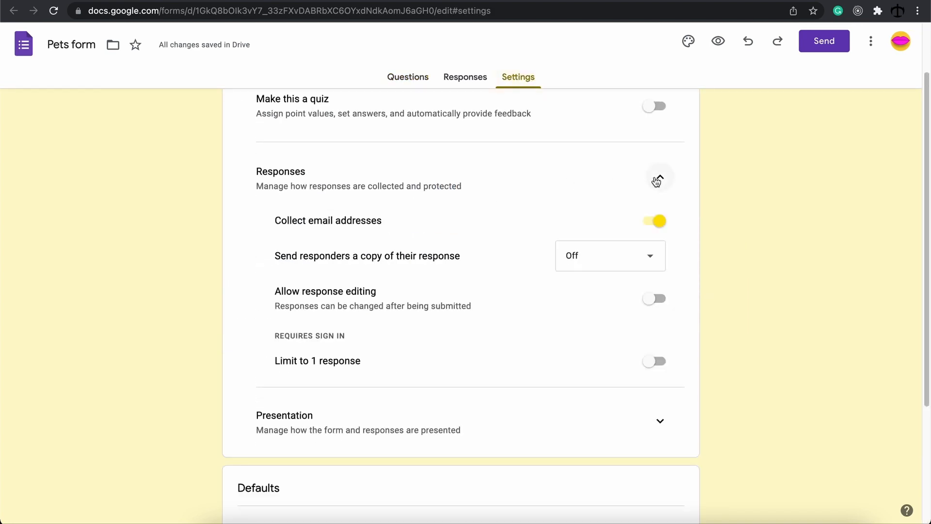
mouse_move(424, 216)
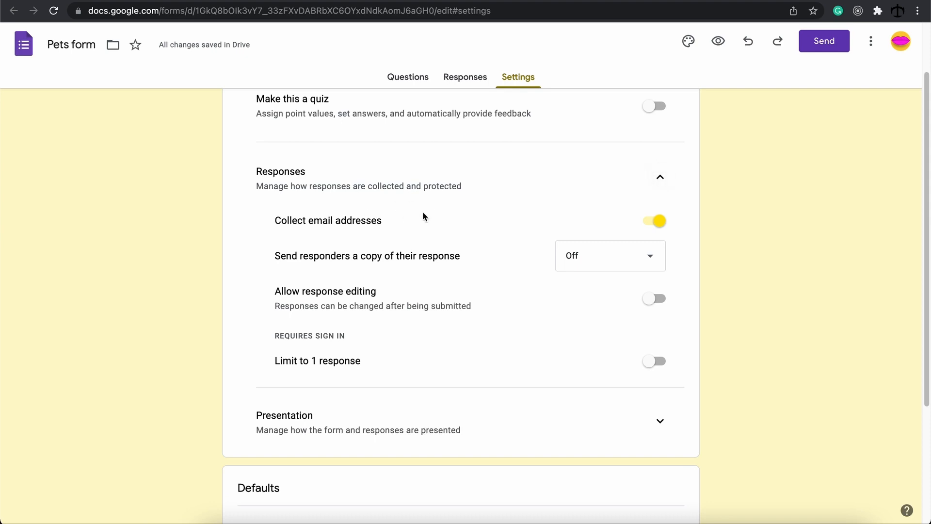
left_click(654, 221)
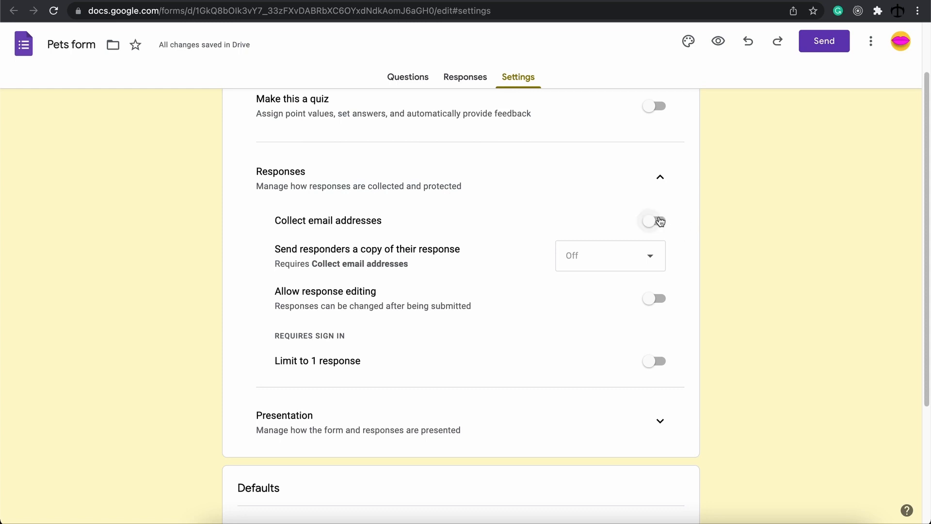
left_click(654, 221)
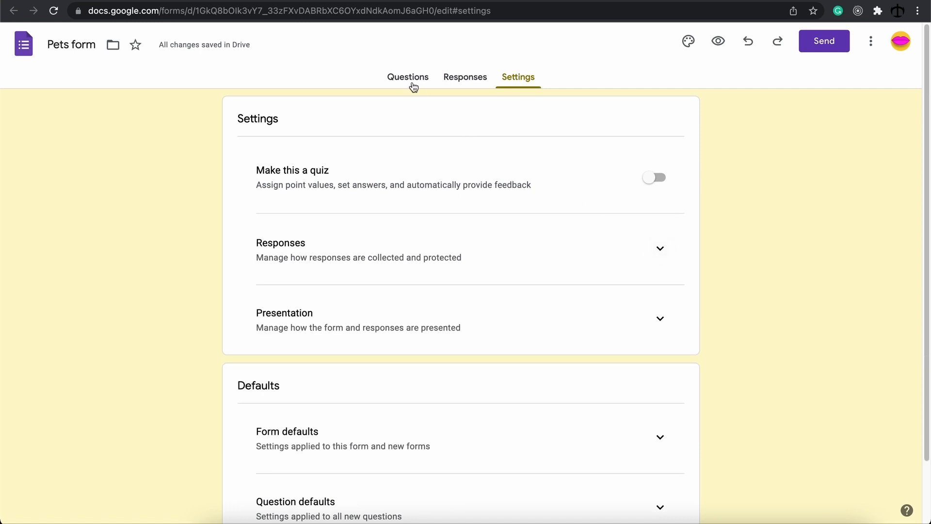
scroll("down", 3)
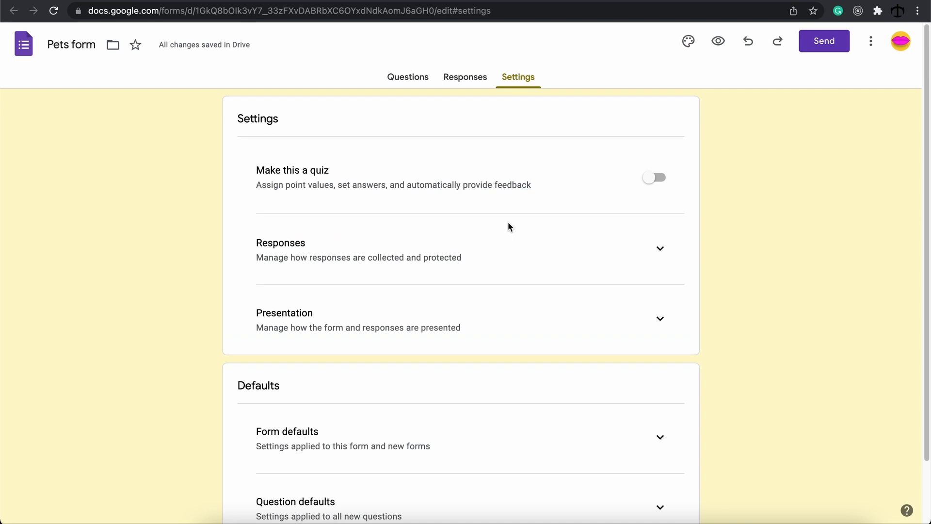
mouse_move(429, 188)
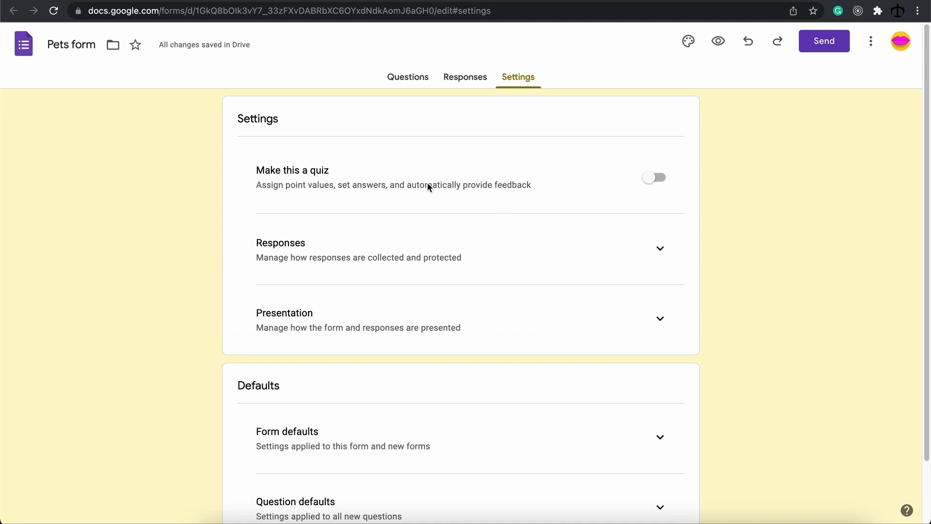
mouse_move(451, 463)
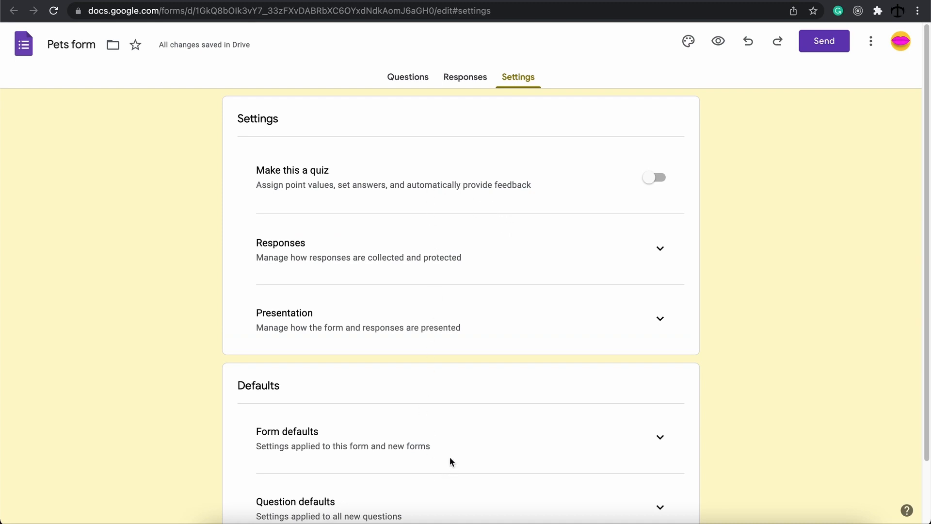
mouse_move(413, 84)
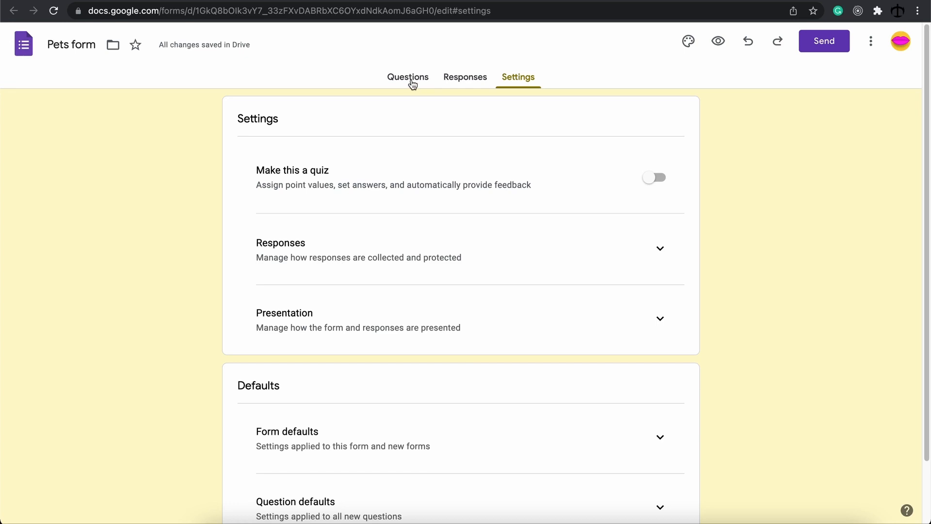
Add the description 'This is a form to see how many pets people have.'
left_click(408, 77)
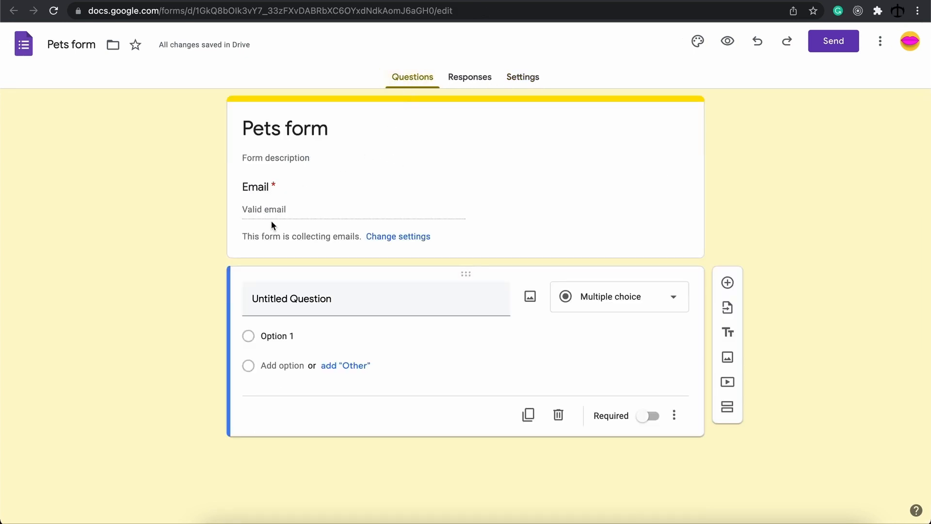
mouse_move(285, 188)
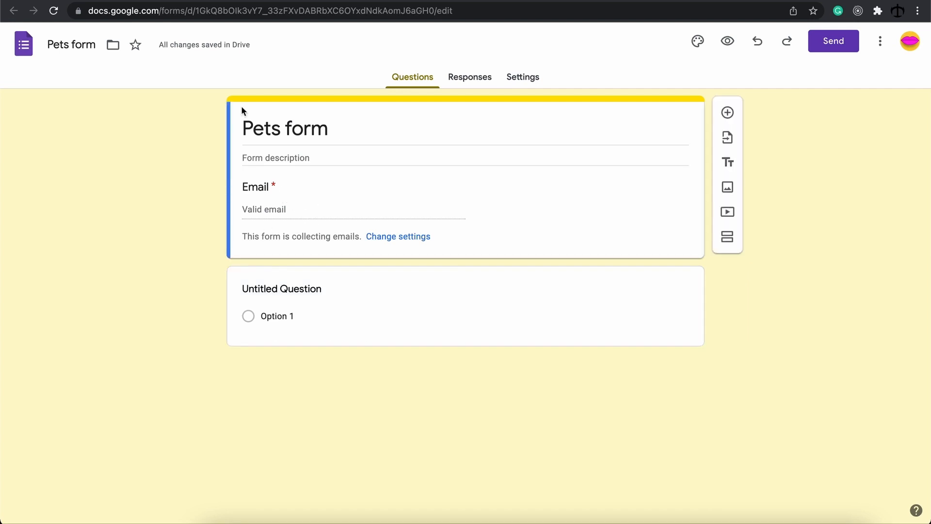
left_click(285, 128)
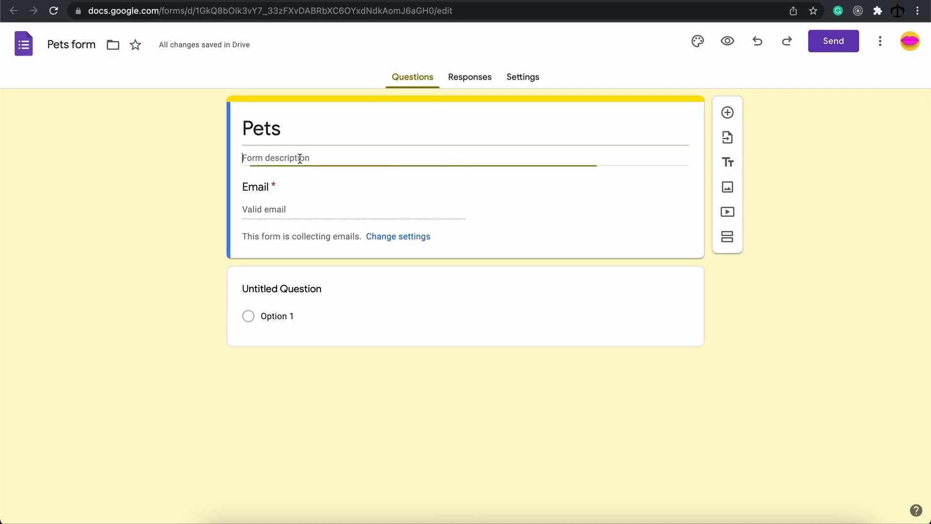
type("This is a form to see how many pets people have.")
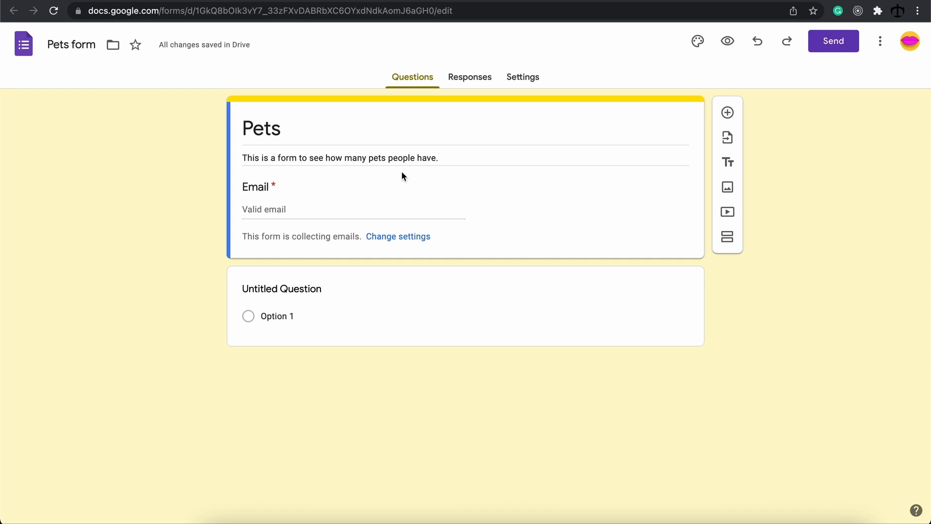
mouse_move(376, 178)
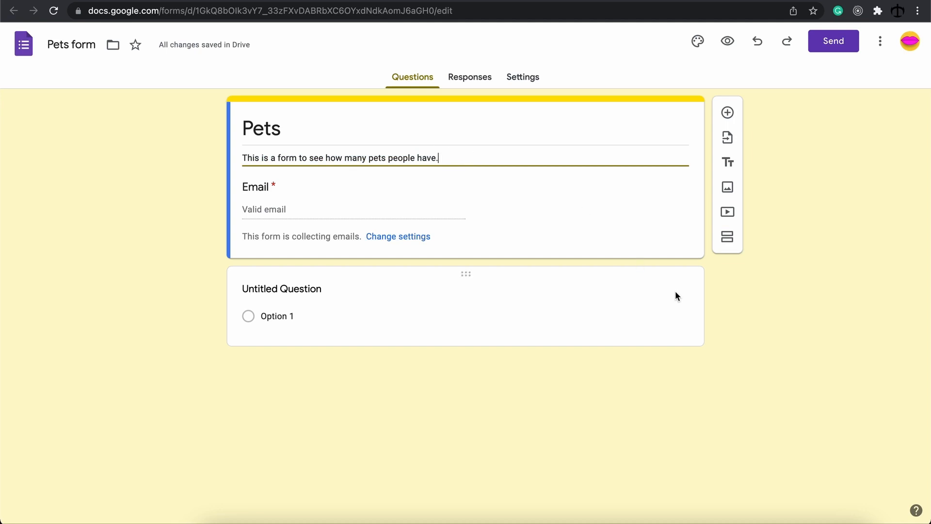
mouse_move(575, 273)
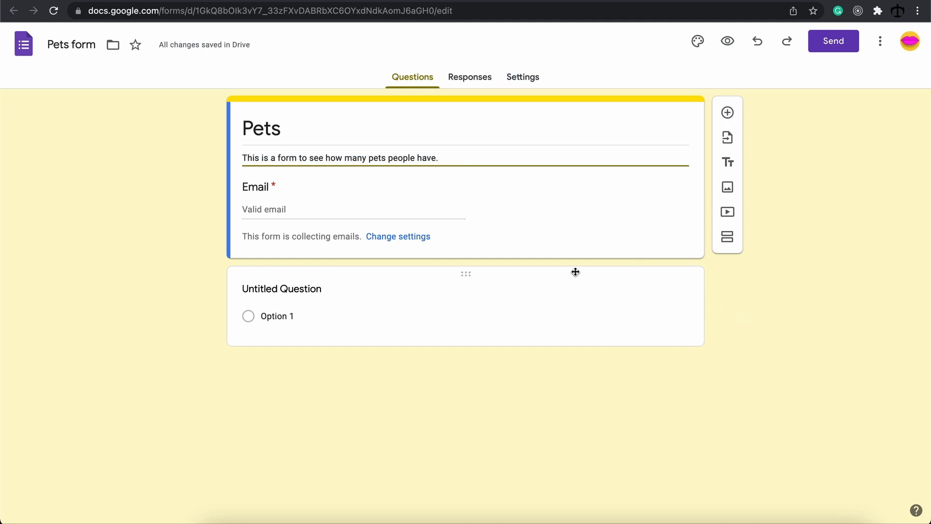
mouse_move(426, 304)
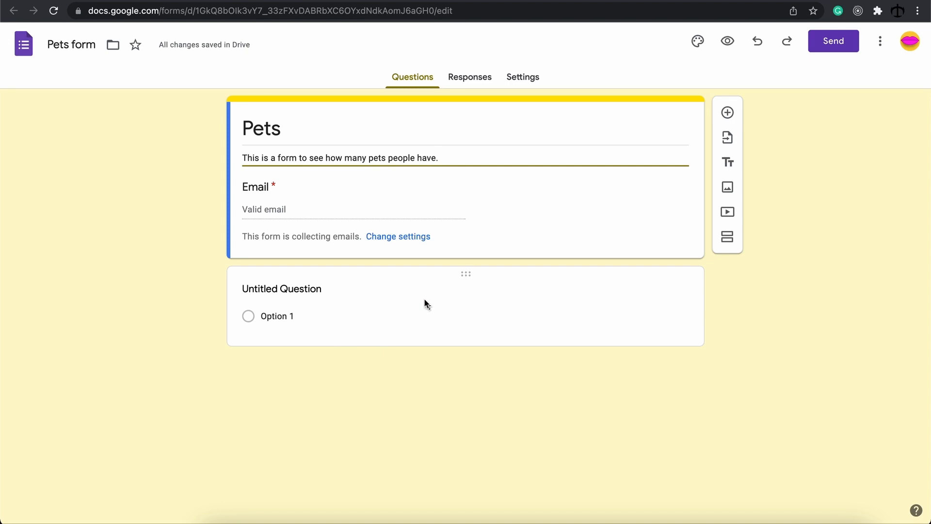
mouse_move(357, 308)
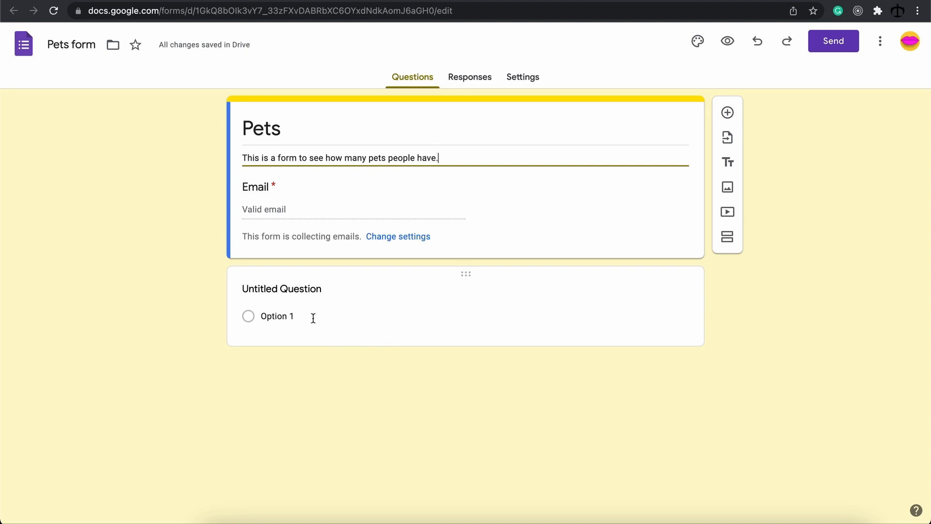
mouse_move(392, 304)
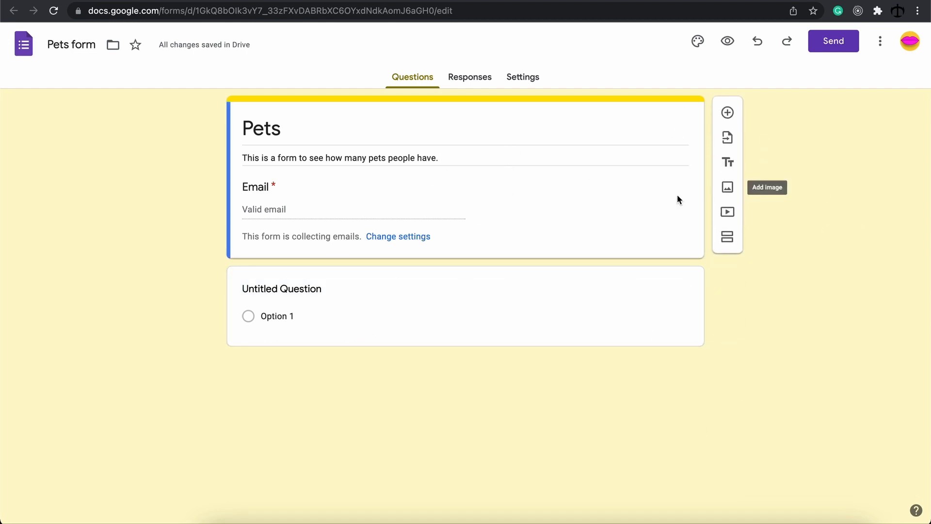
Title the first question 'How many pets do you have?'
left_click(282, 289)
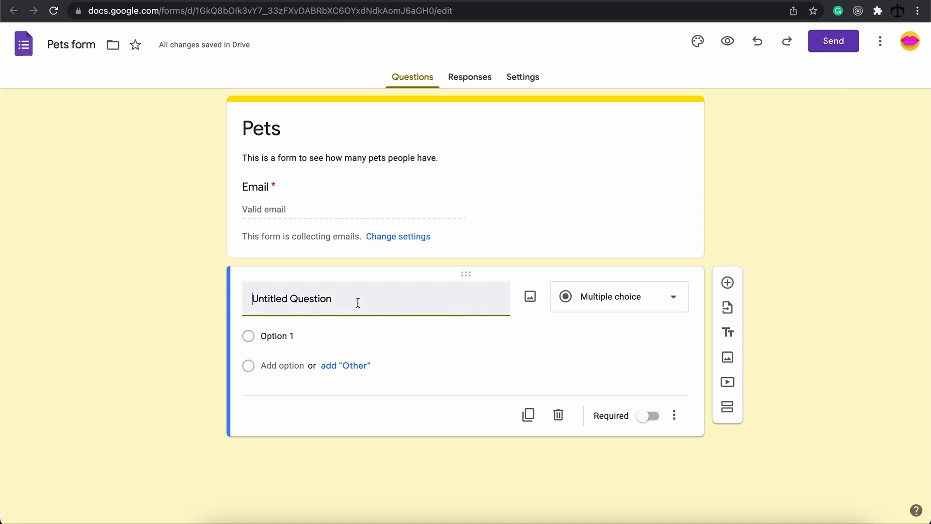
double_click(291, 298)
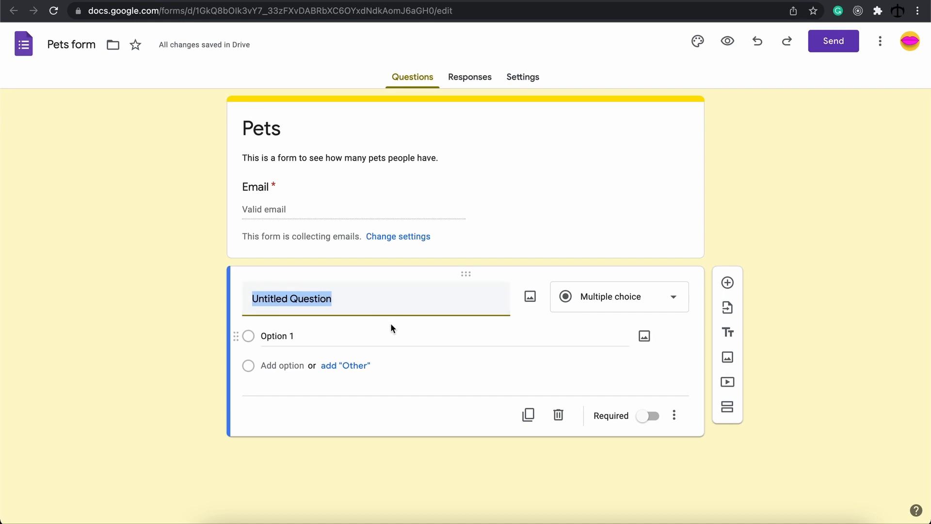
type("How many pets do you have?")
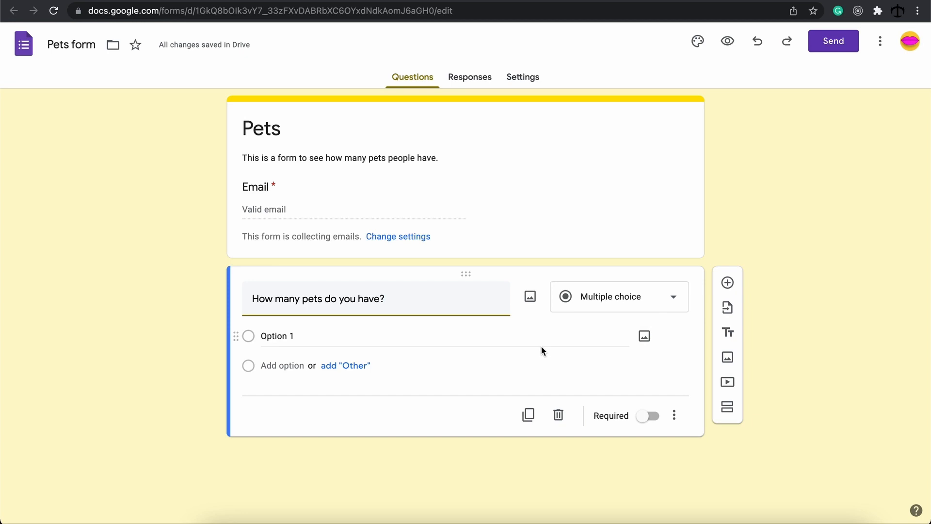
mouse_move(548, 347)
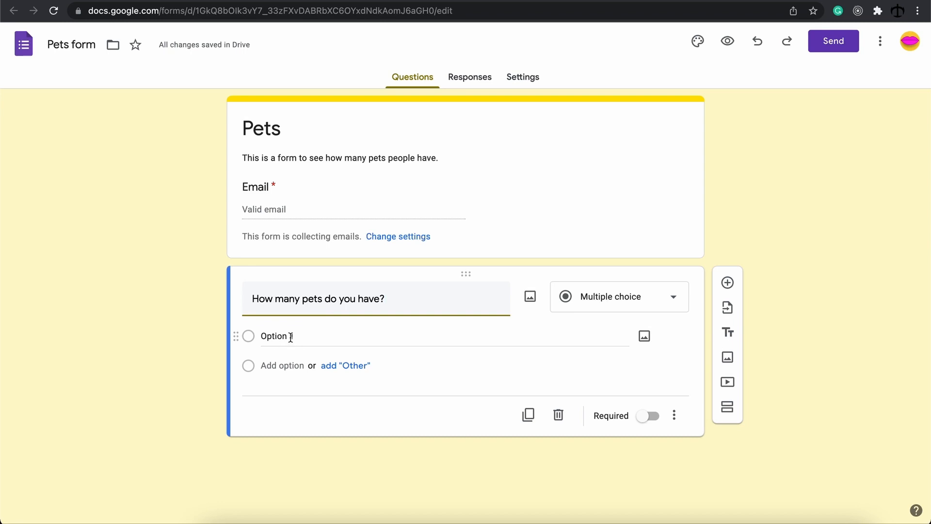
Set the first answer option to '1', then add and remove extra and Other options
type("1")
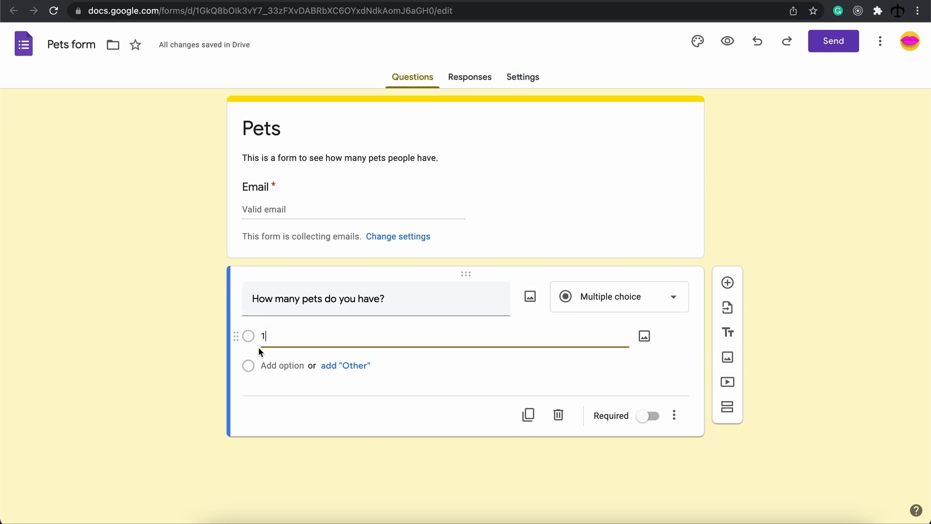
type("1")
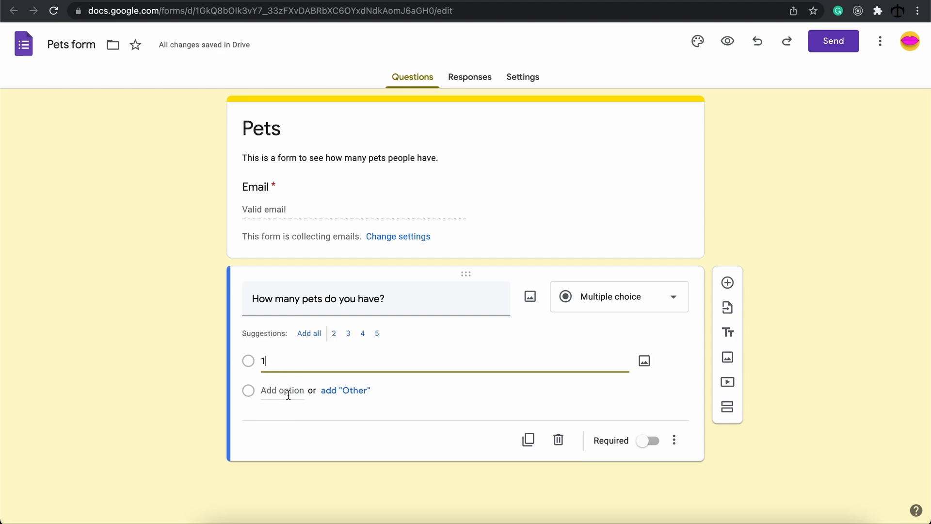
left_click(334, 333)
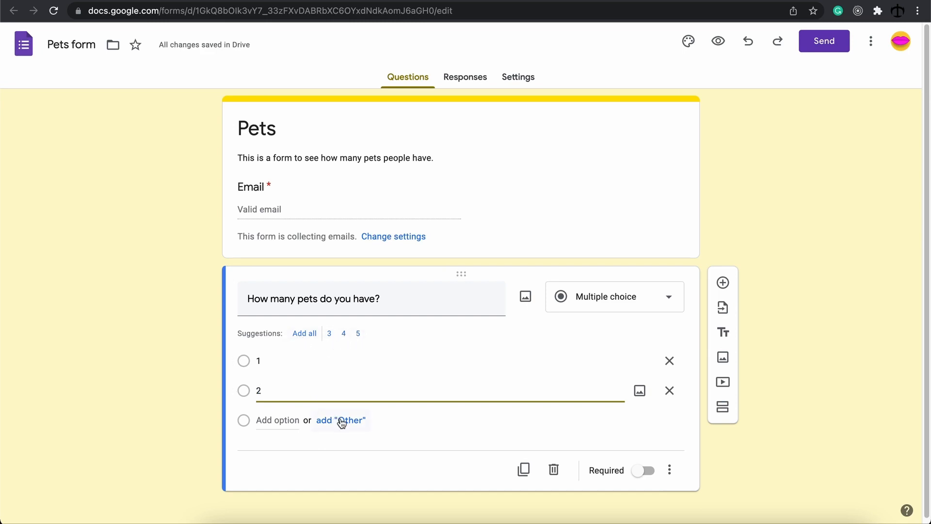
mouse_move(361, 426)
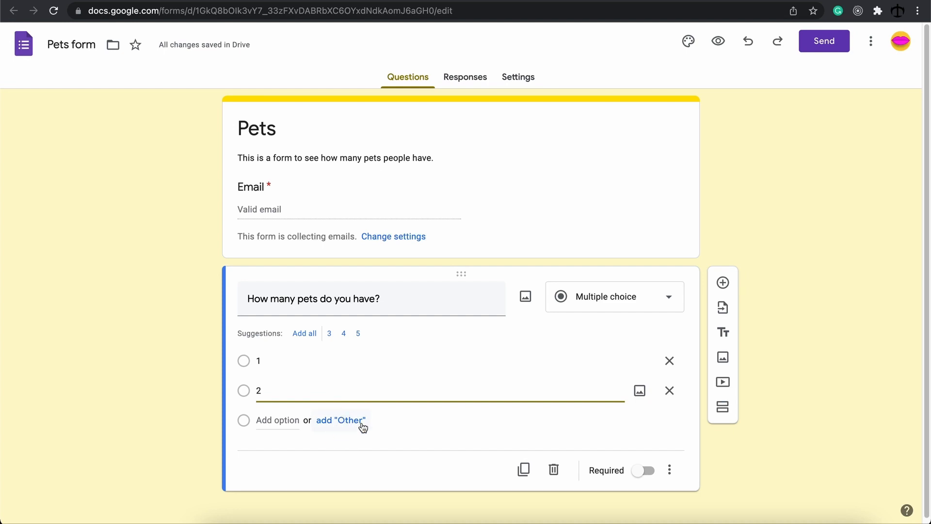
left_click(340, 420)
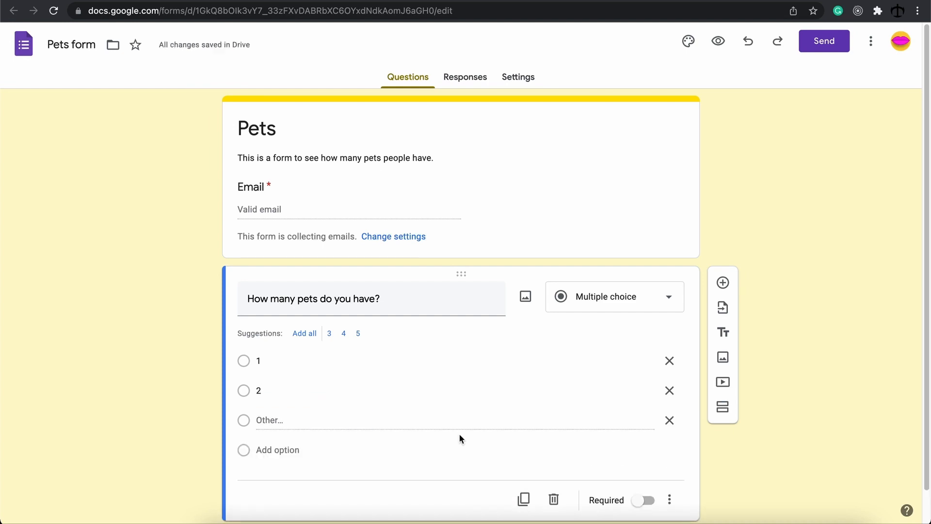
mouse_move(670, 420)
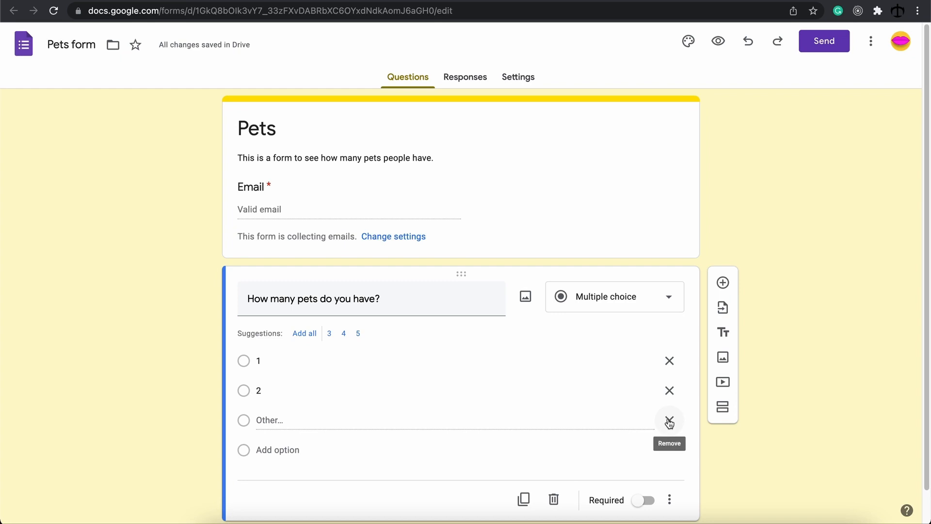
left_click(670, 420)
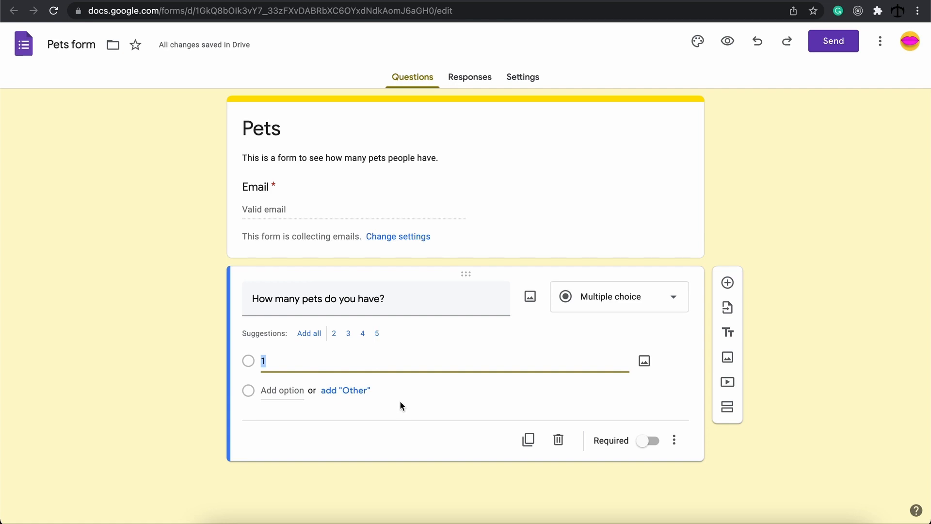
mouse_move(384, 346)
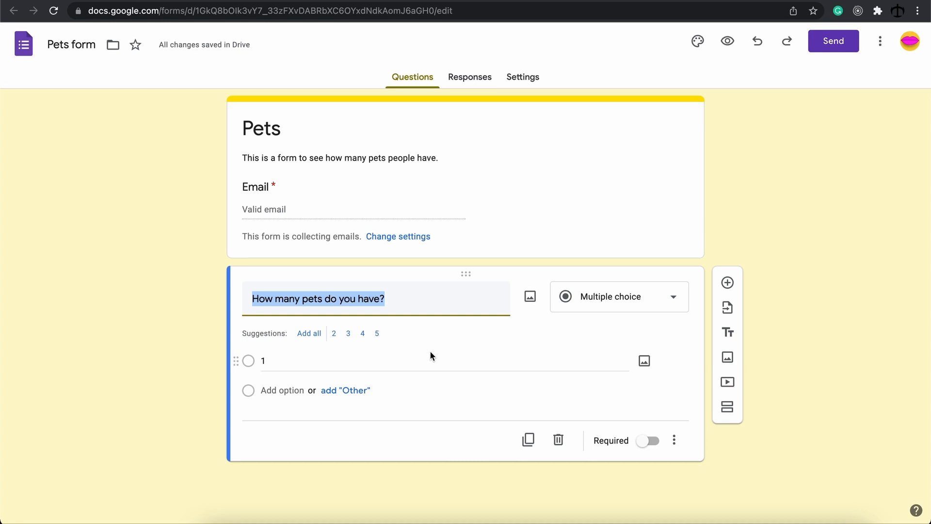
mouse_move(542, 344)
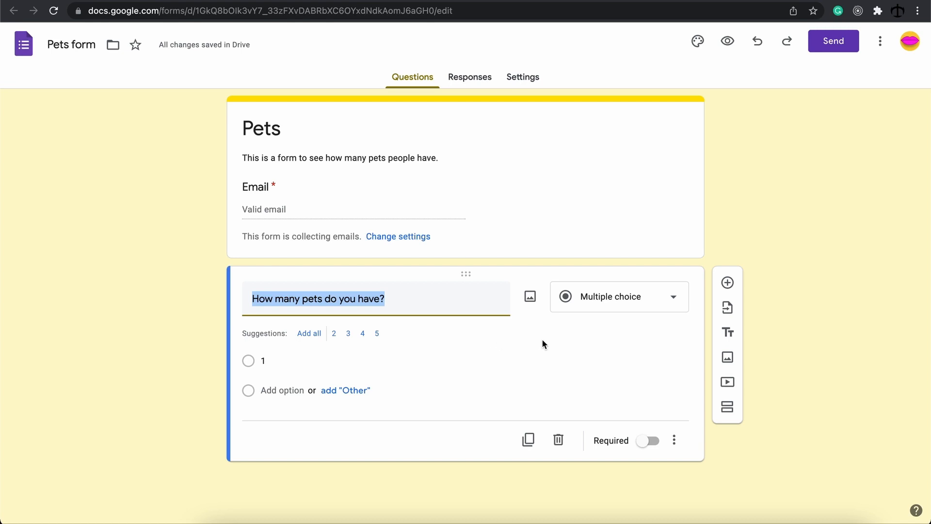
mouse_move(601, 304)
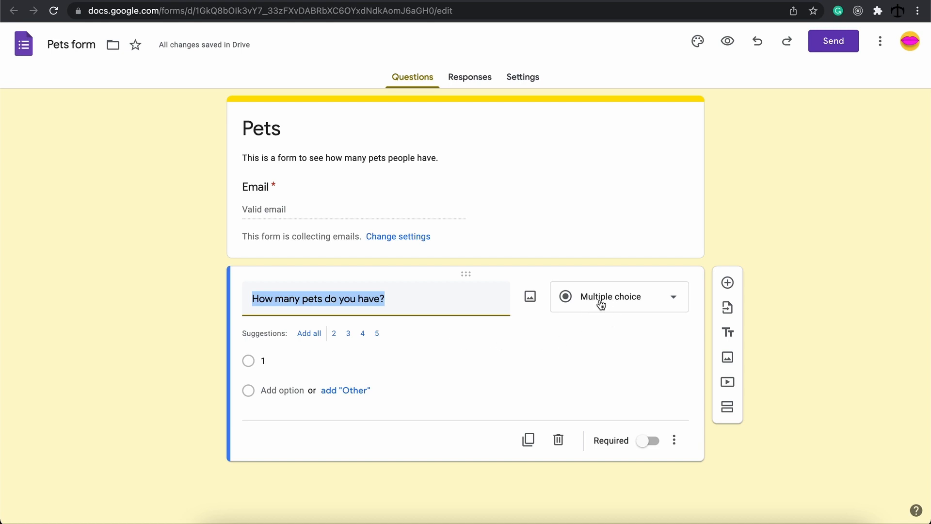
Change the 'How many pets do you have?' question type to Short answer
left_click(617, 296)
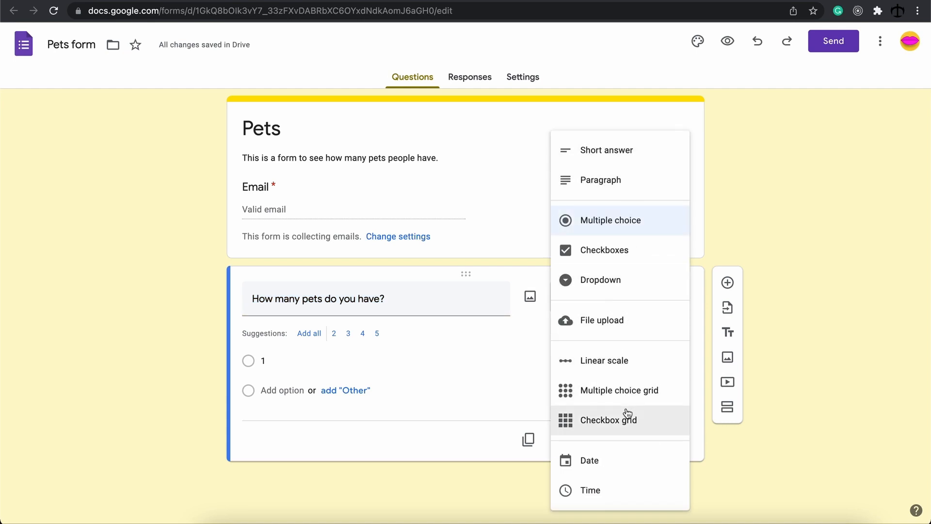
mouse_move(604, 360)
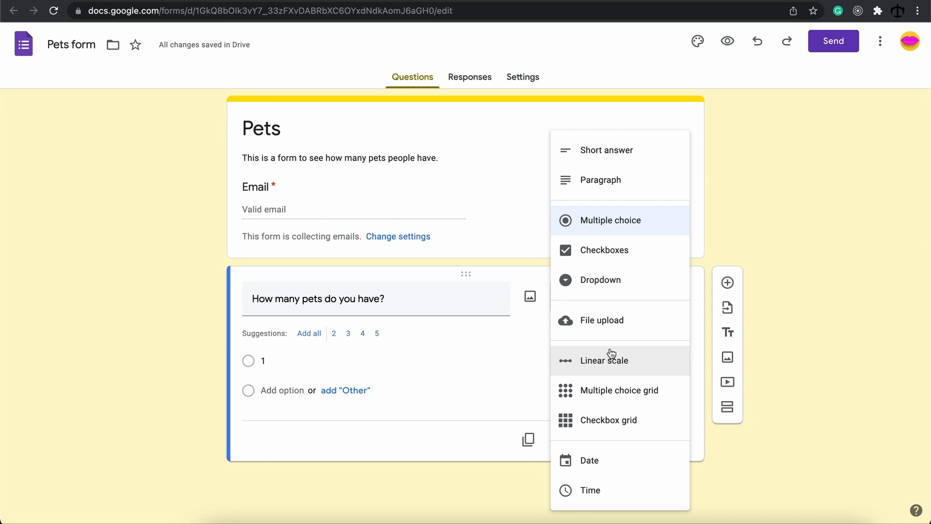
mouse_move(625, 153)
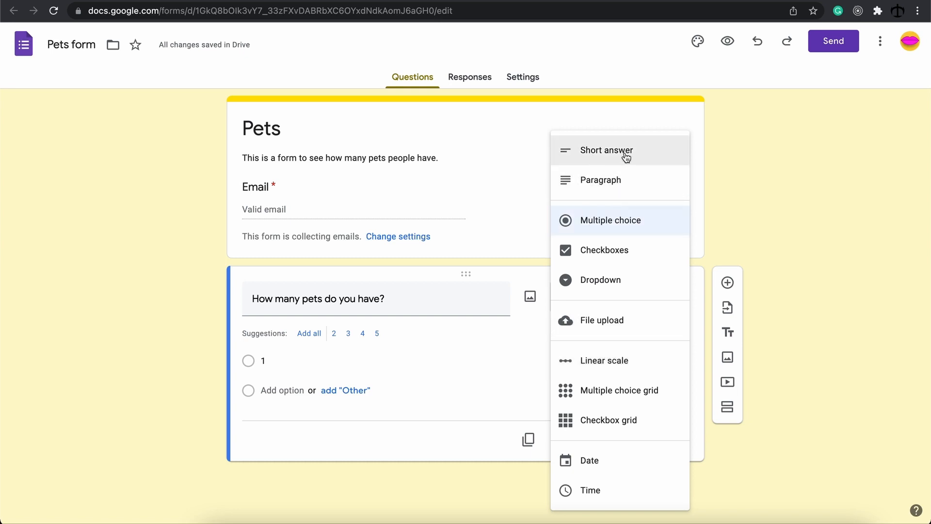
left_click(607, 150)
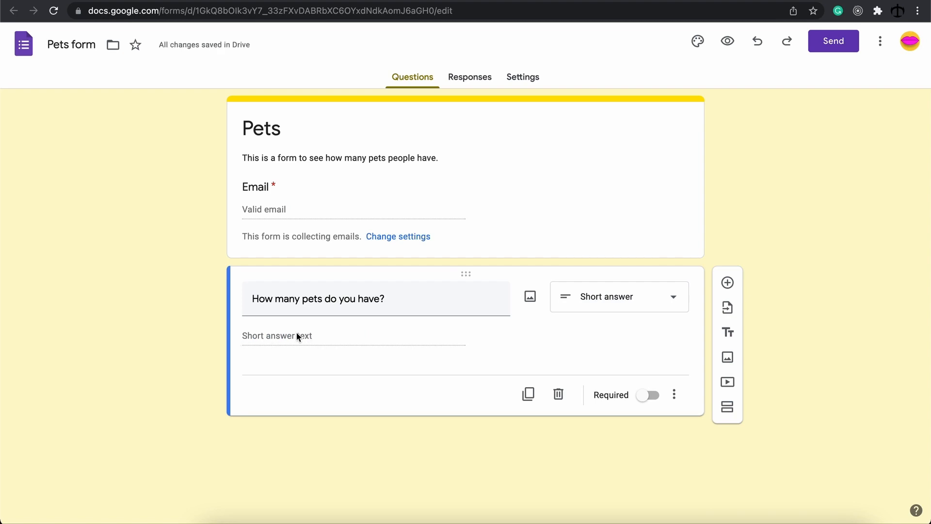
mouse_move(302, 340)
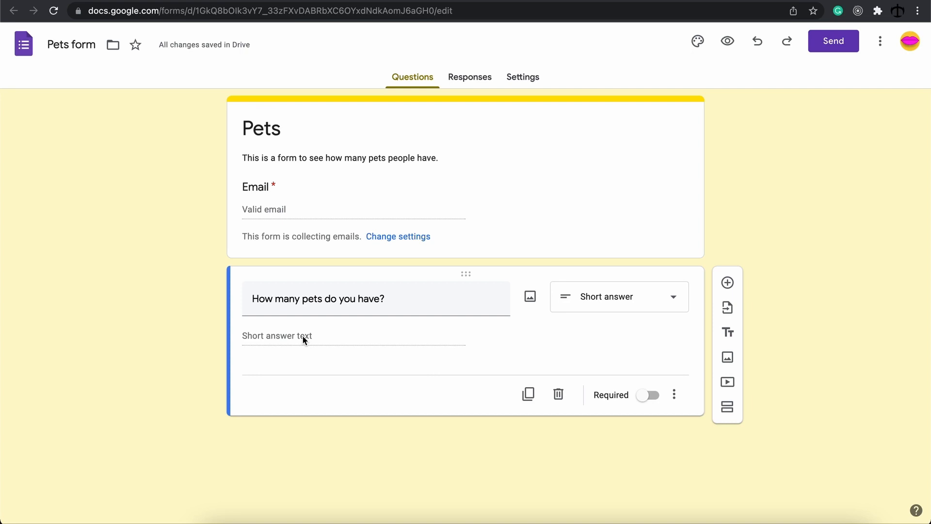
mouse_move(328, 339)
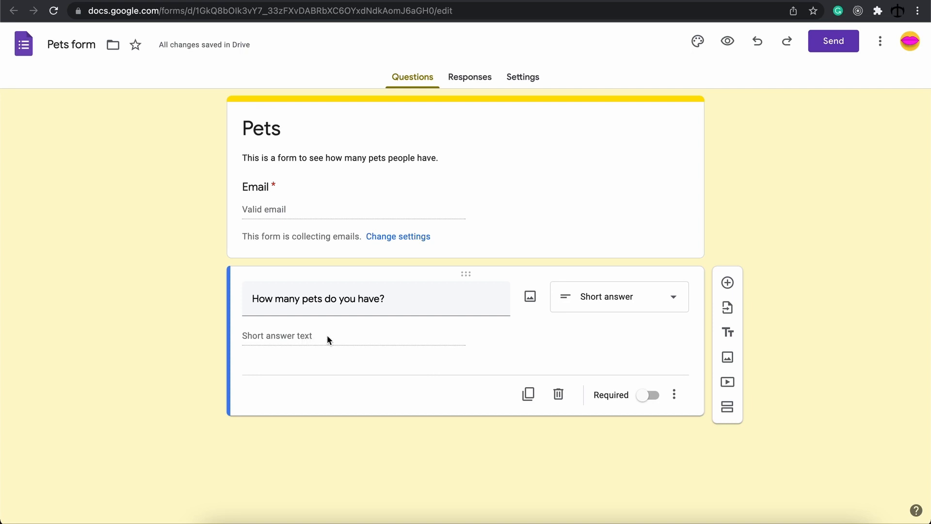
mouse_move(558, 394)
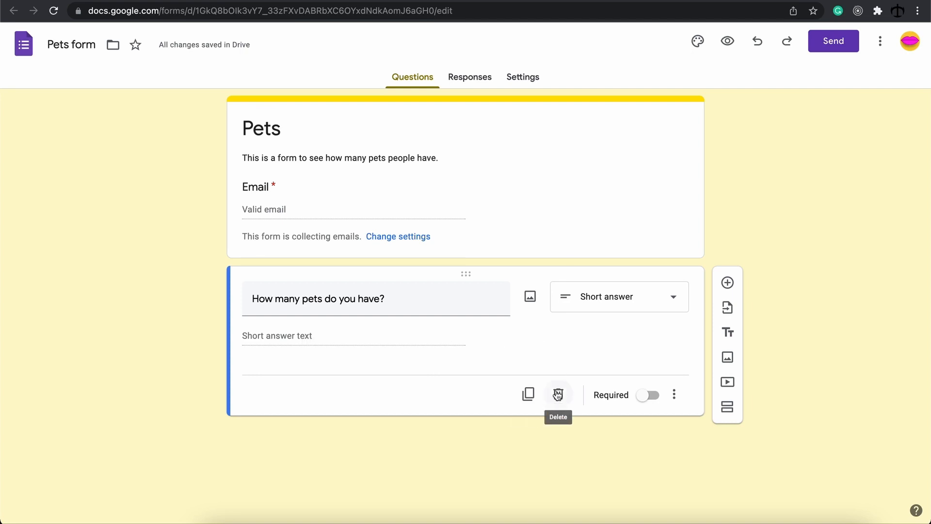
mouse_move(527, 394)
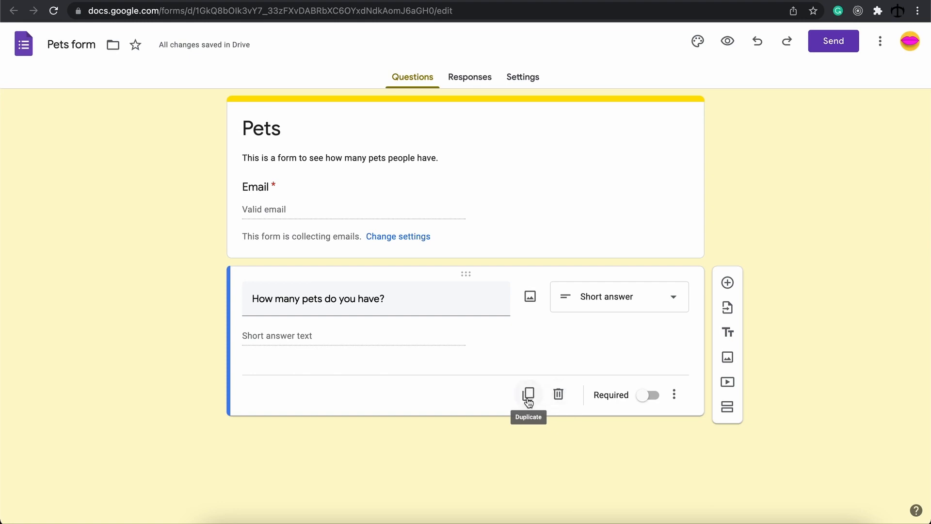
Duplicate and delete the pets-count question copy, mark it required, and view more options
left_click(529, 394)
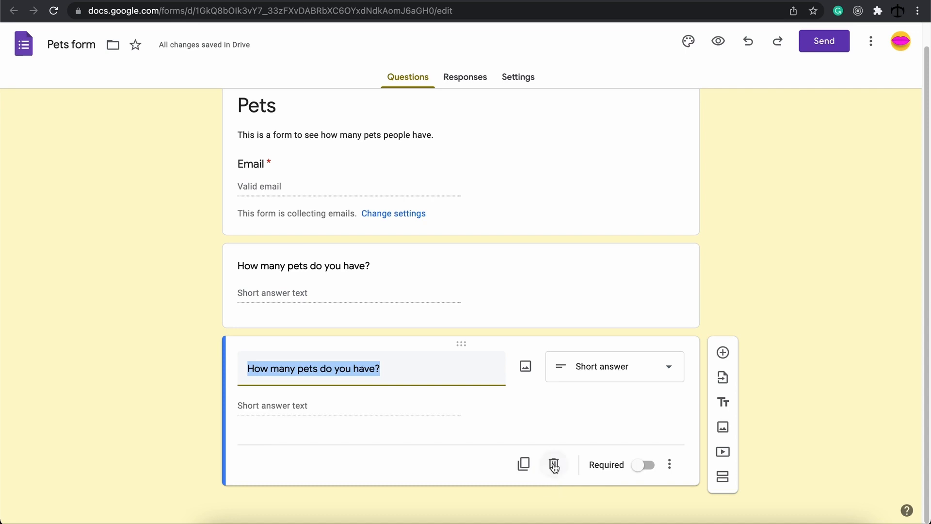
left_click(553, 464)
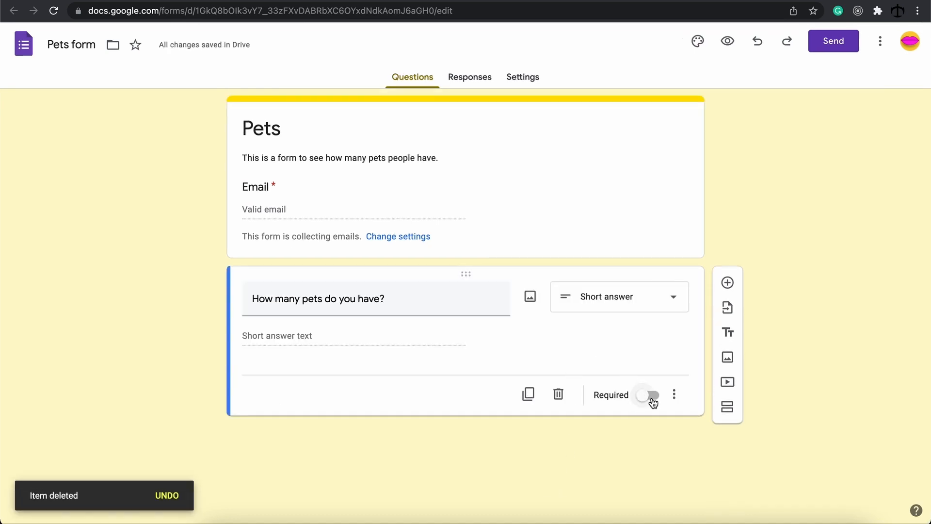
left_click(648, 395)
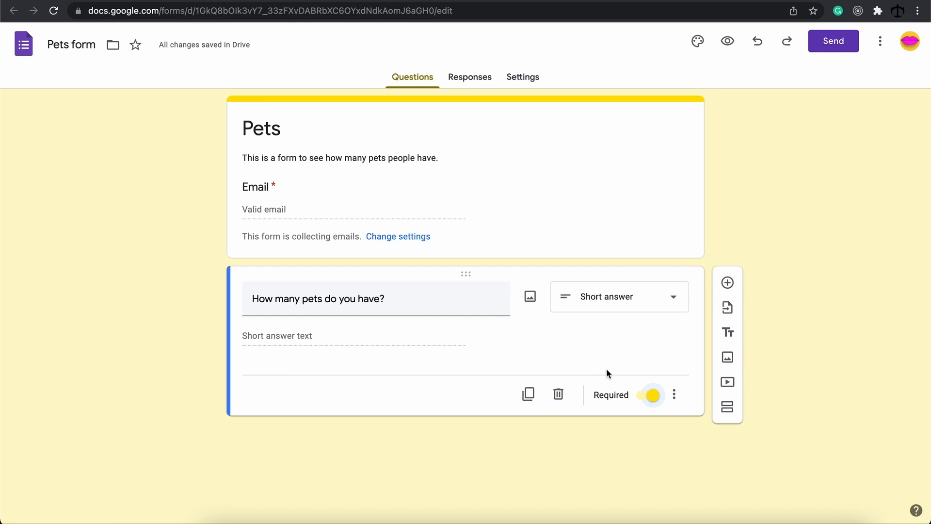
left_click(648, 394)
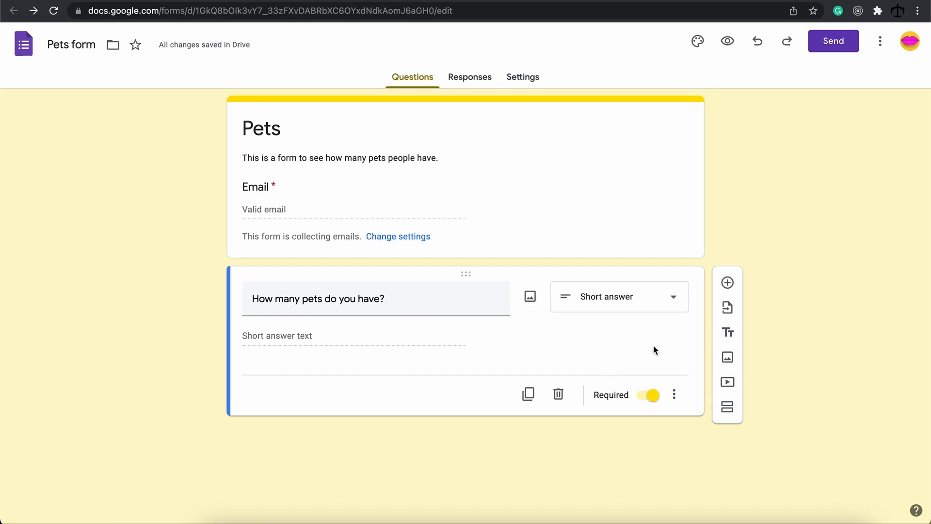
mouse_move(727, 282)
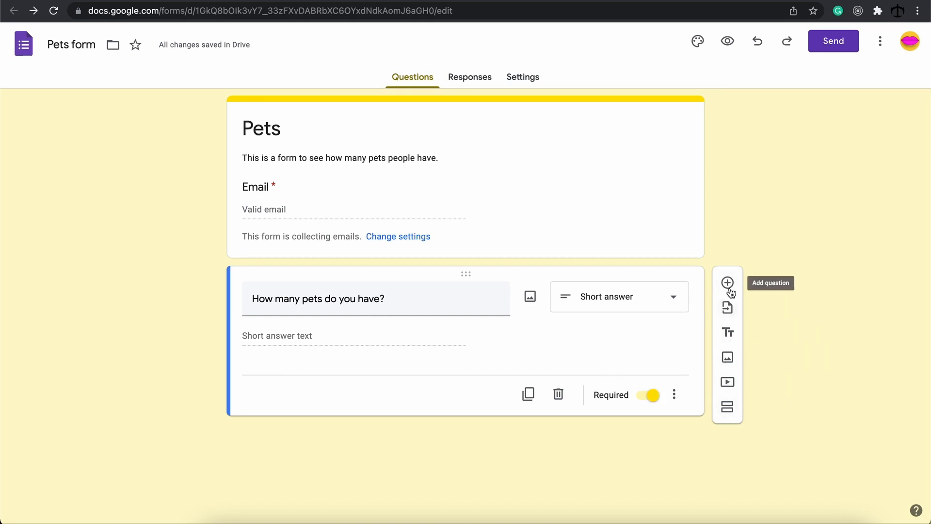
left_click(674, 395)
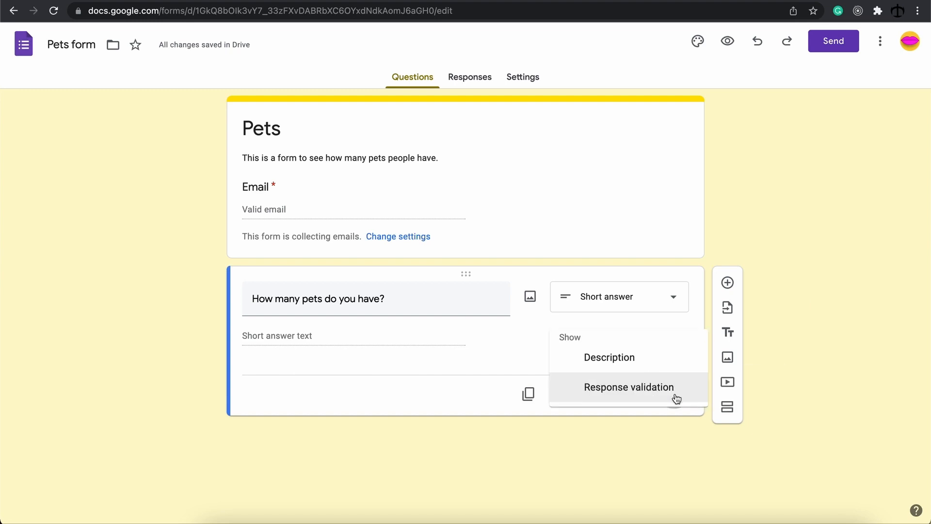
mouse_move(500, 362)
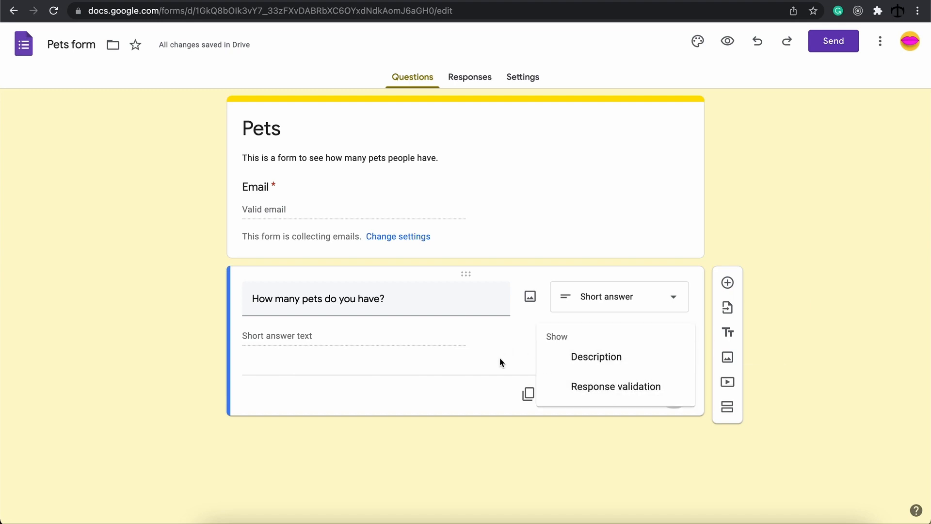
mouse_move(505, 361)
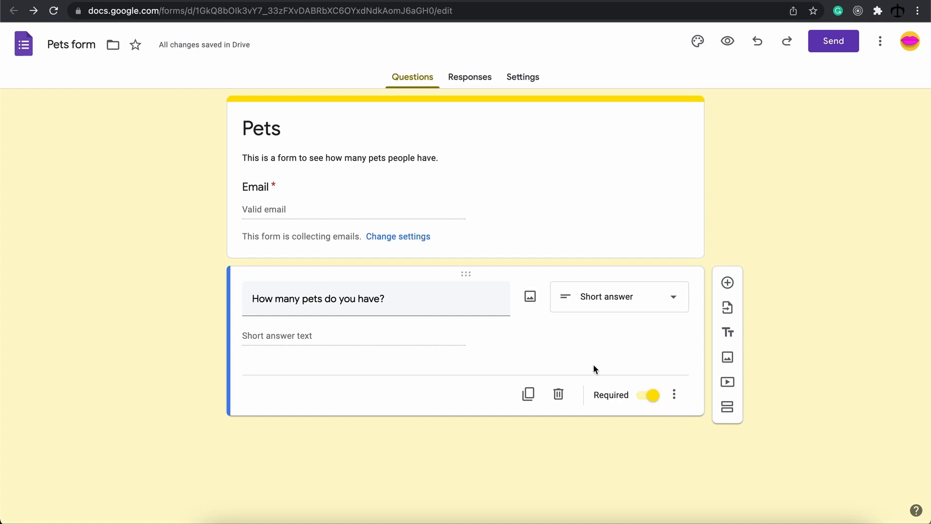
Add checkbox question 'What type(s) of pet(s) do you have?' with options Dog and Cat
left_click(727, 283)
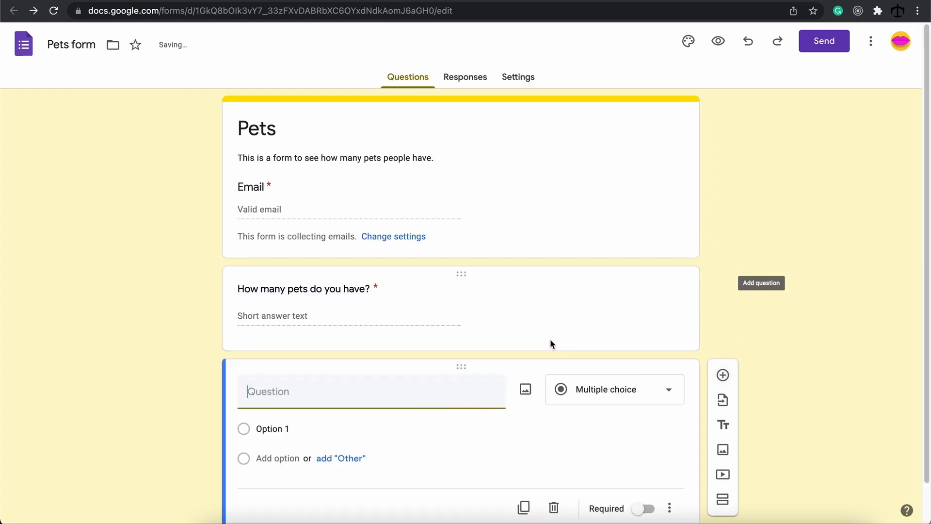
type("What type(s) of pet(s) do you have?")
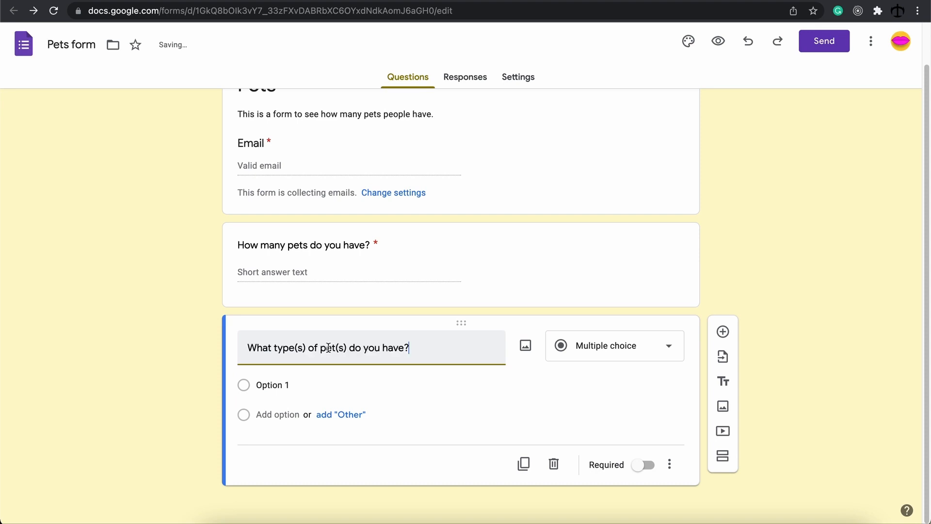
left_click(613, 346)
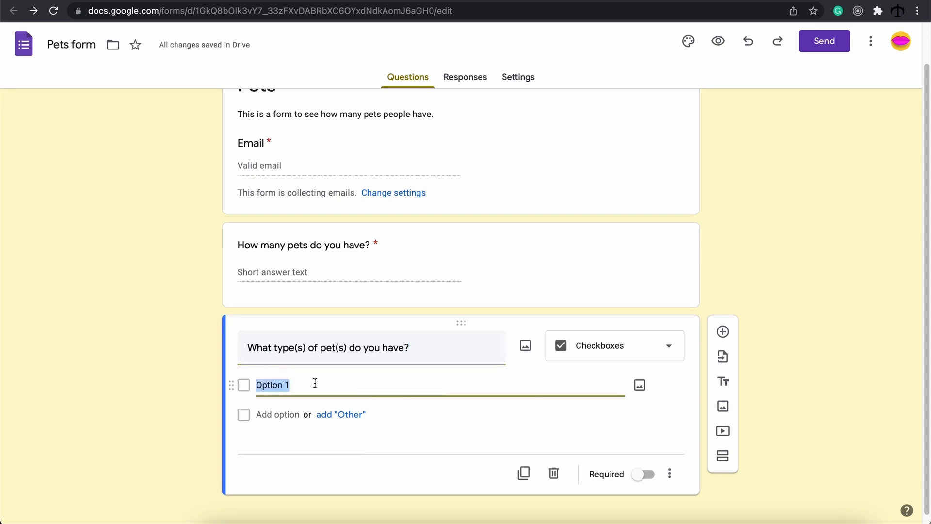
type("Dog")
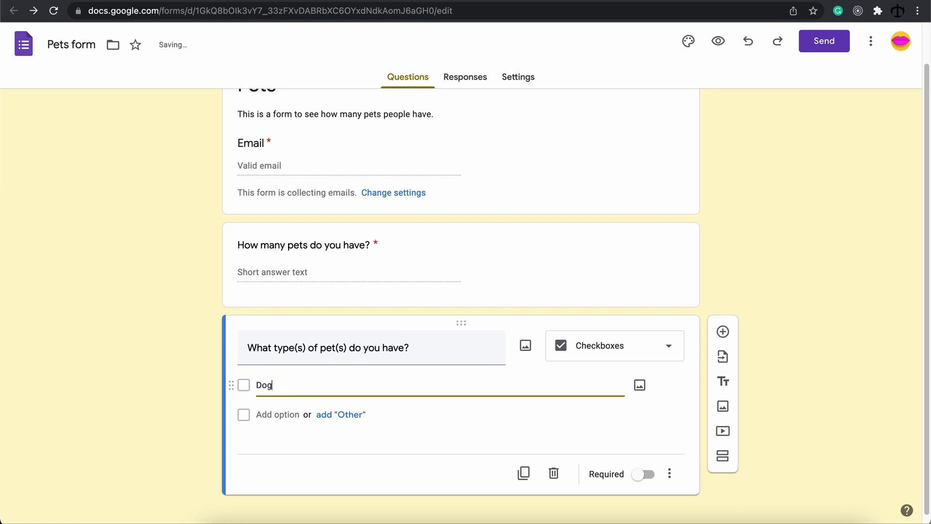
left_click(277, 414)
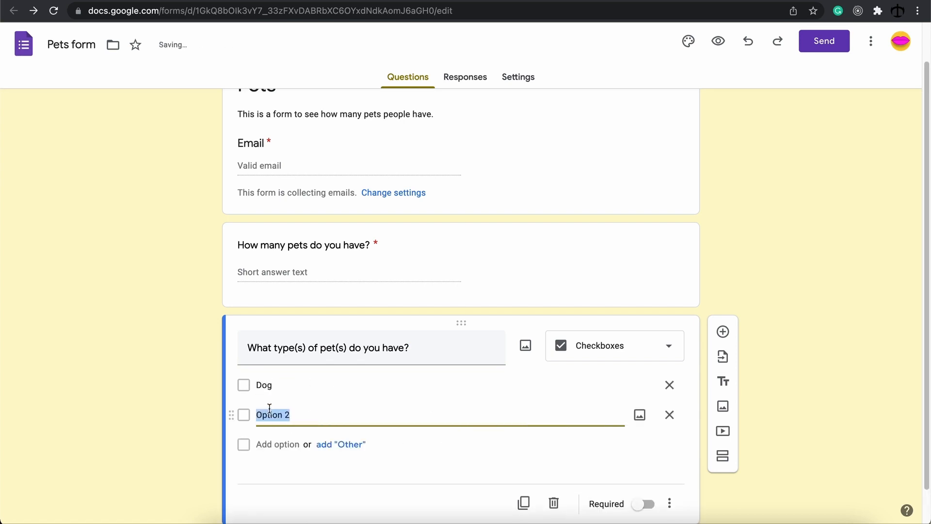
type("Cat")
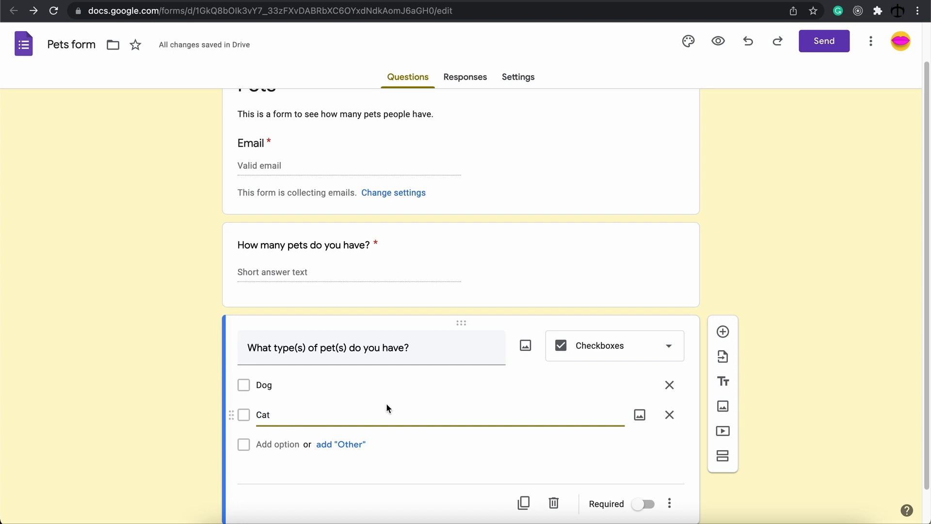
mouse_move(420, 434)
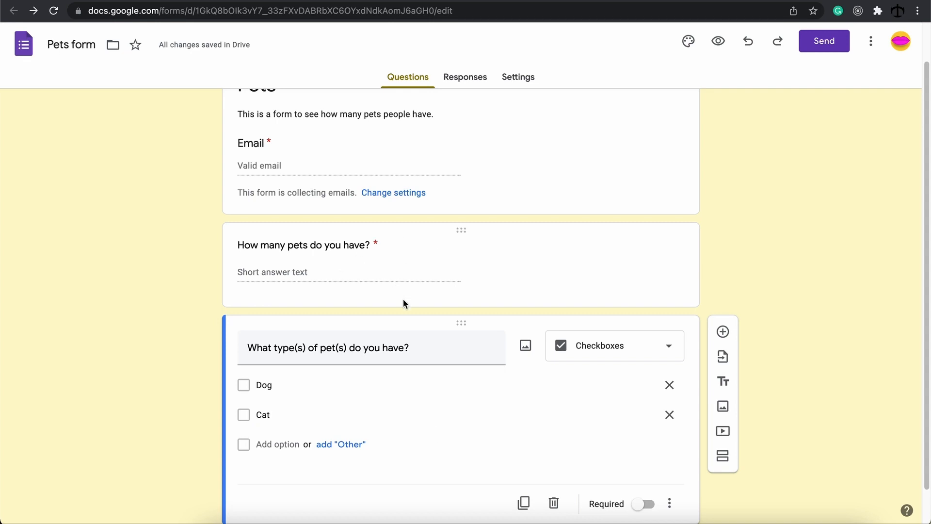
scroll("down", 3)
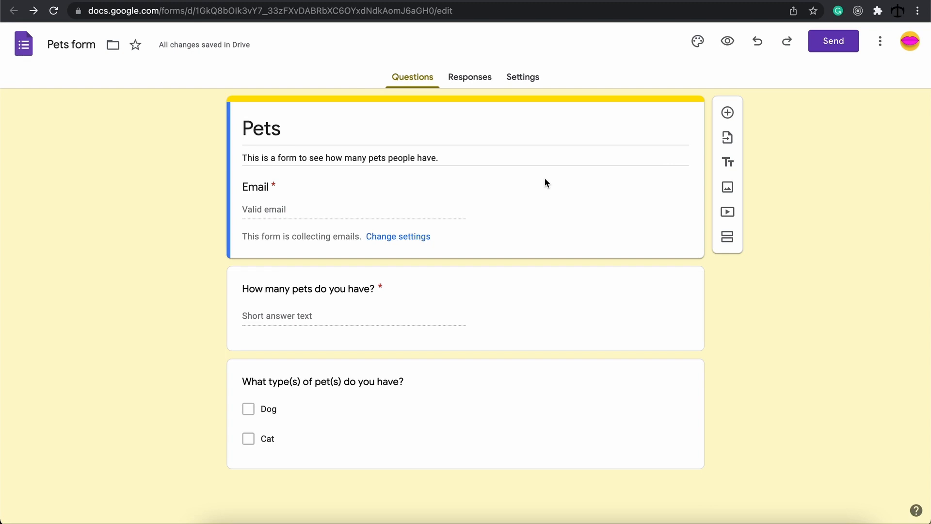
mouse_move(531, 170)
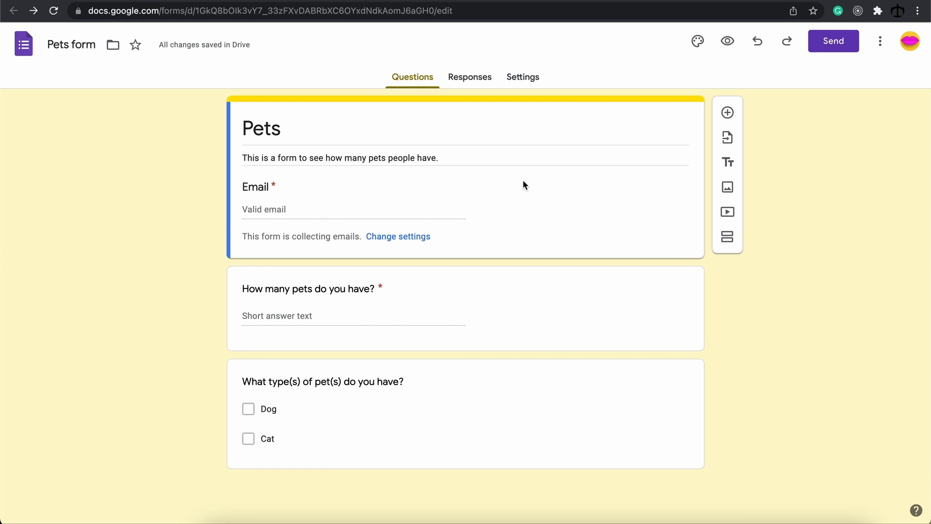
mouse_move(805, 196)
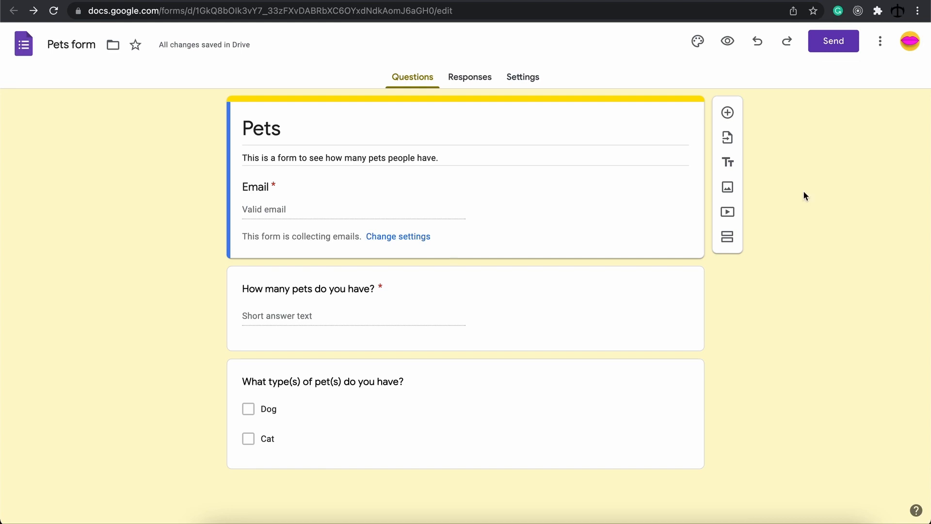
mouse_move(819, 109)
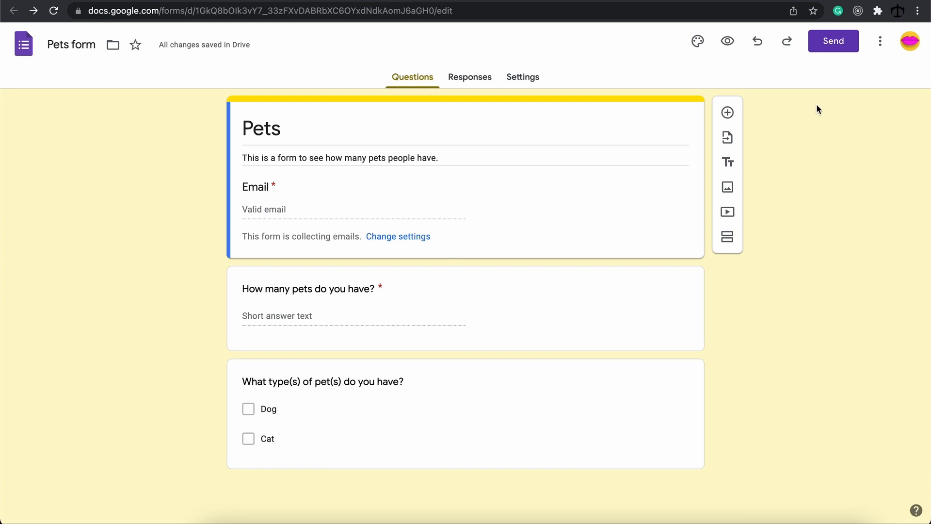
Shorten the Pets form's send link to forms.gle and copy it
left_click(833, 41)
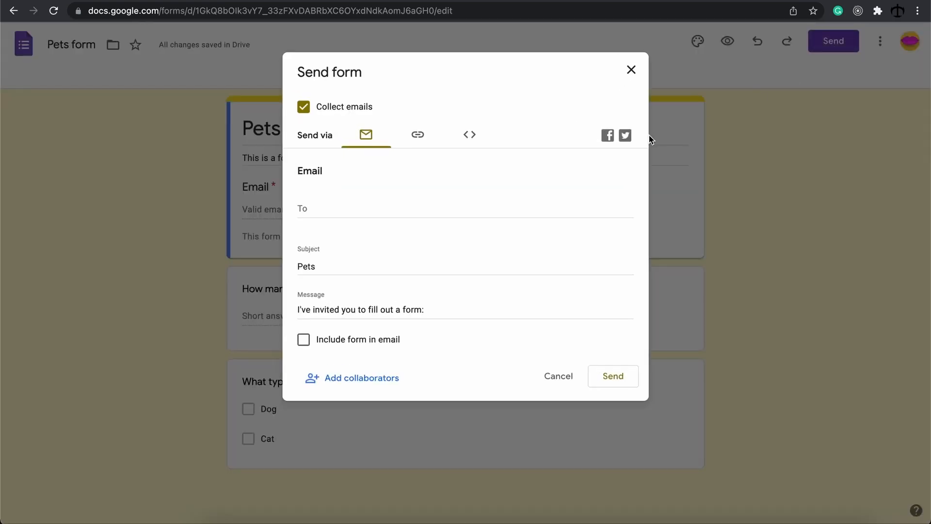
mouse_move(520, 190)
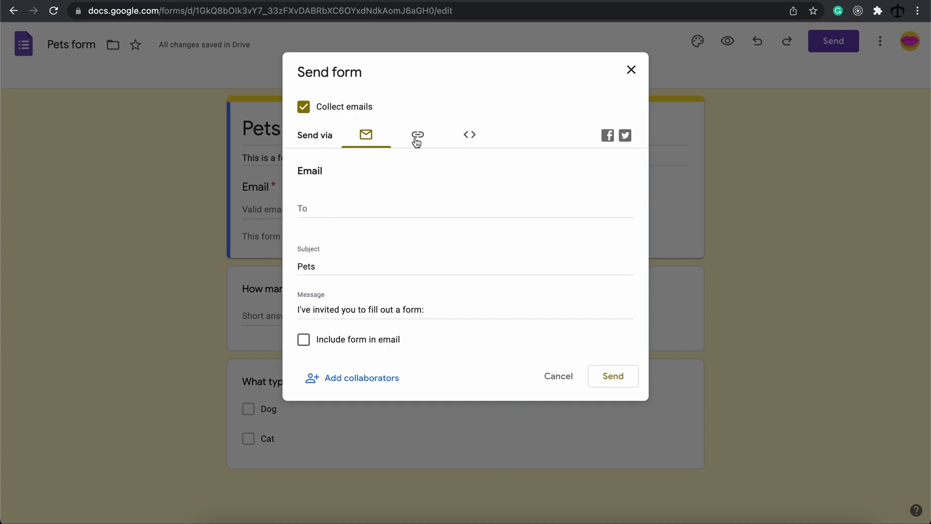
left_click(418, 135)
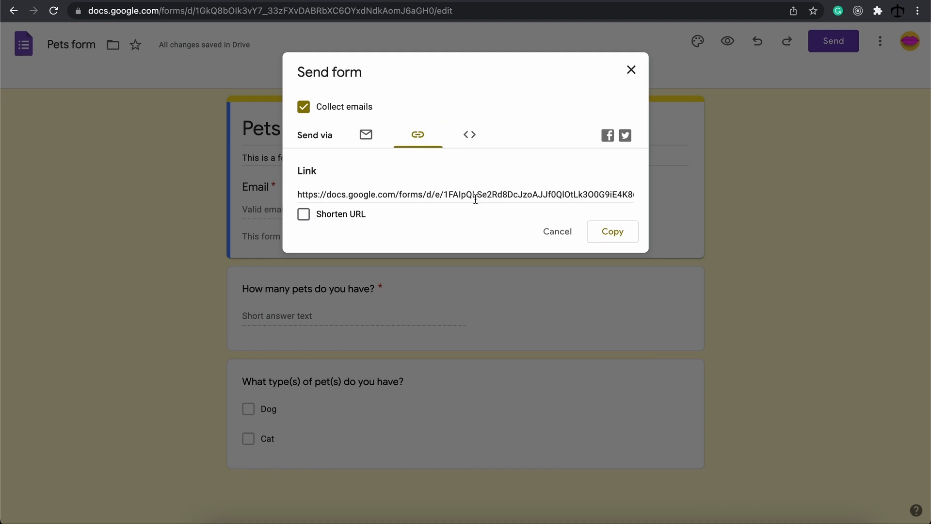
left_click(304, 213)
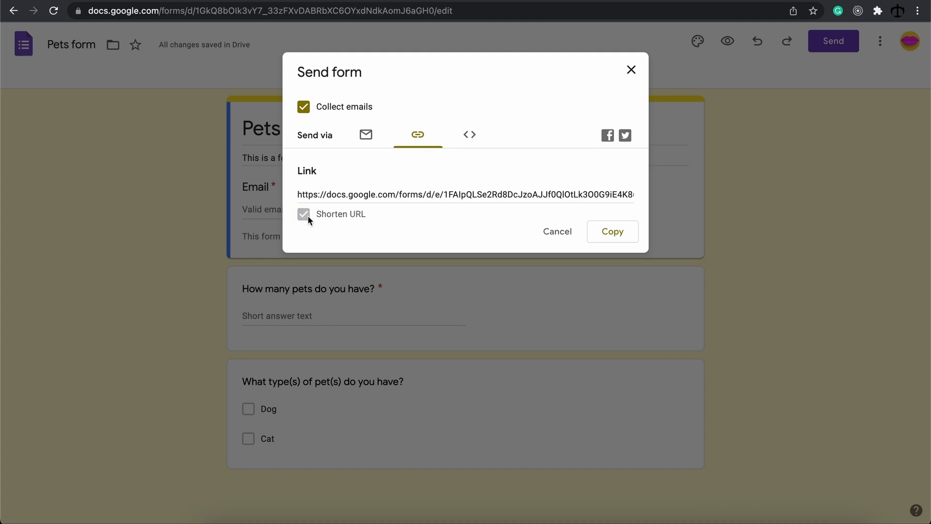
left_click(303, 215)
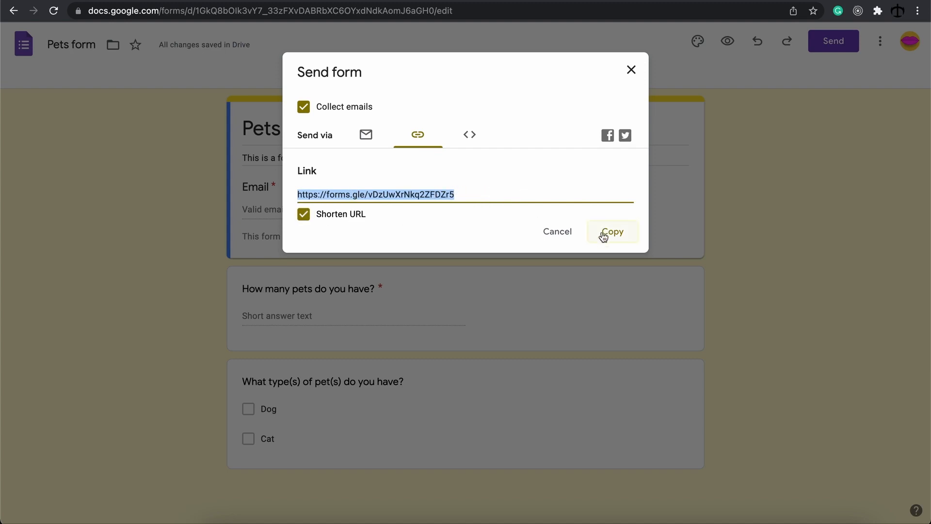
left_click(611, 232)
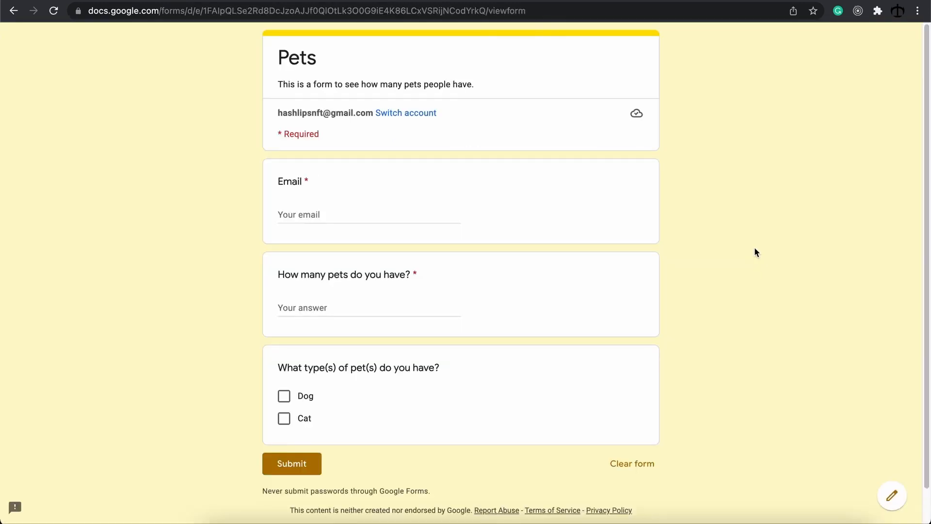
mouse_move(722, 269)
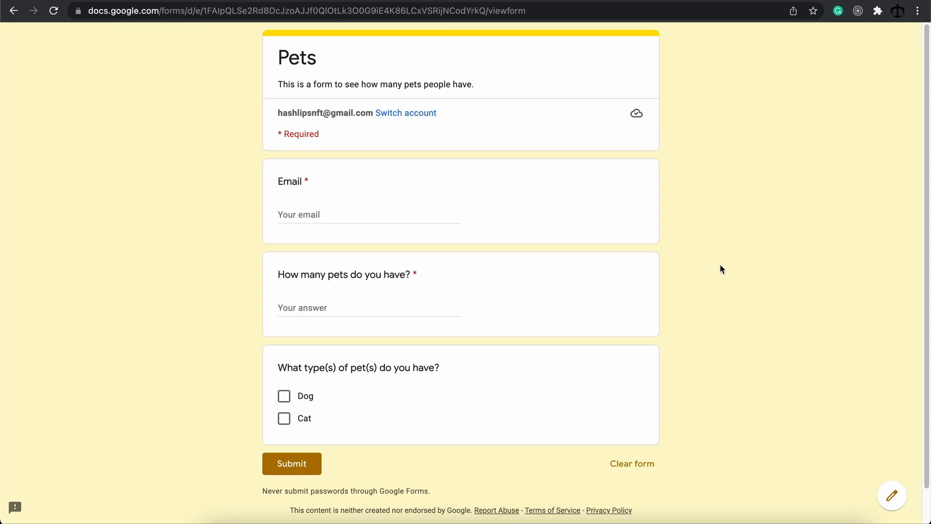
mouse_move(719, 262)
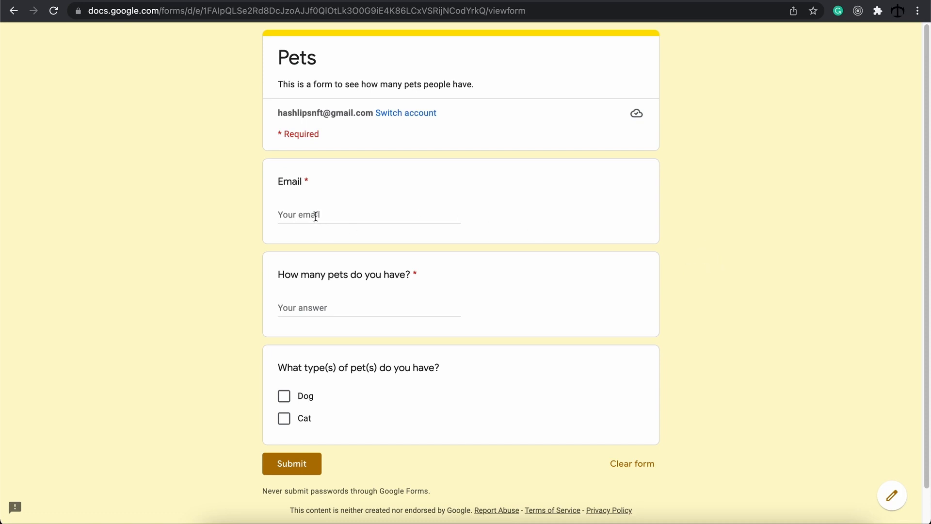
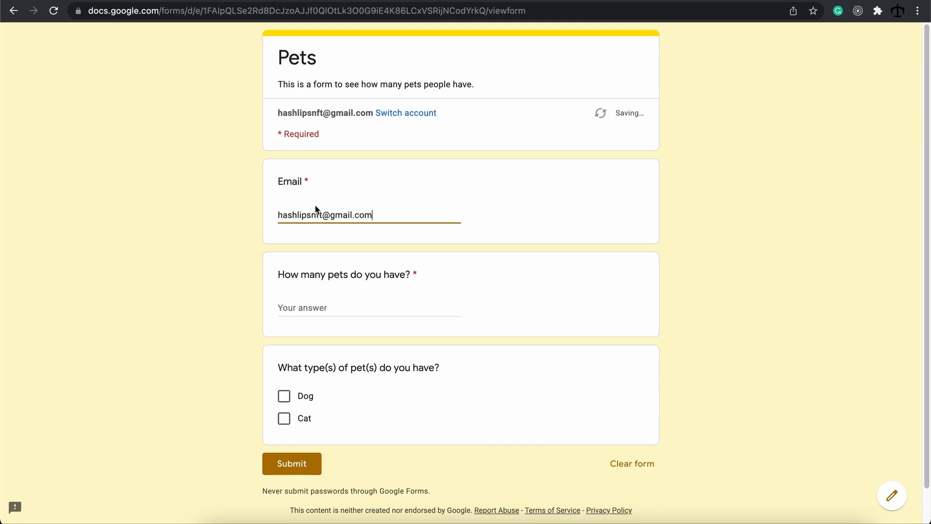
mouse_move(335, 153)
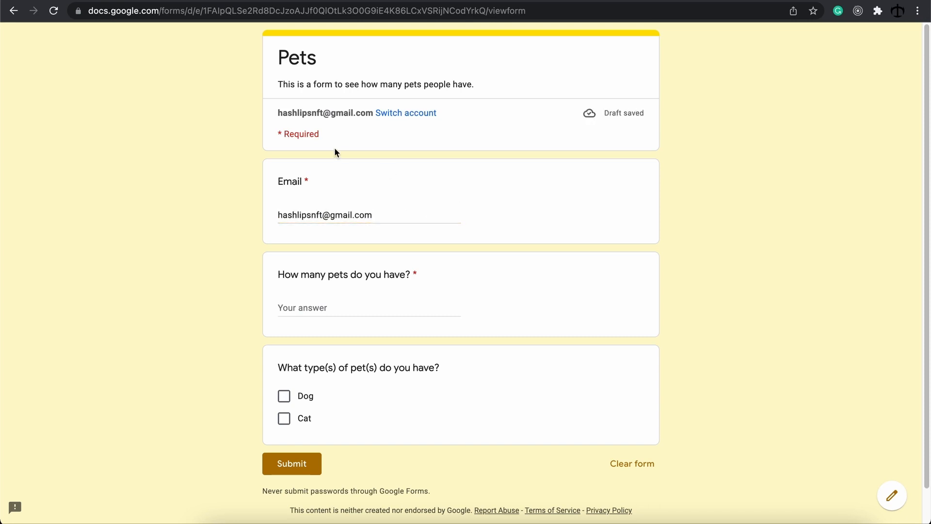
left_click(368, 308)
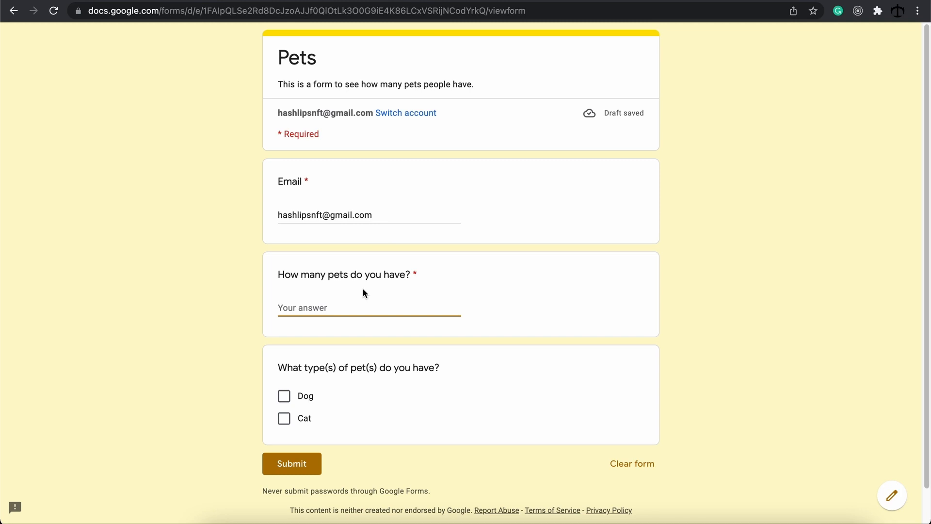
type("1")
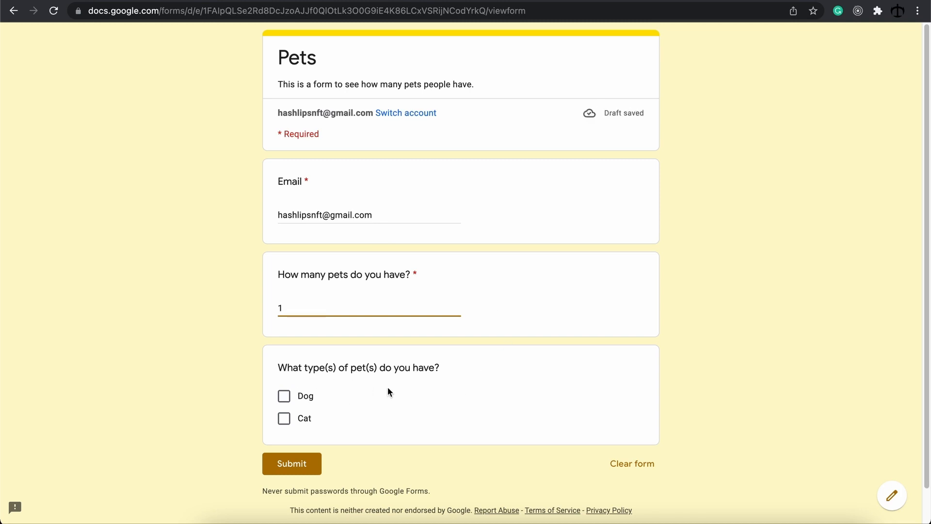
left_click(283, 418)
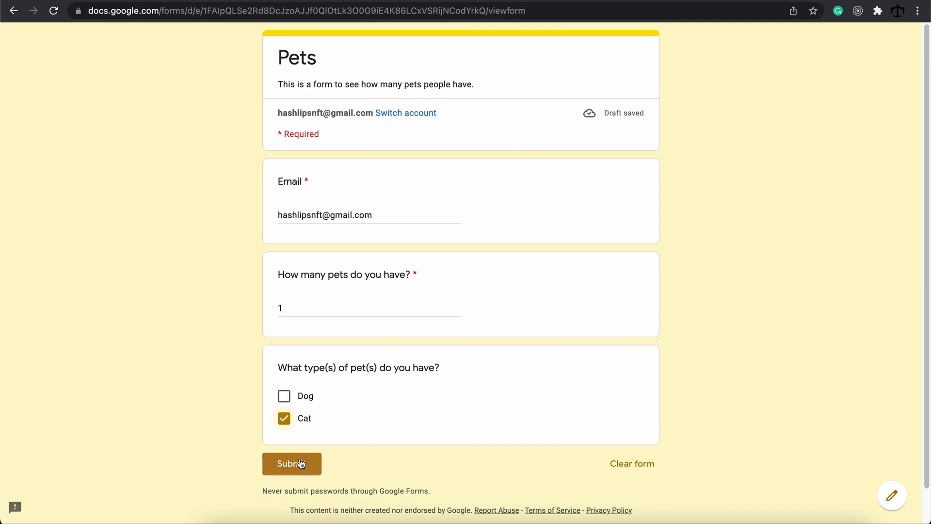
left_click(291, 463)
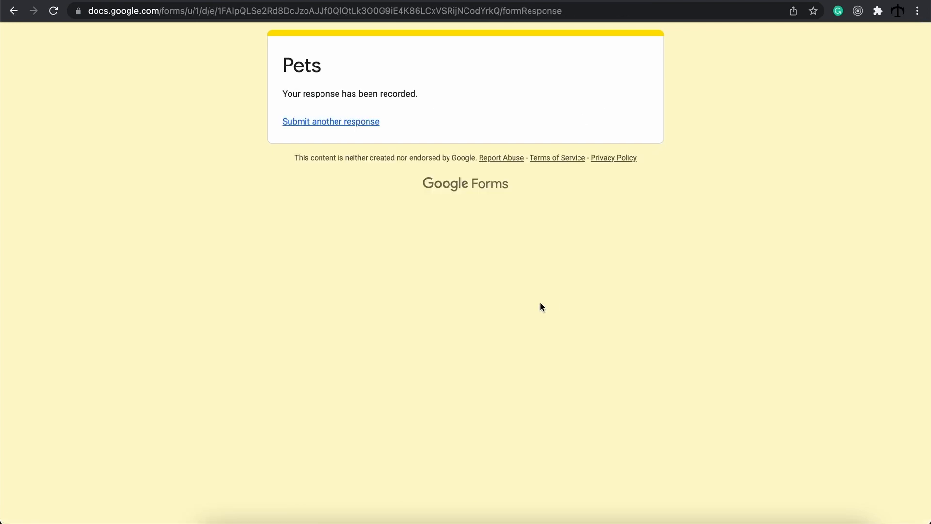
mouse_move(557, 180)
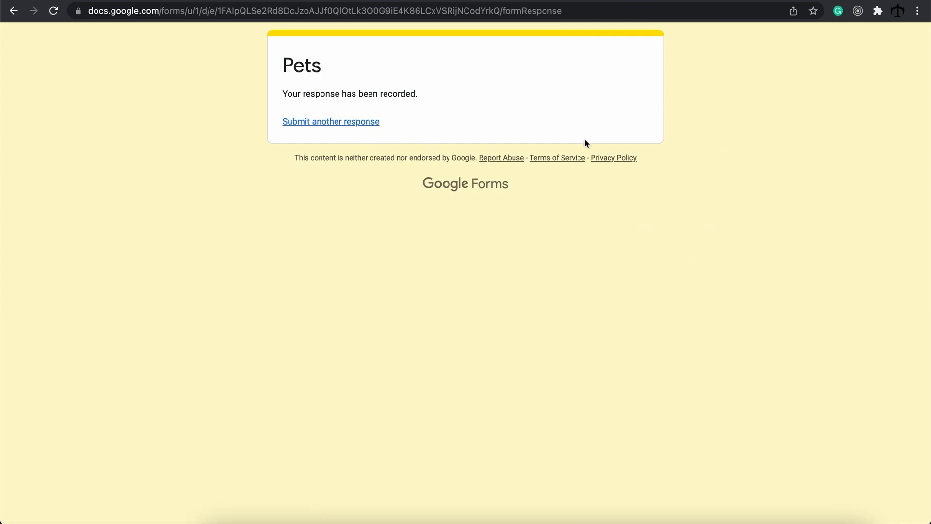
mouse_move(403, 128)
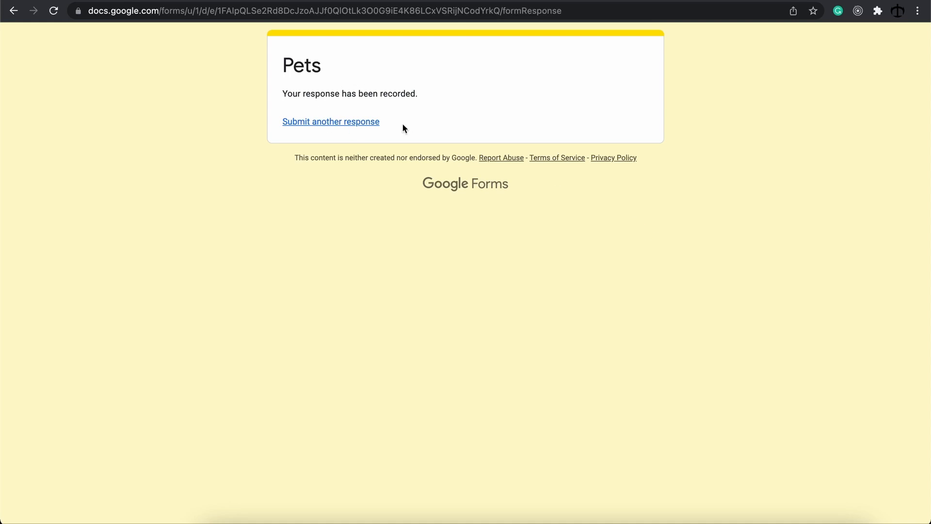
mouse_move(629, 236)
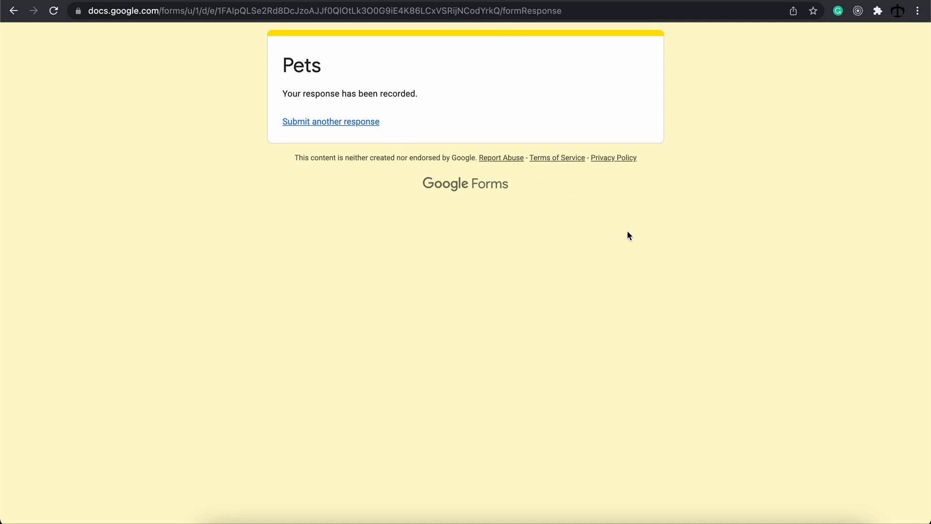
mouse_move(648, 189)
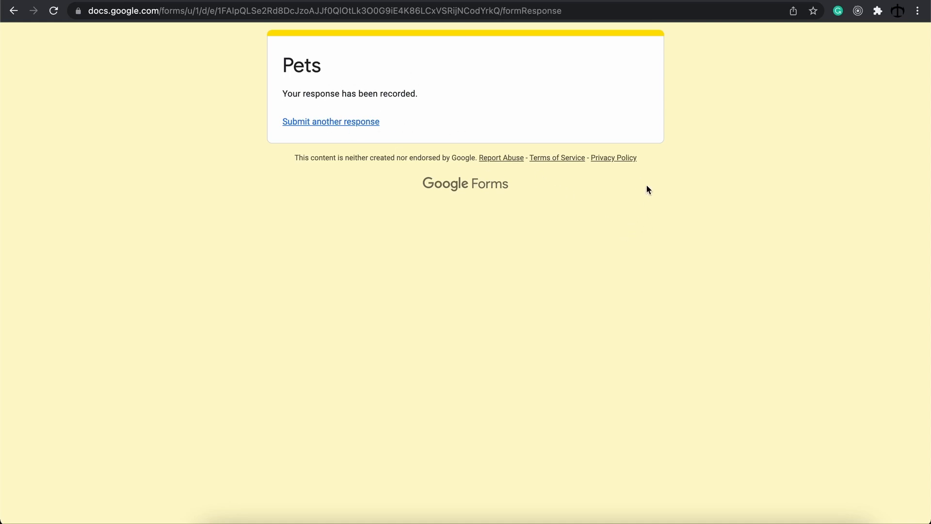
mouse_move(674, 177)
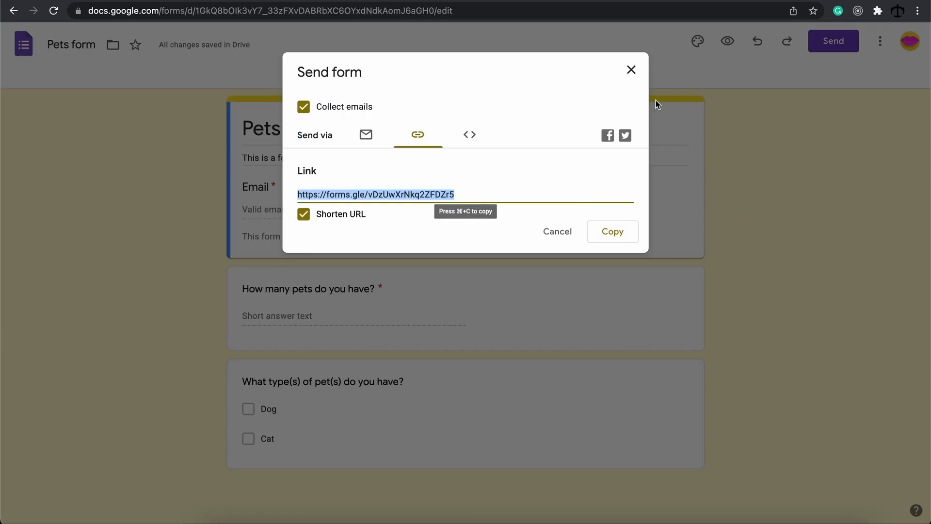
Close the Send form sharing dialog to return to the Pets editor
left_click(630, 69)
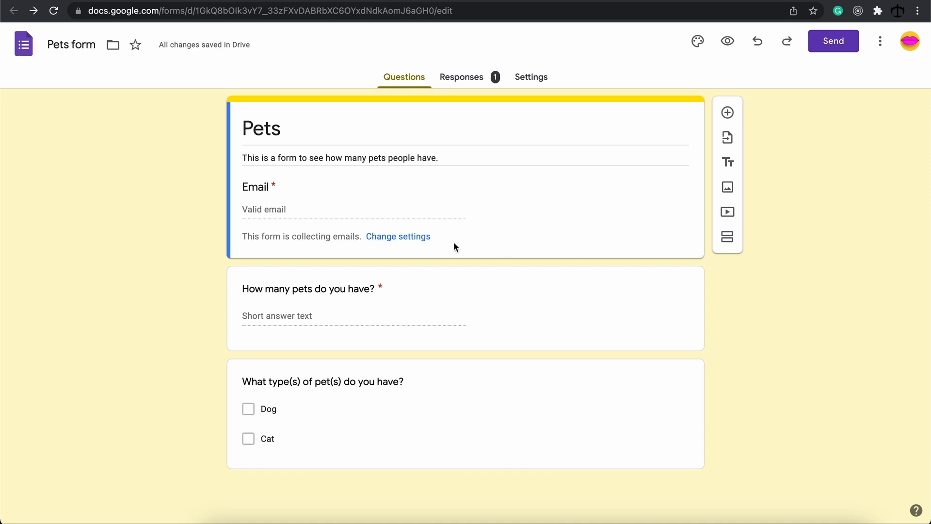
mouse_move(183, 165)
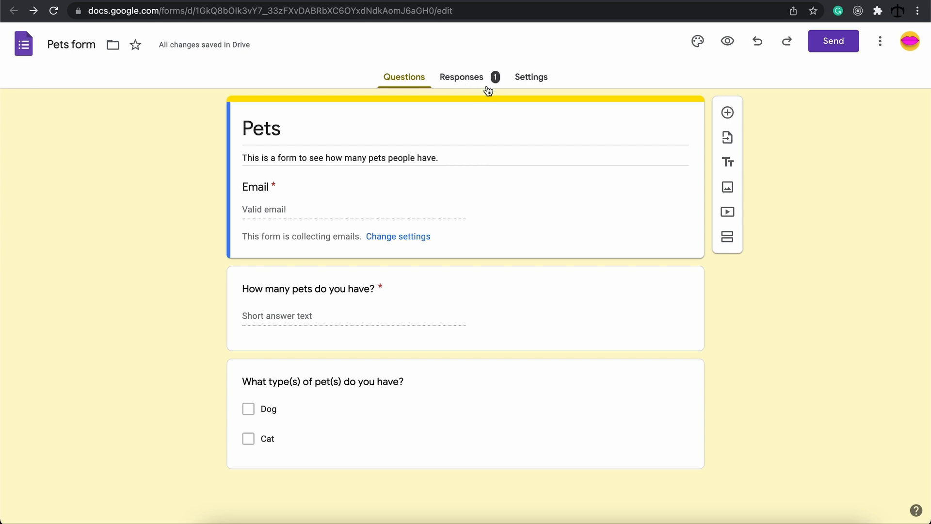
mouse_move(487, 81)
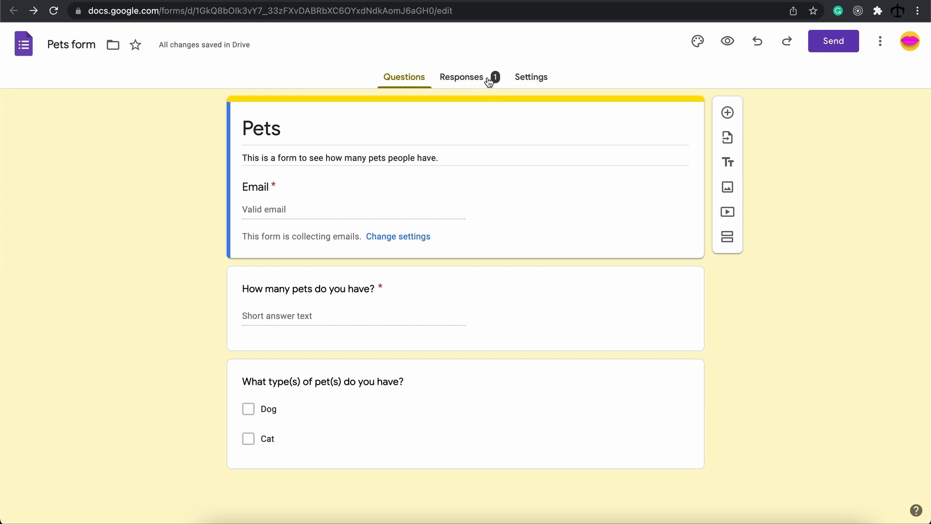
View the Pets Responses summary showing one pet and Cat at 100%
left_click(462, 77)
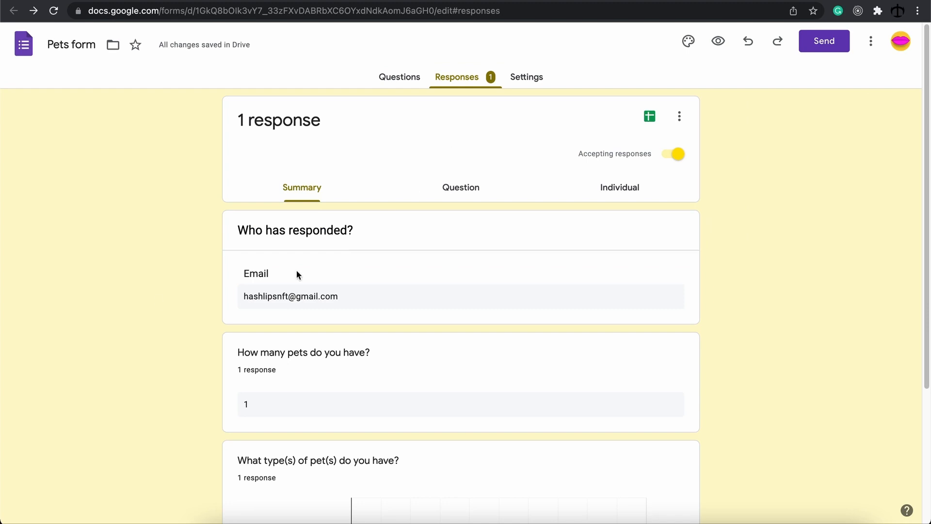
mouse_move(466, 337)
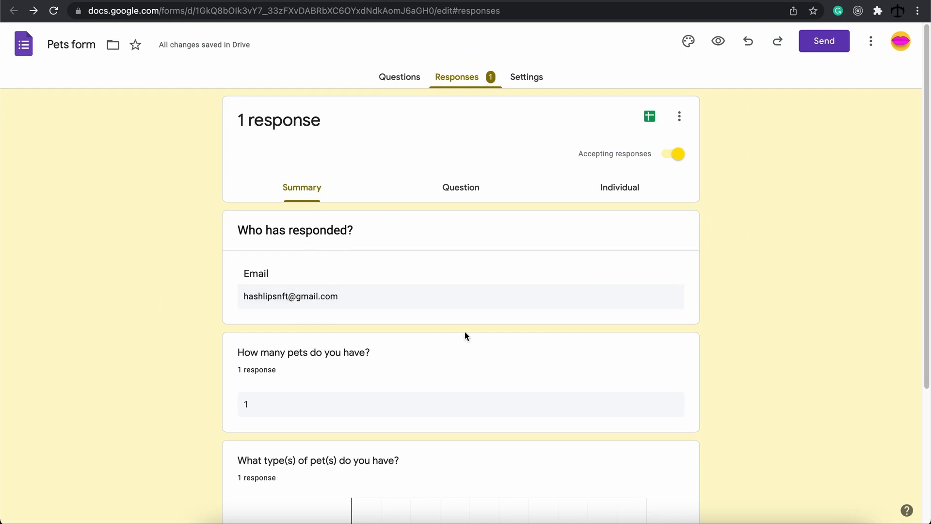
scroll("down", 3)
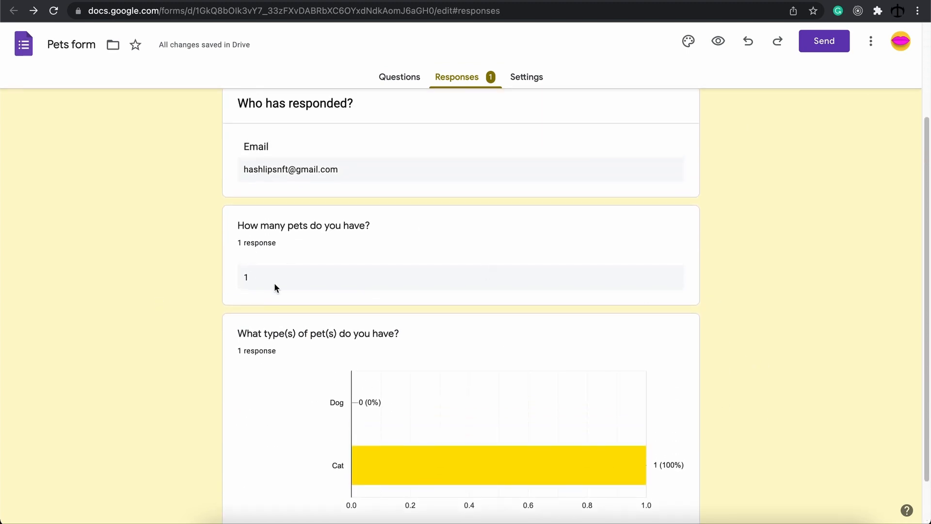
mouse_move(283, 262)
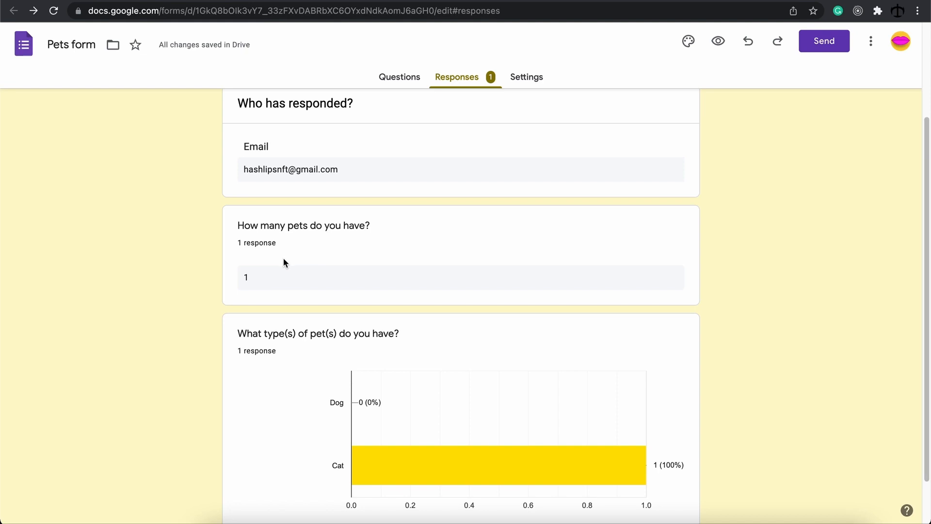
scroll("down", 3)
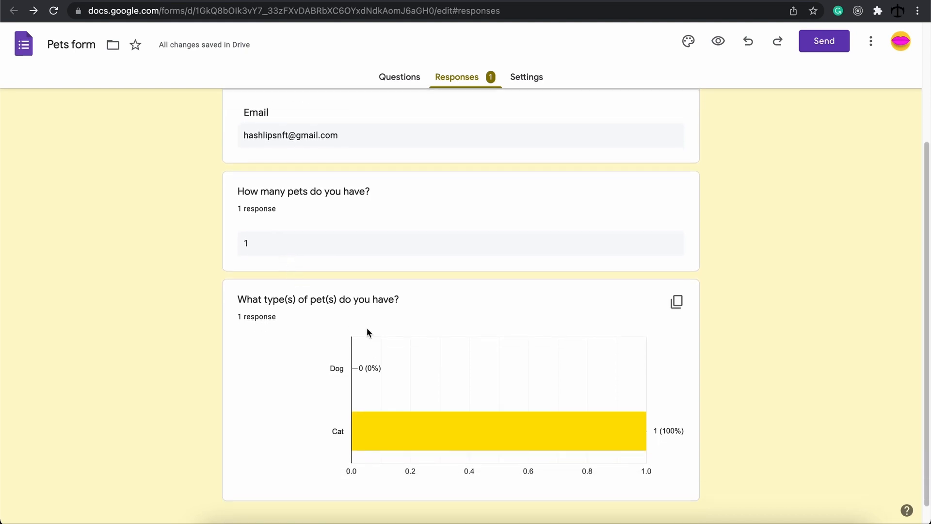
mouse_move(474, 389)
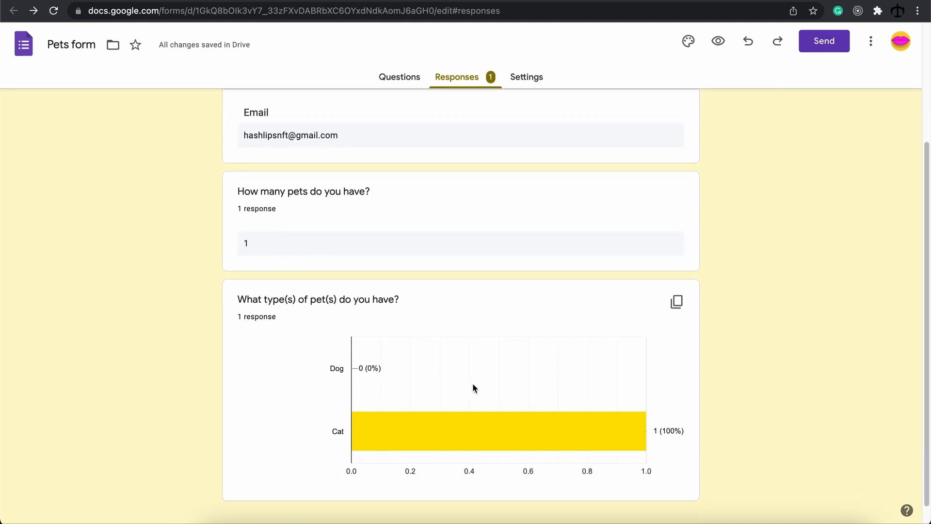
mouse_move(743, 411)
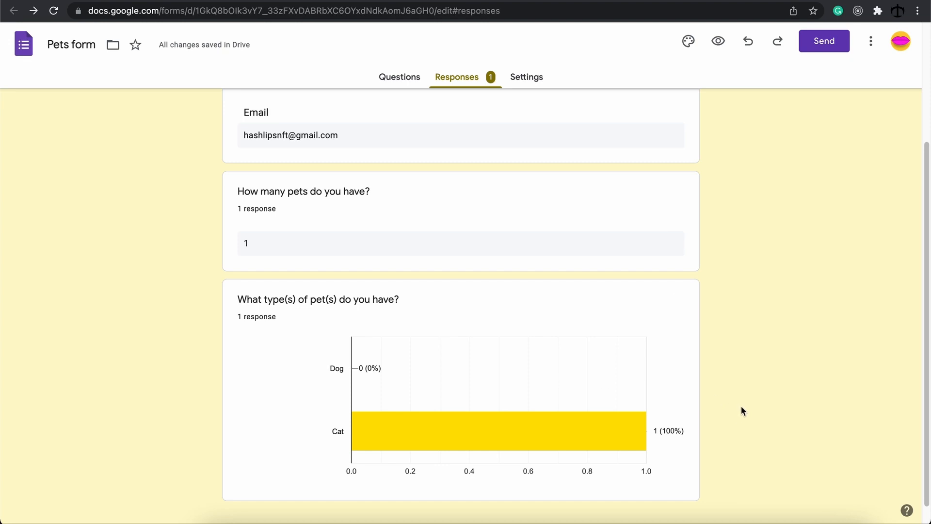
mouse_move(736, 393)
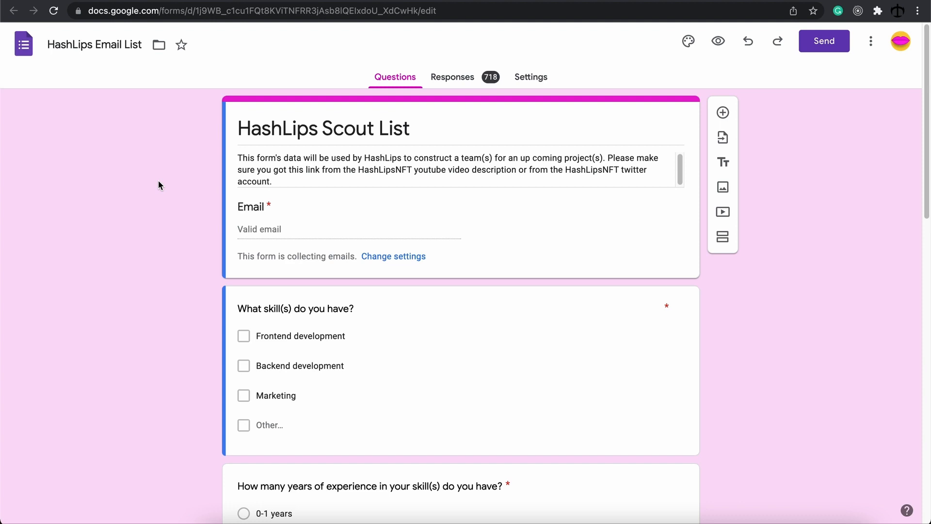
mouse_move(119, 187)
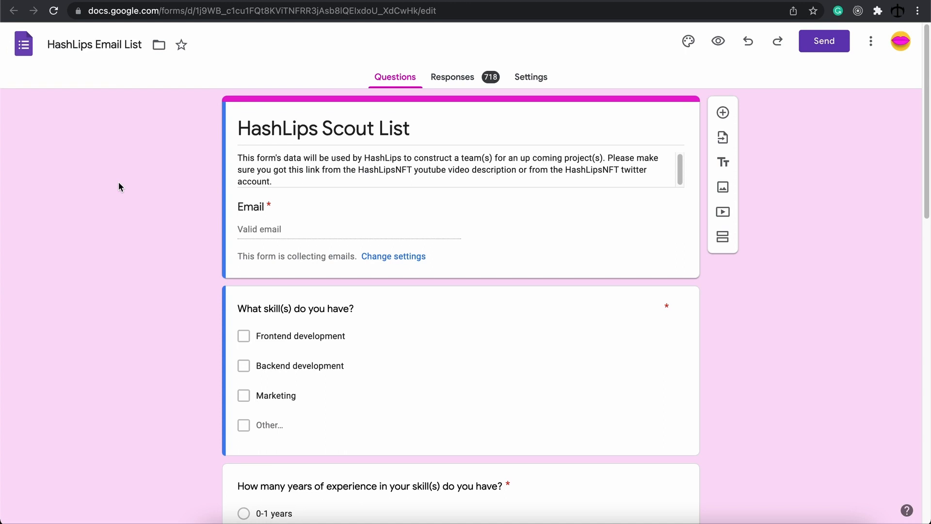
scroll("down", 3)
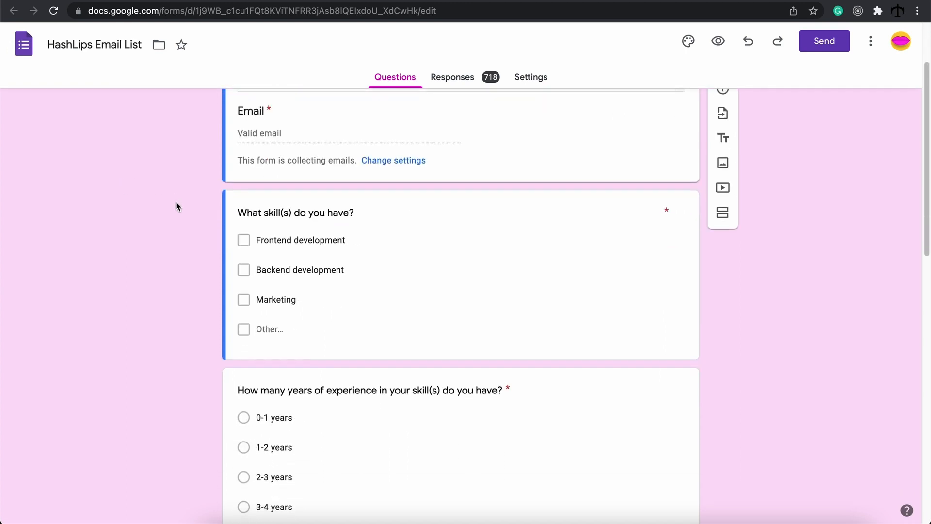
scroll("down", 3)
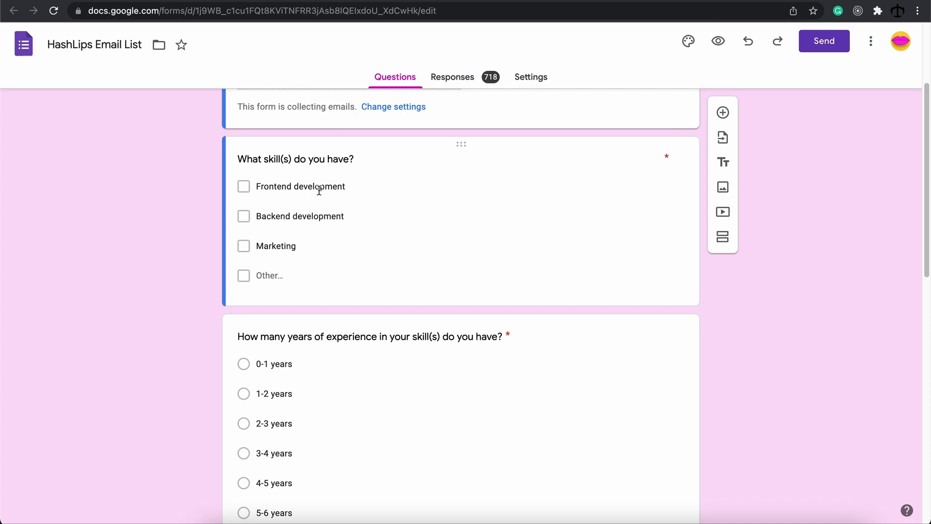
left_click(269, 275)
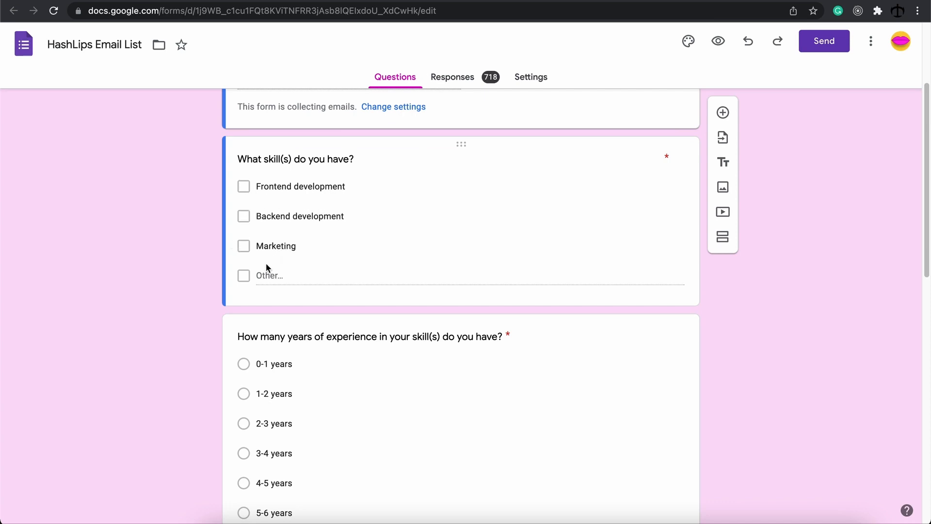
mouse_move(284, 283)
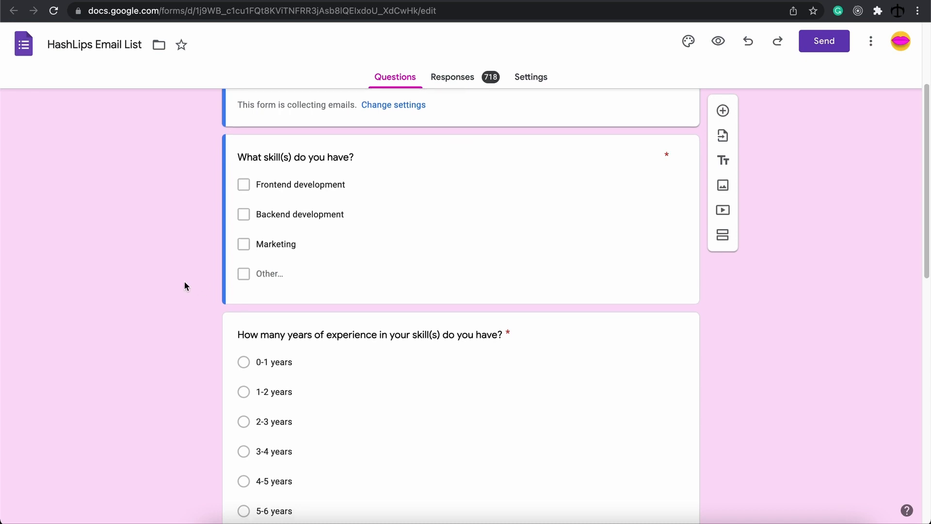
scroll("down", 3)
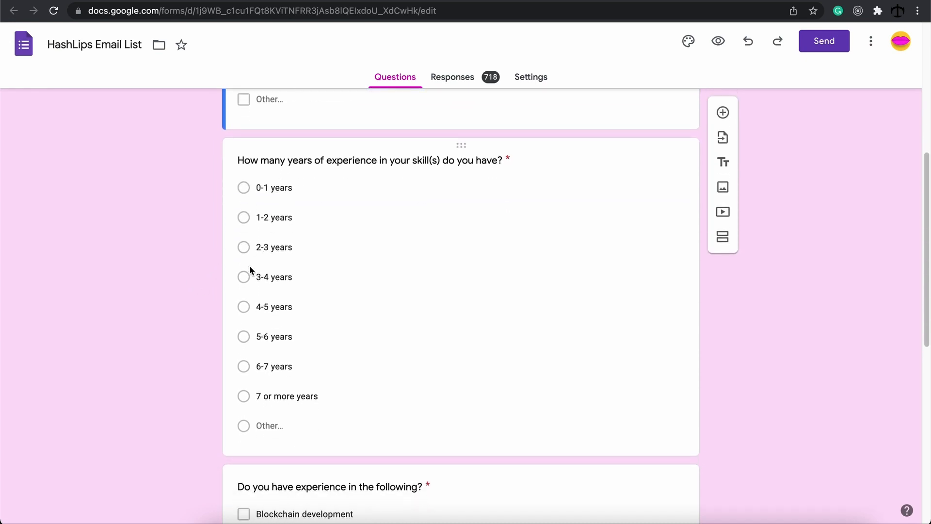
scroll("down", 3)
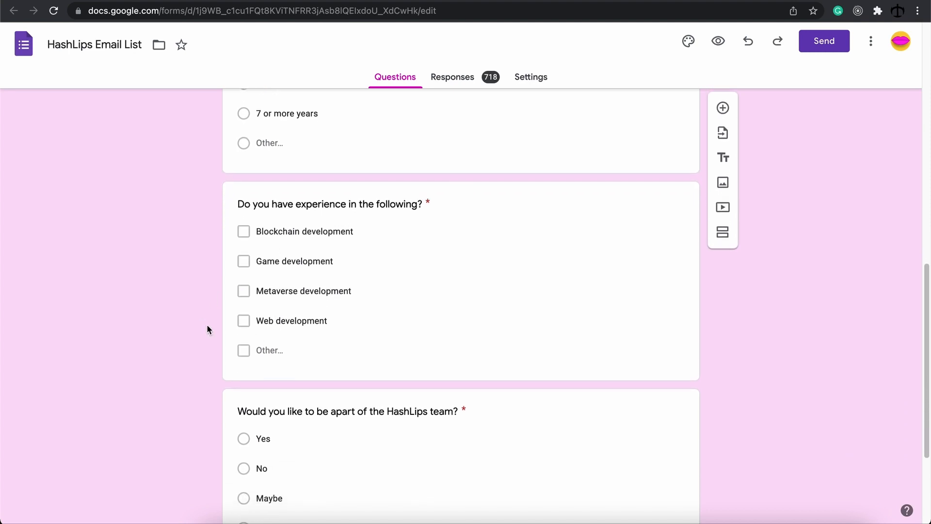
scroll("down", 3)
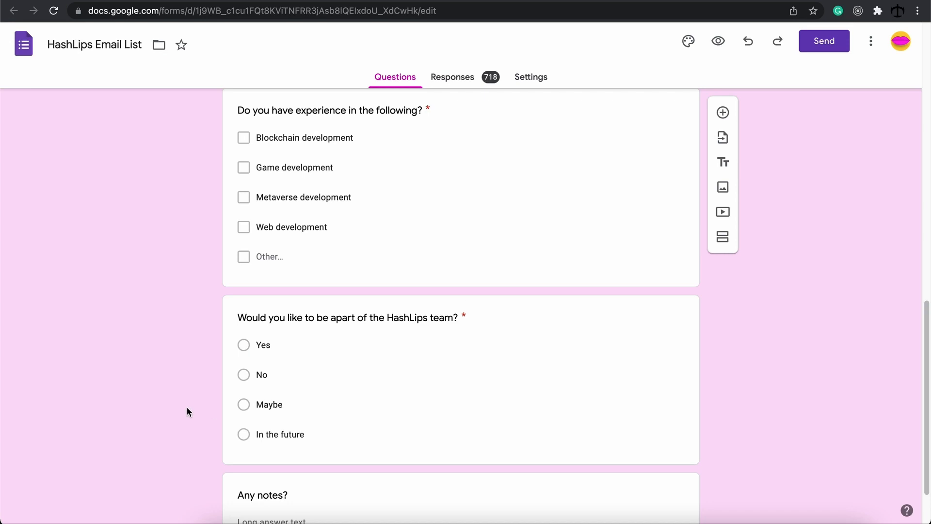
scroll("down", 3)
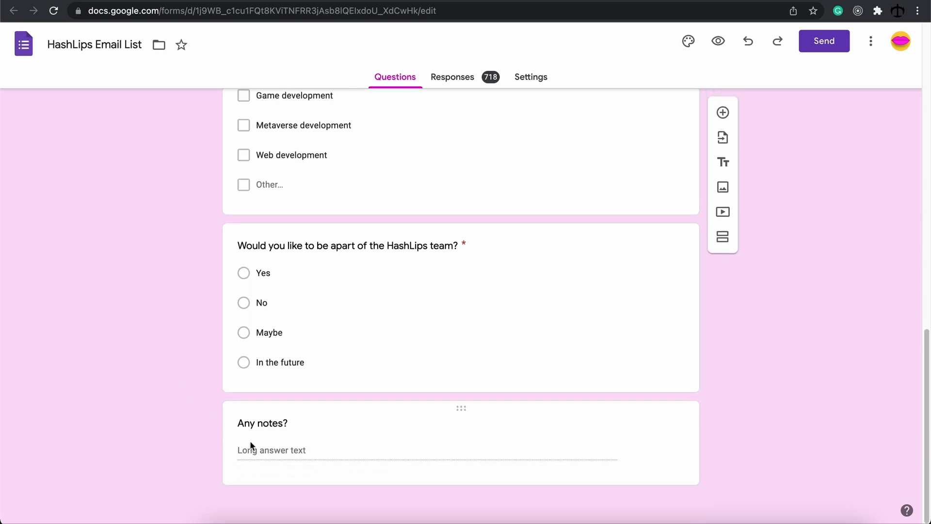
mouse_move(203, 437)
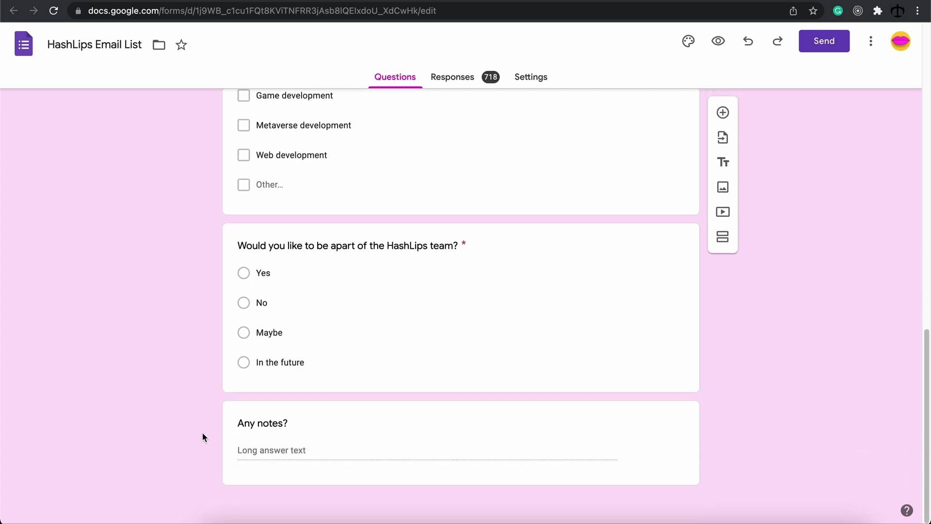
mouse_move(205, 434)
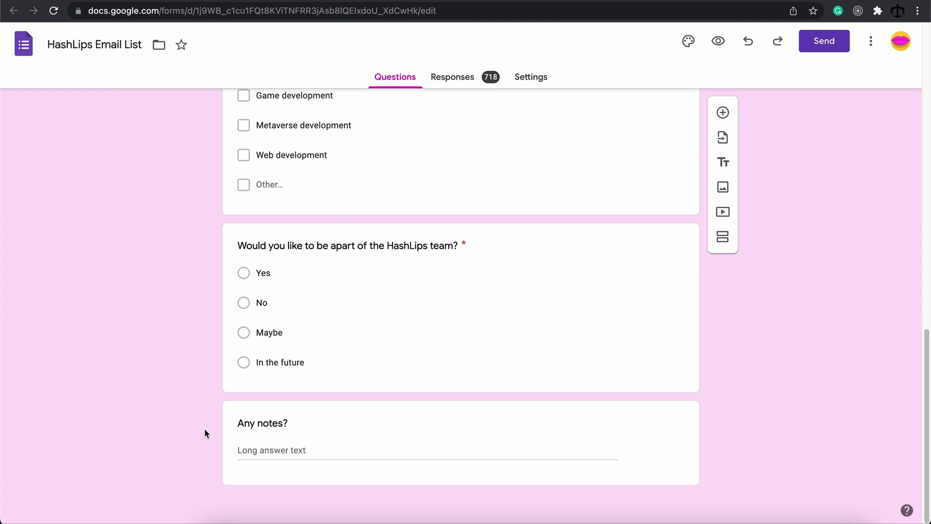
scroll("up", 3)
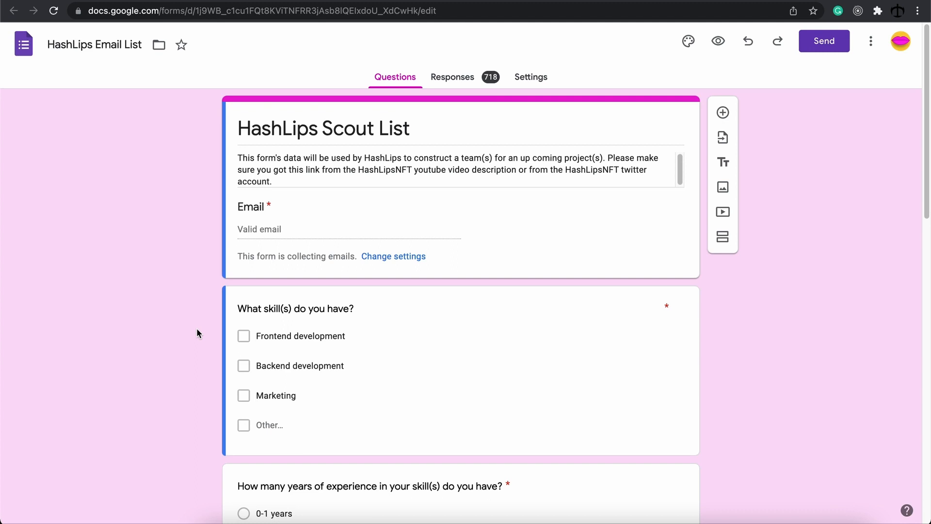
Open the HashLips responses summary and view the skills chart, led by Frontend development (396)
left_click(452, 77)
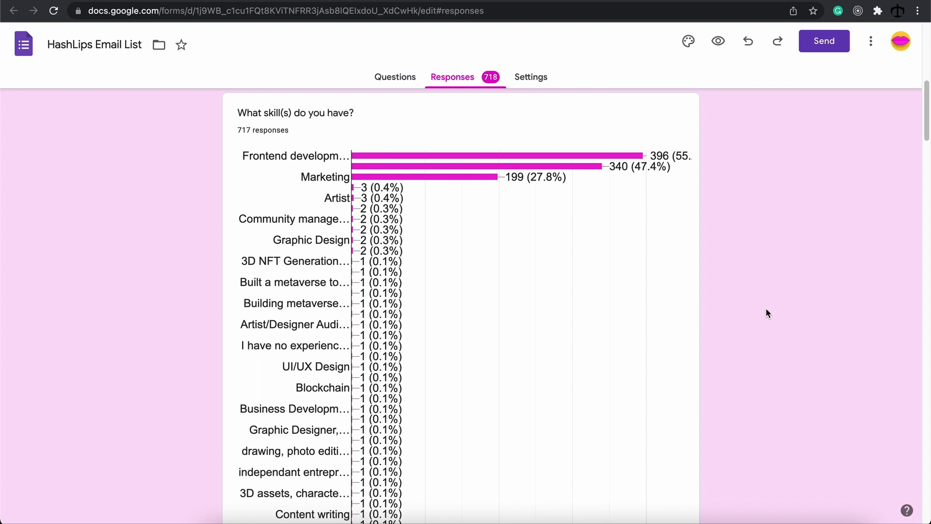
mouse_move(365, 156)
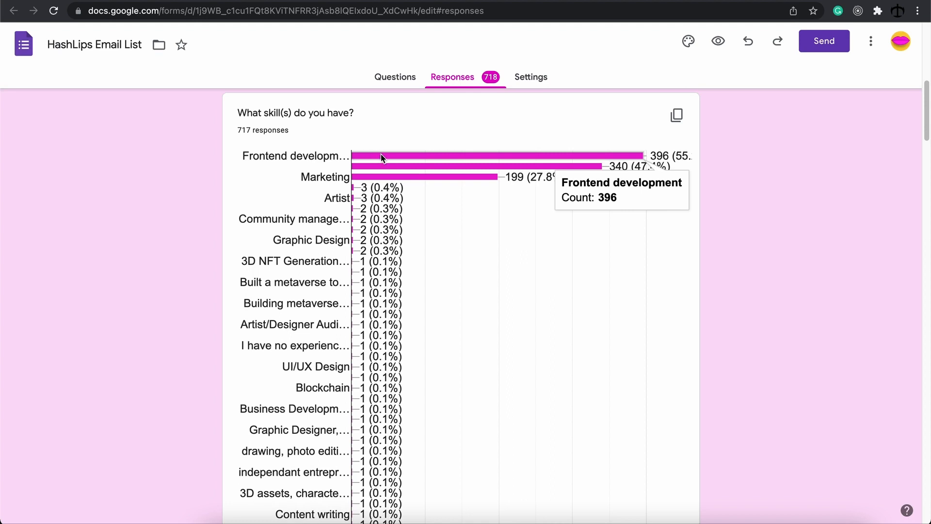
mouse_move(379, 168)
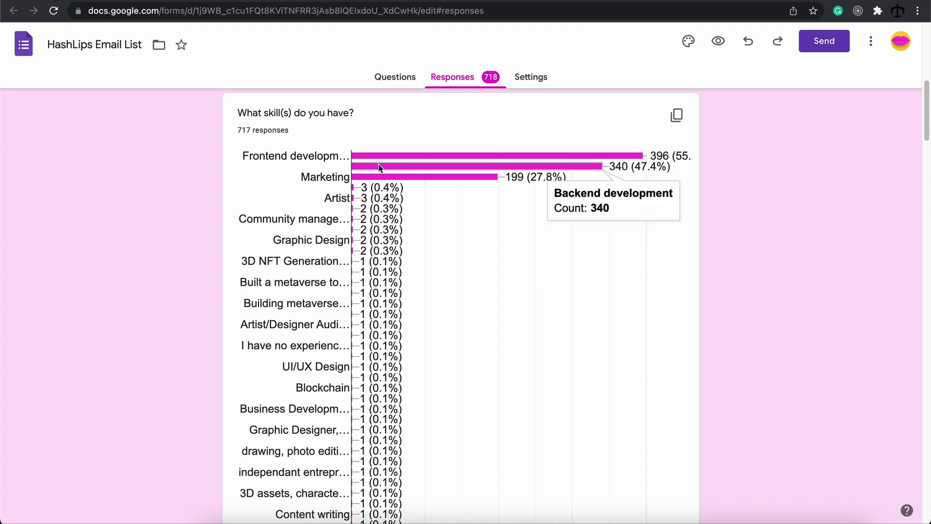
mouse_move(375, 177)
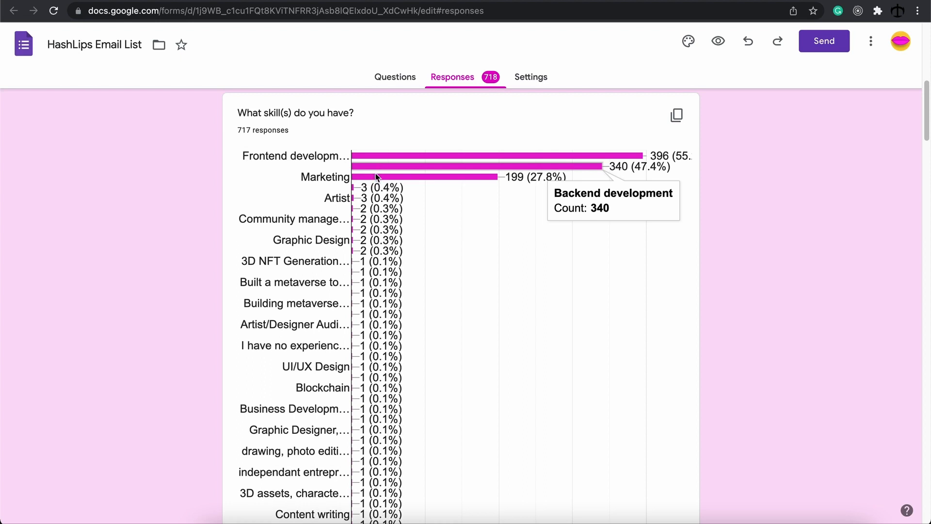
mouse_move(378, 179)
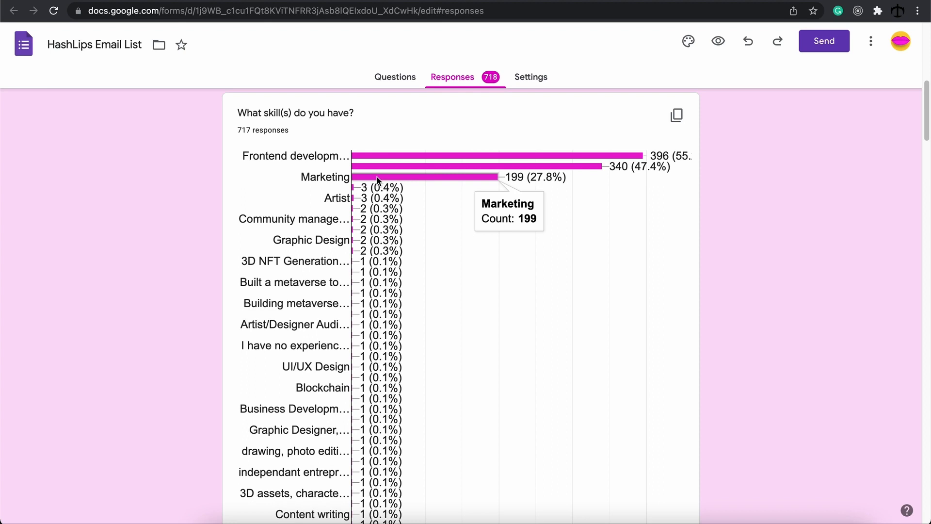
scroll("down", 3)
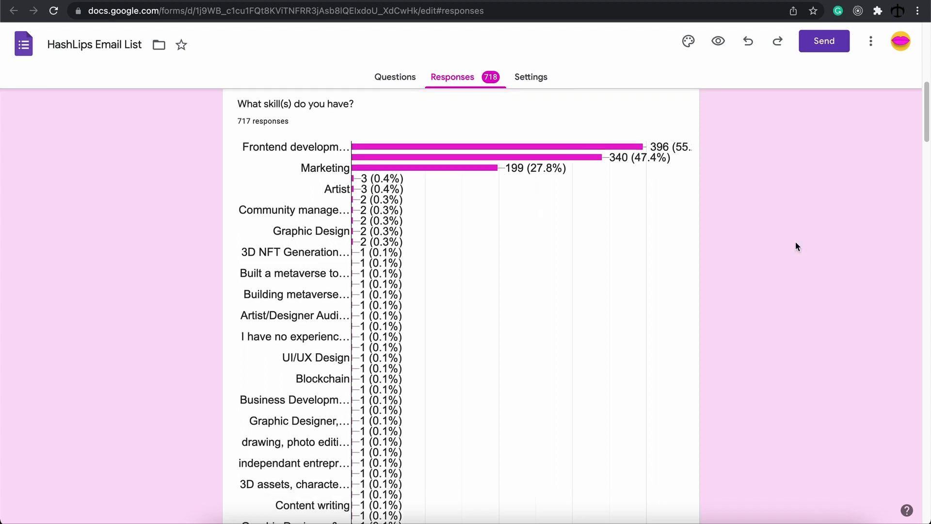
mouse_move(466, 145)
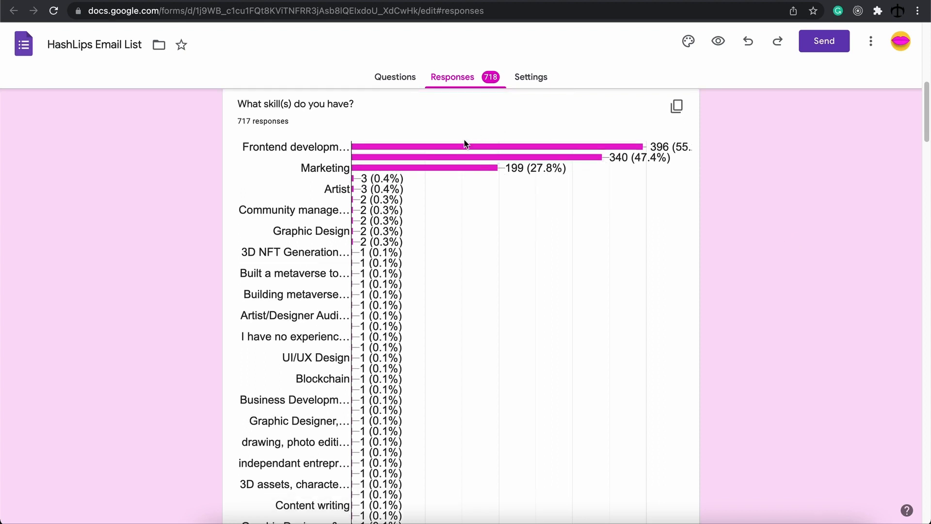
mouse_move(474, 172)
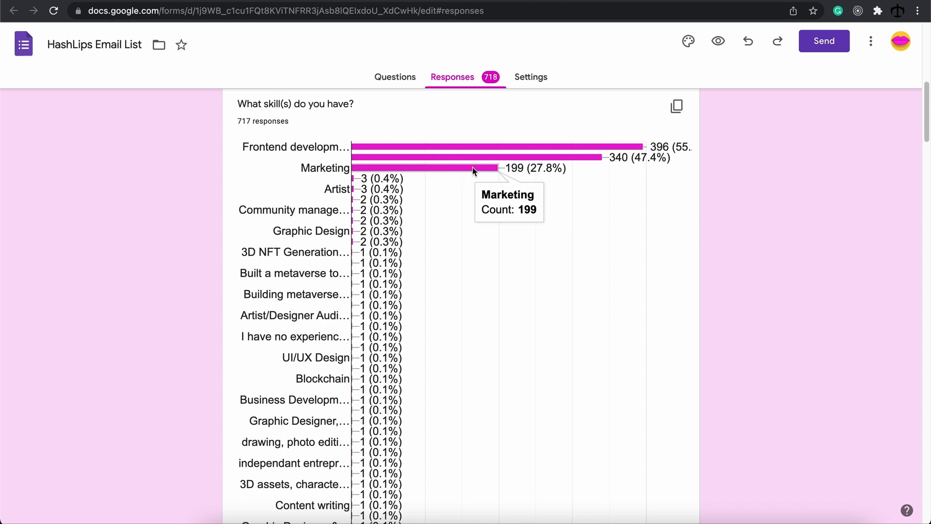
mouse_move(388, 258)
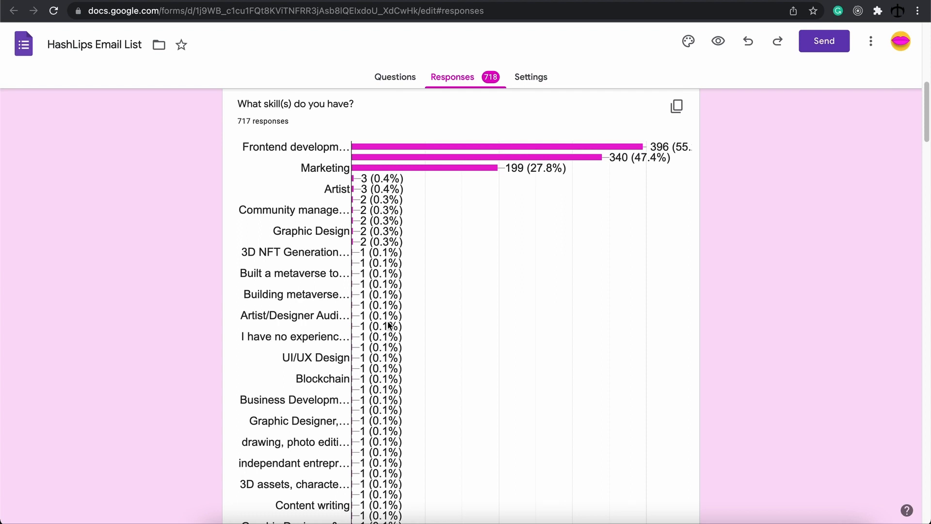
mouse_move(395, 319)
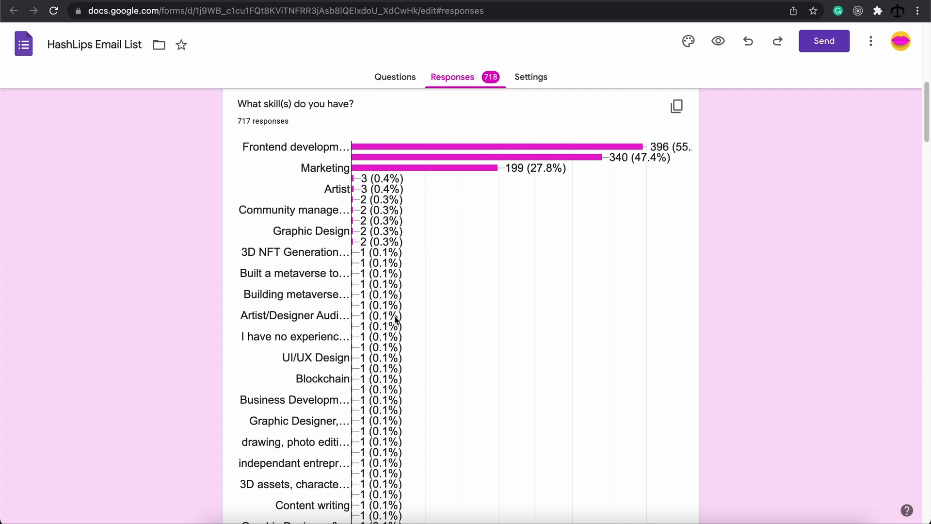
mouse_move(360, 194)
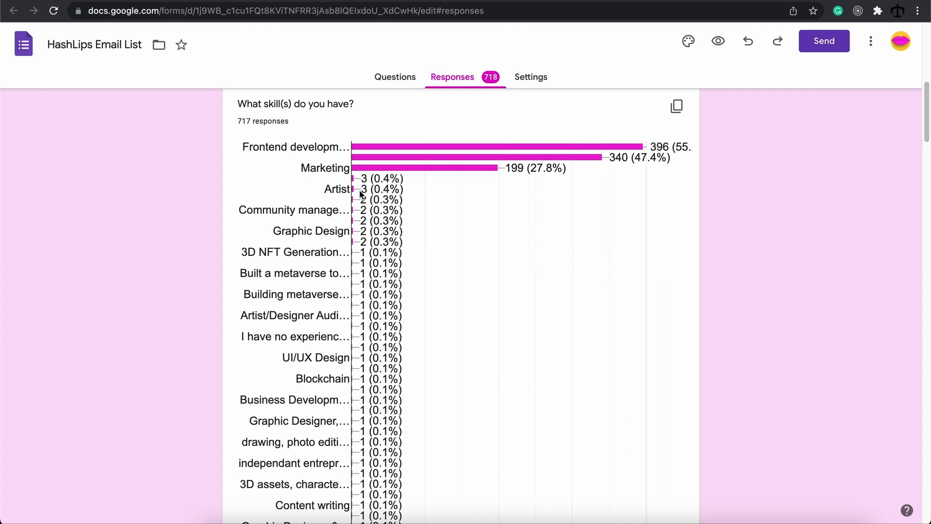
scroll("down", 3)
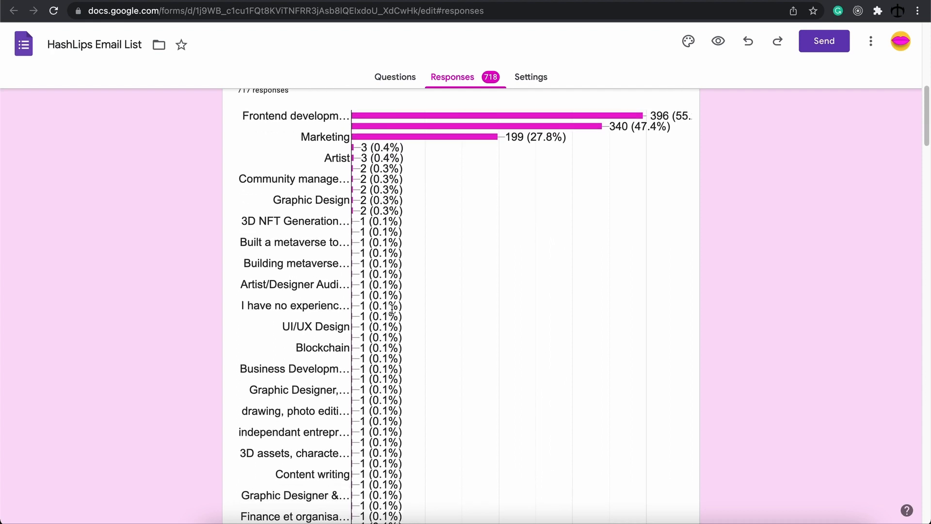
scroll("down", 3)
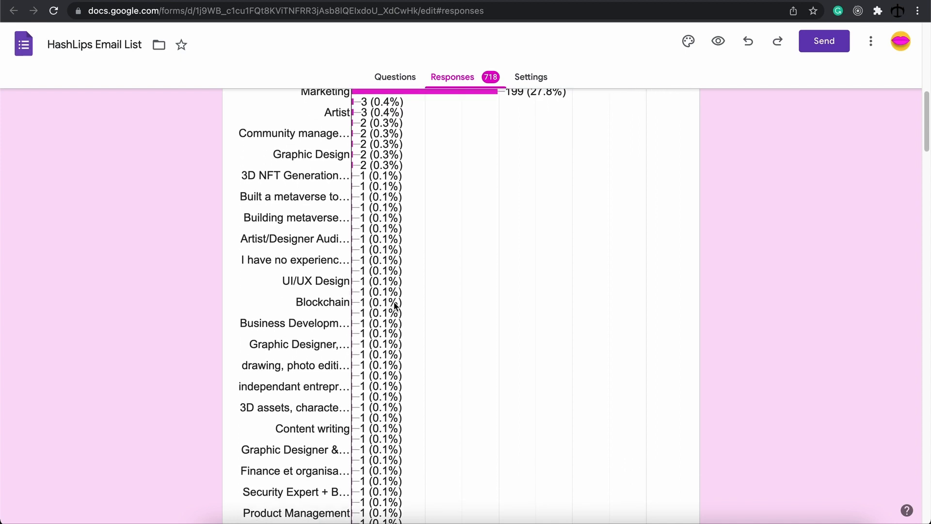
scroll("up", 3)
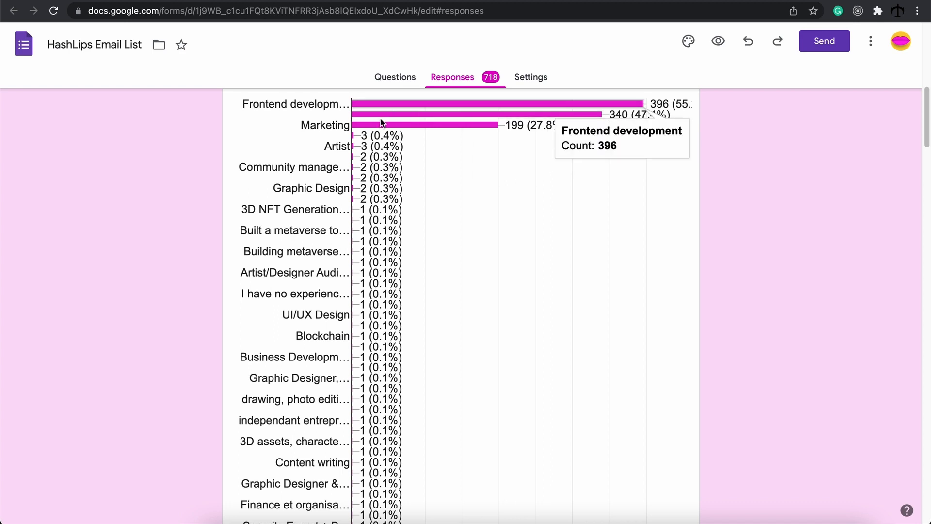
scroll("down", 3)
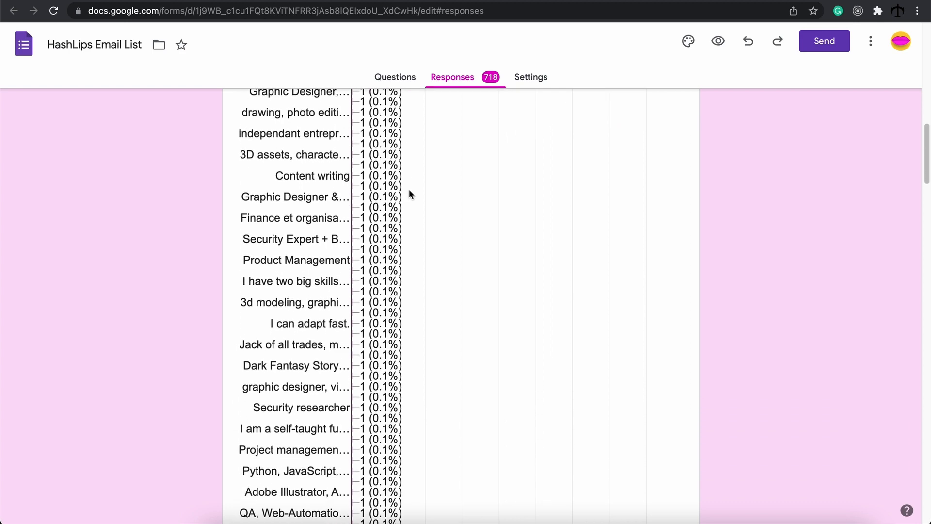
scroll("down", 3)
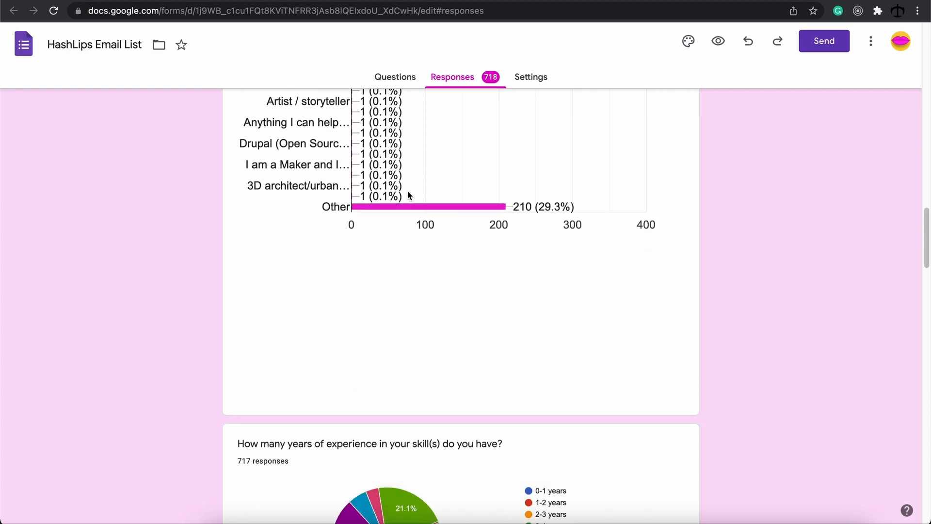
scroll("down", 3)
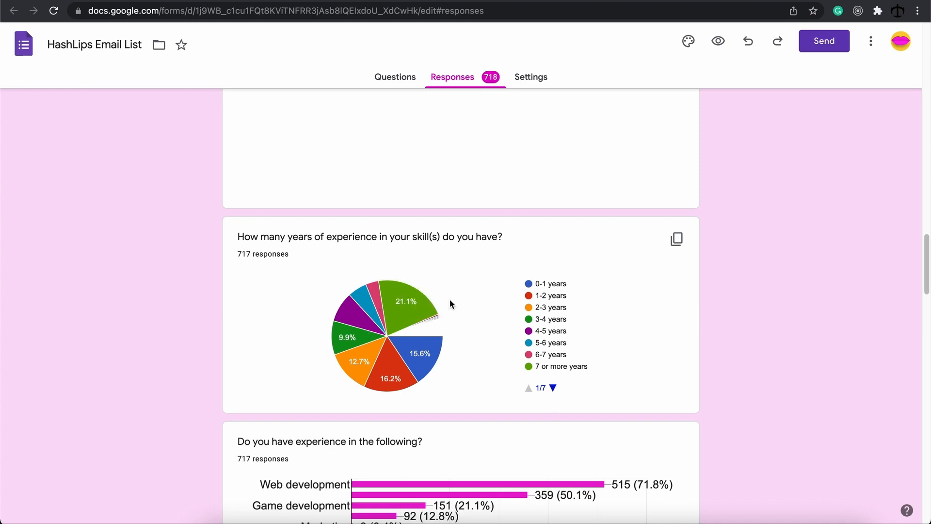
mouse_move(502, 281)
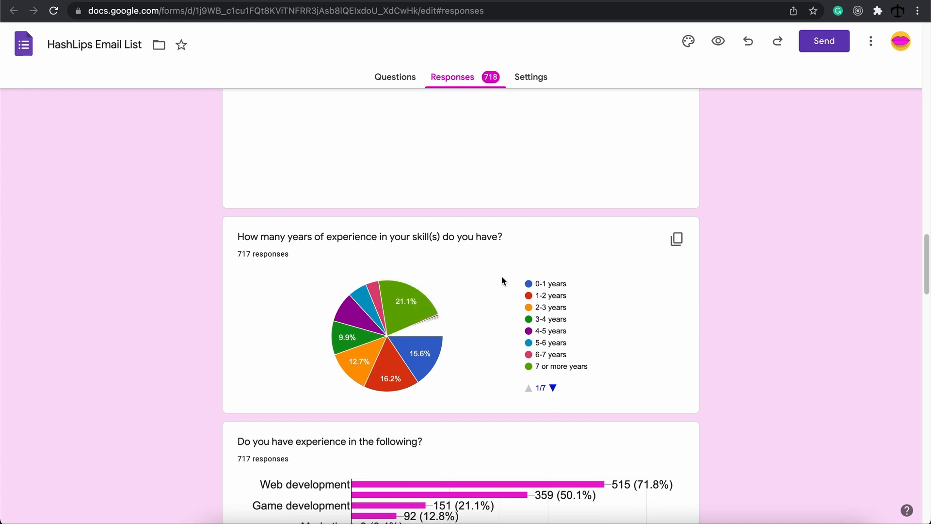
mouse_move(390, 378)
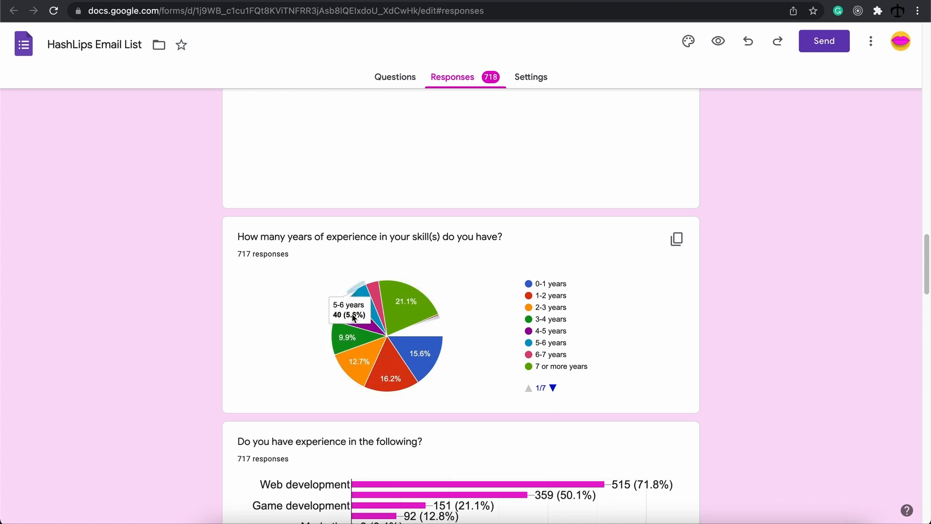
mouse_move(463, 308)
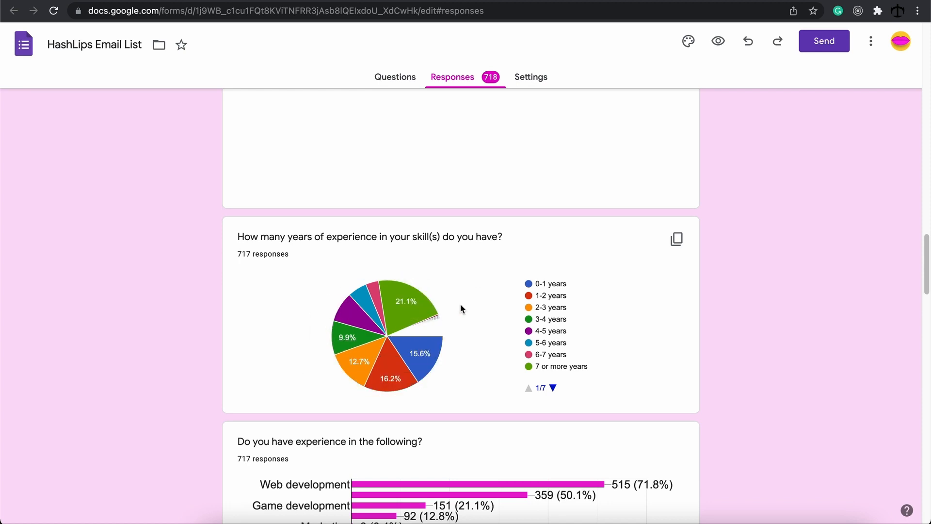
mouse_move(537, 291)
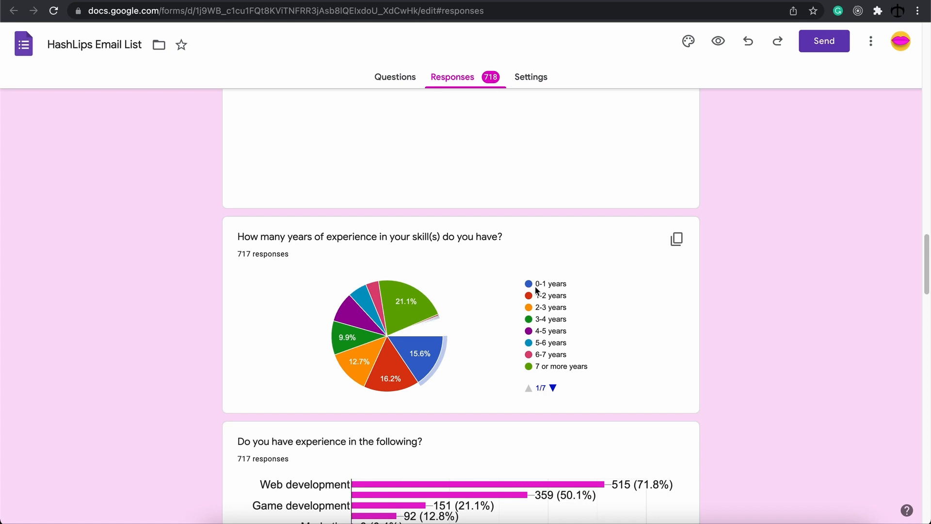
mouse_move(423, 361)
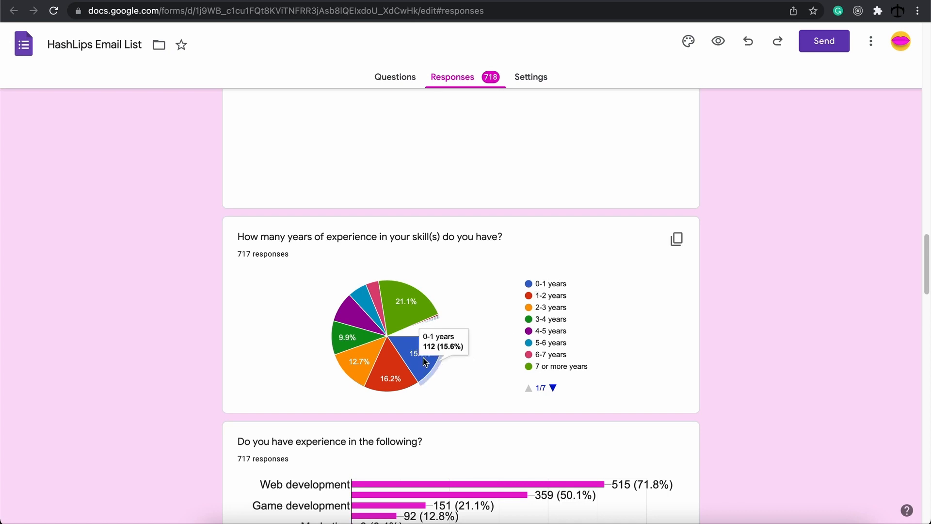
mouse_move(392, 381)
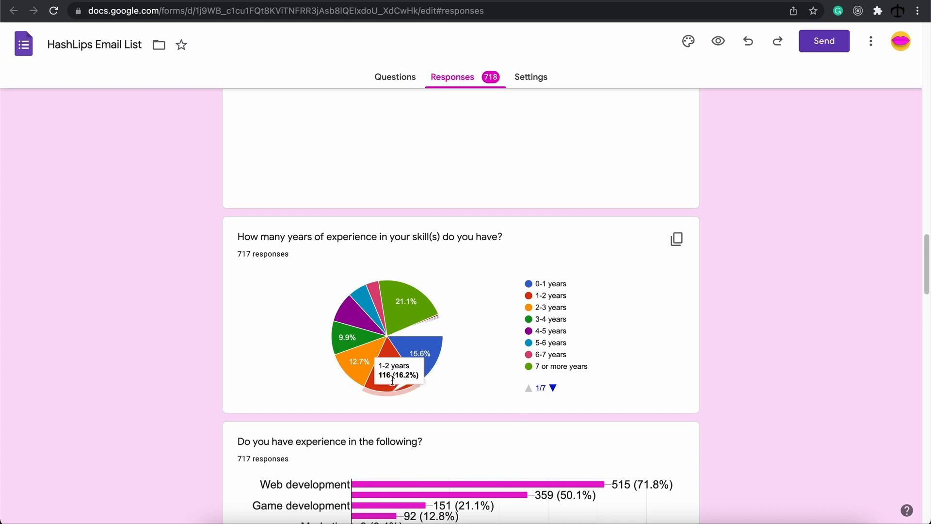
mouse_move(356, 356)
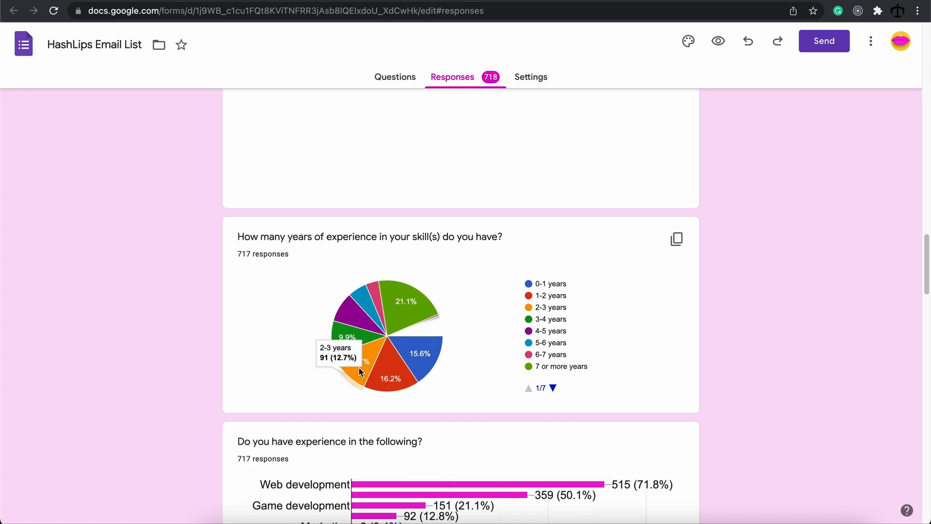
mouse_move(418, 374)
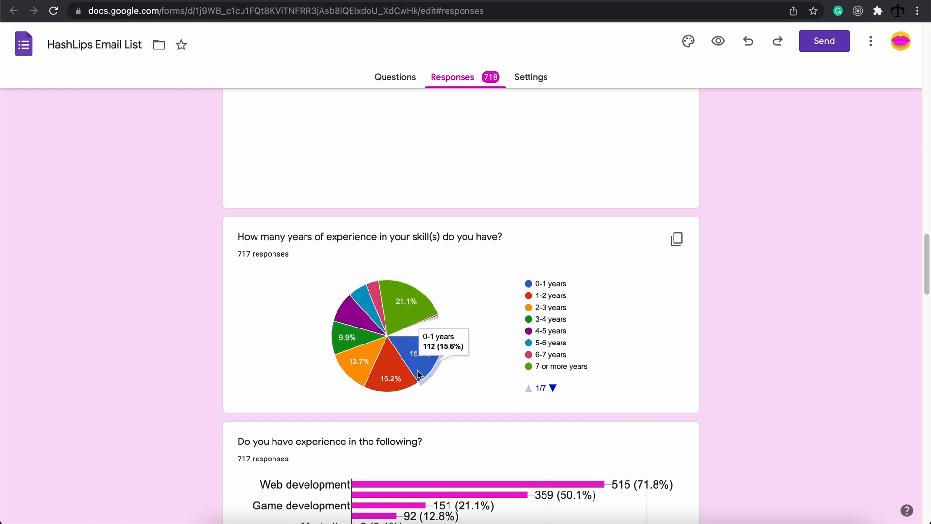
mouse_move(616, 357)
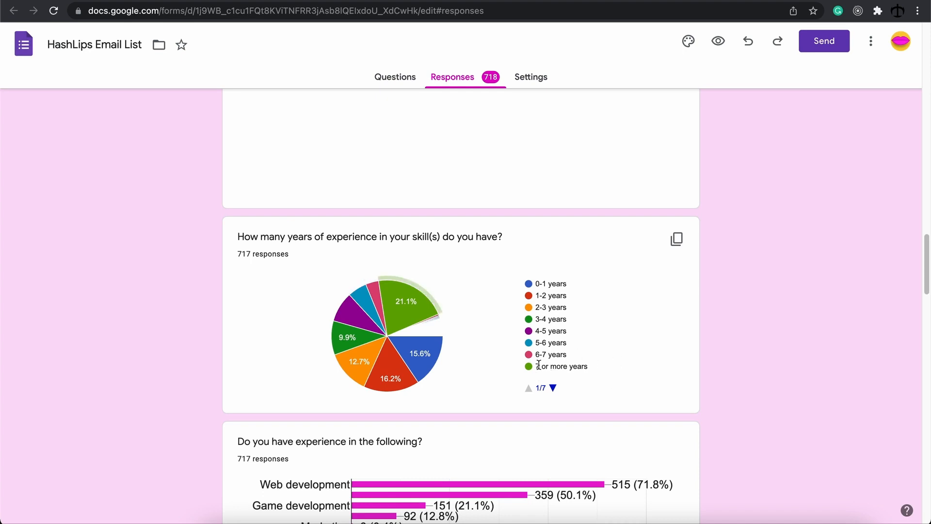
mouse_move(405, 297)
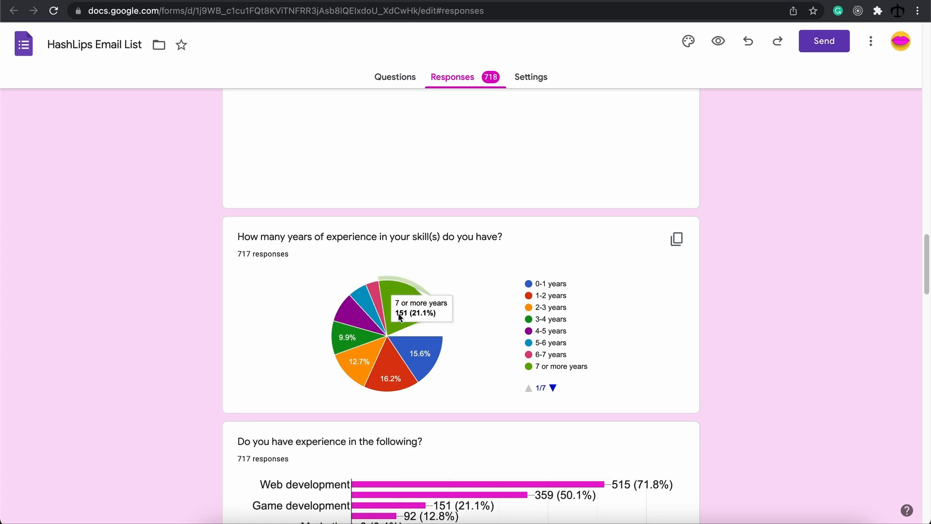
mouse_move(404, 297)
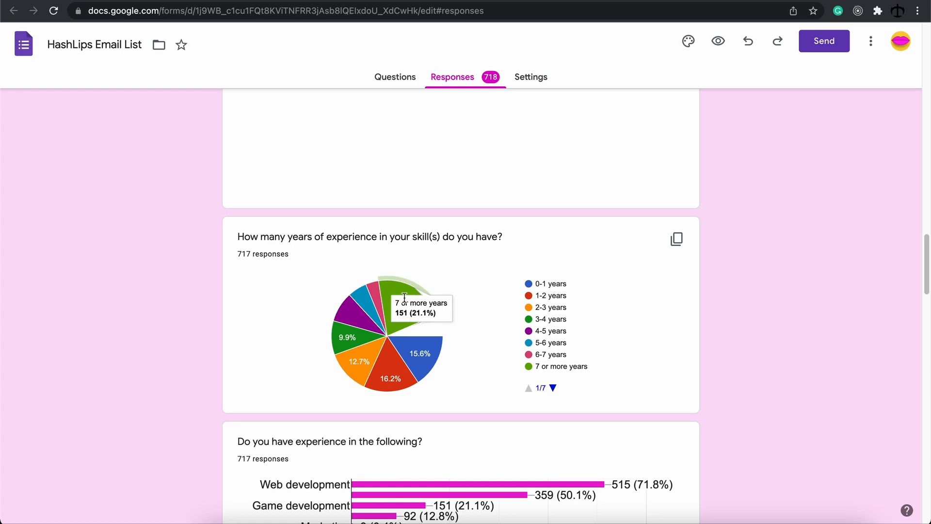
mouse_move(658, 346)
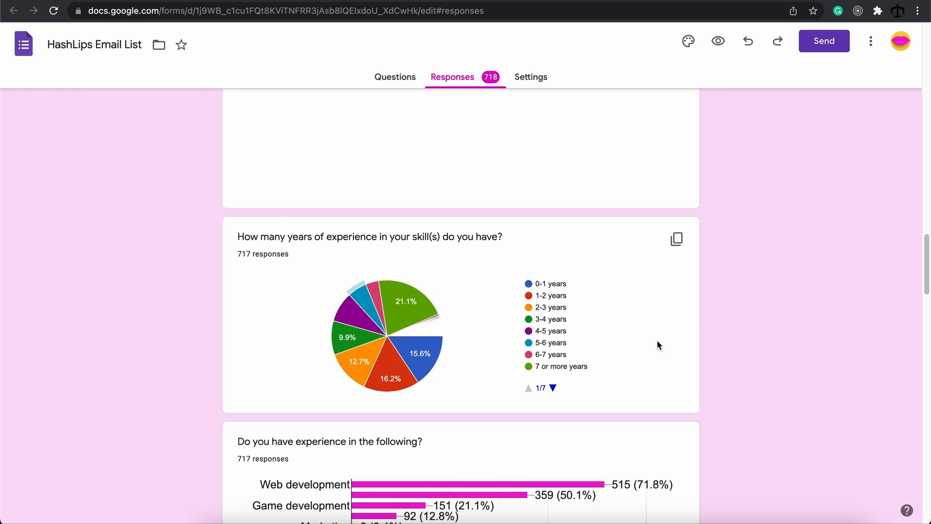
Scroll to the experience-areas chart, led by Web development at 515 (71.8%)
scroll("down", 3)
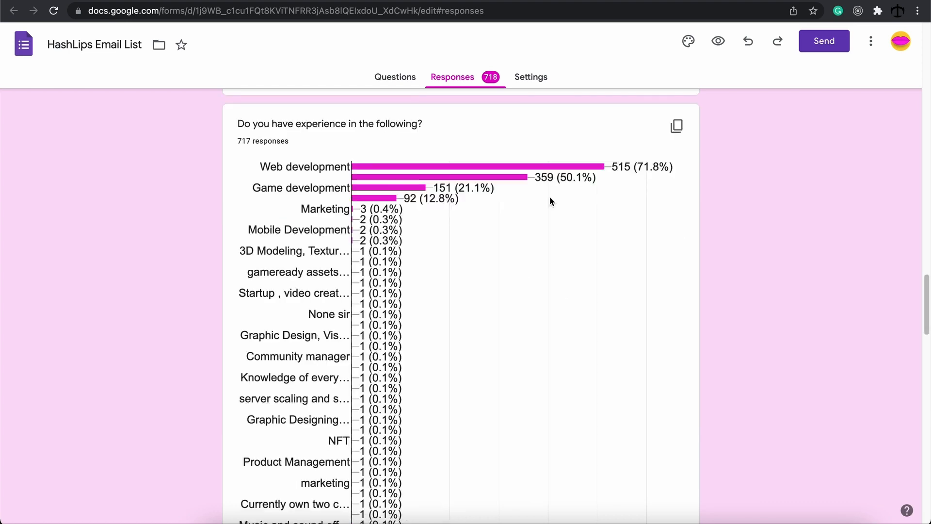
mouse_move(389, 197)
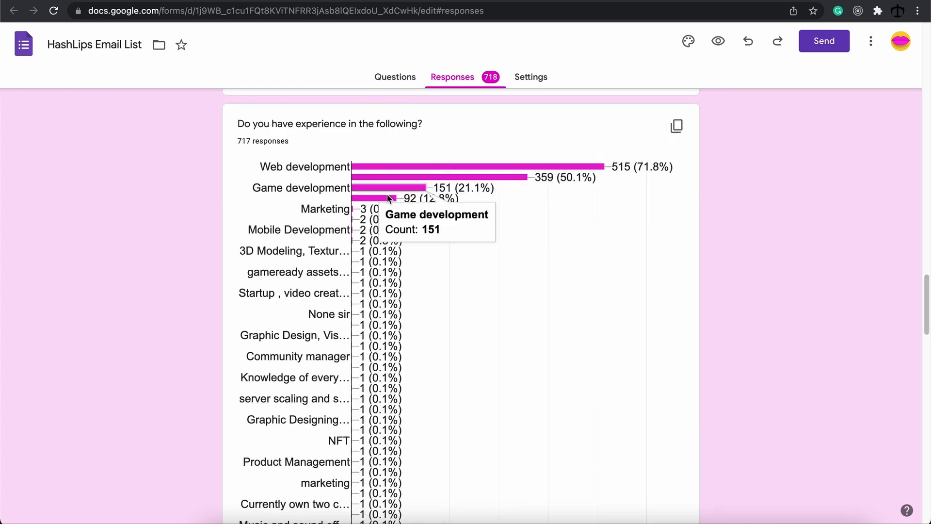
mouse_move(500, 241)
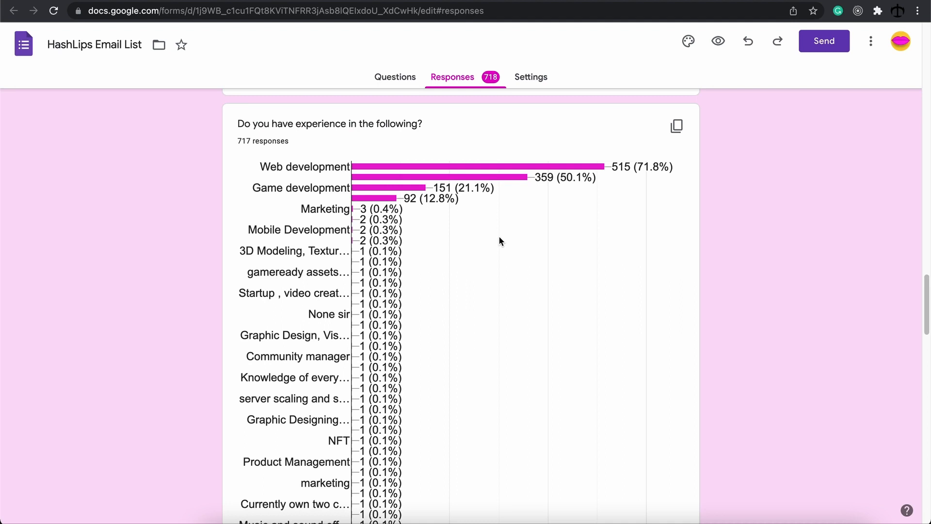
mouse_move(504, 239)
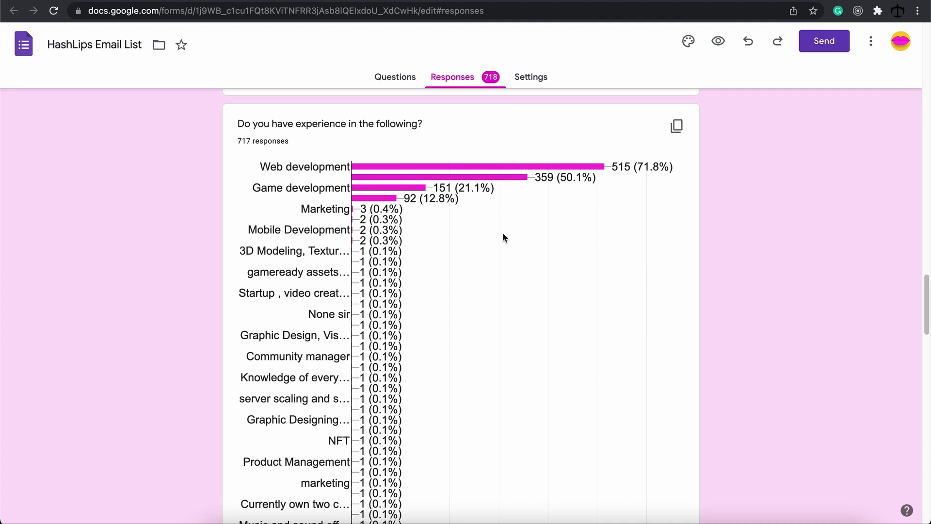
mouse_move(509, 239)
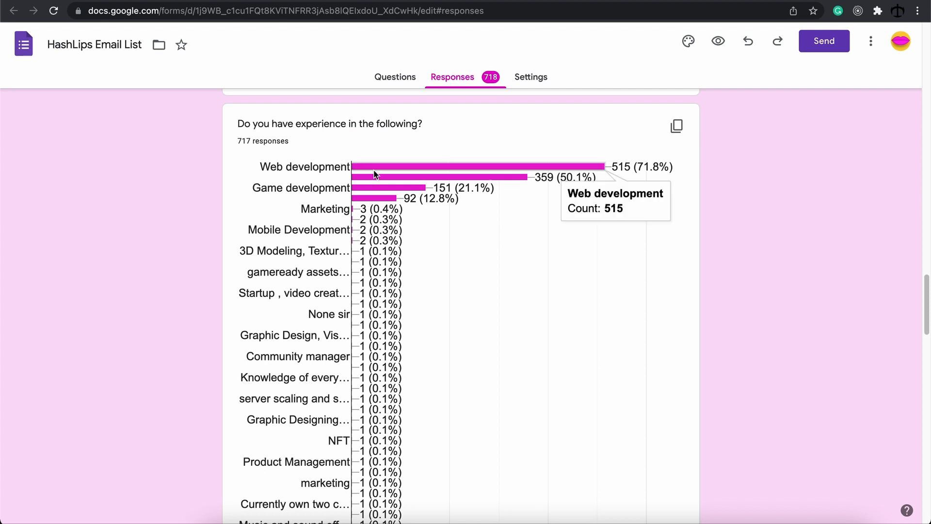
mouse_move(375, 183)
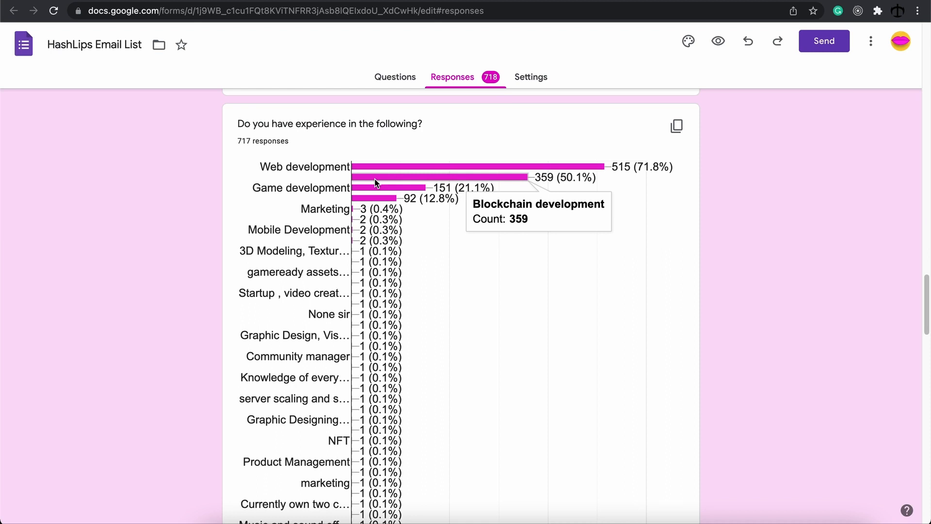
mouse_move(375, 188)
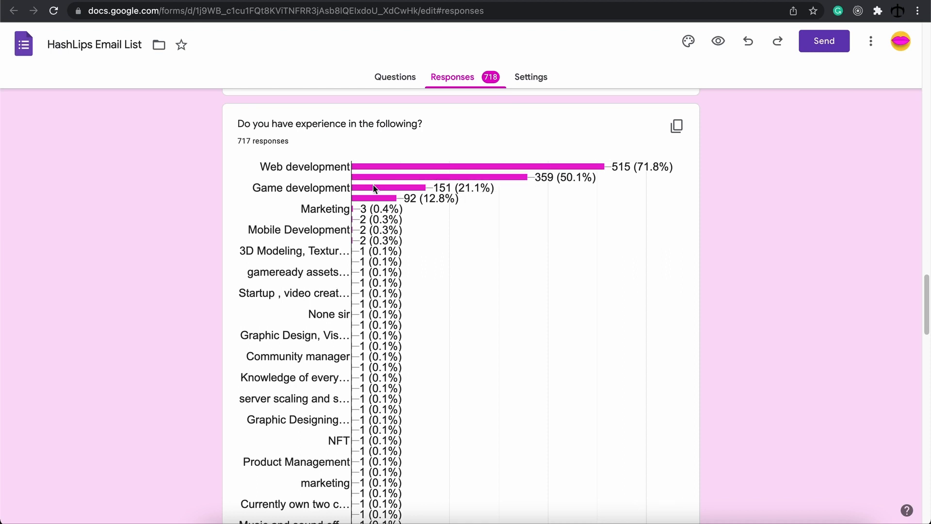
mouse_move(375, 200)
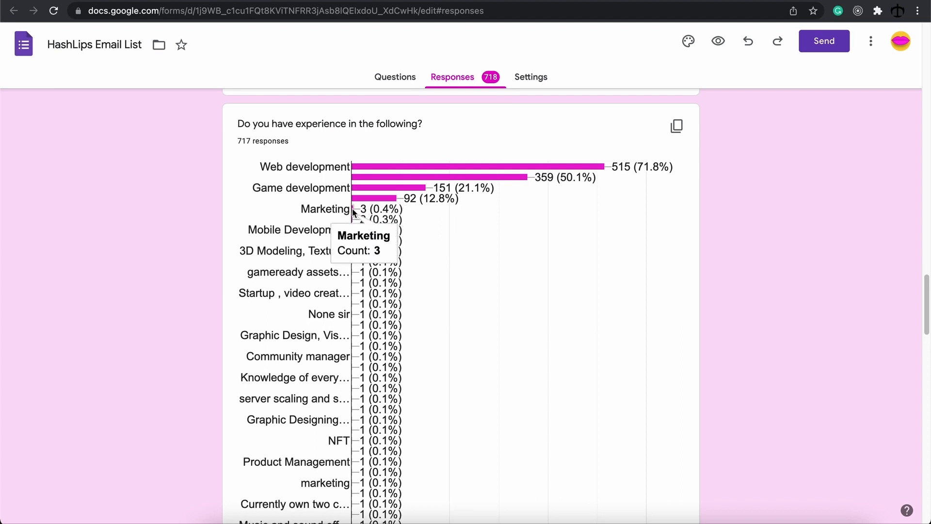
mouse_move(463, 217)
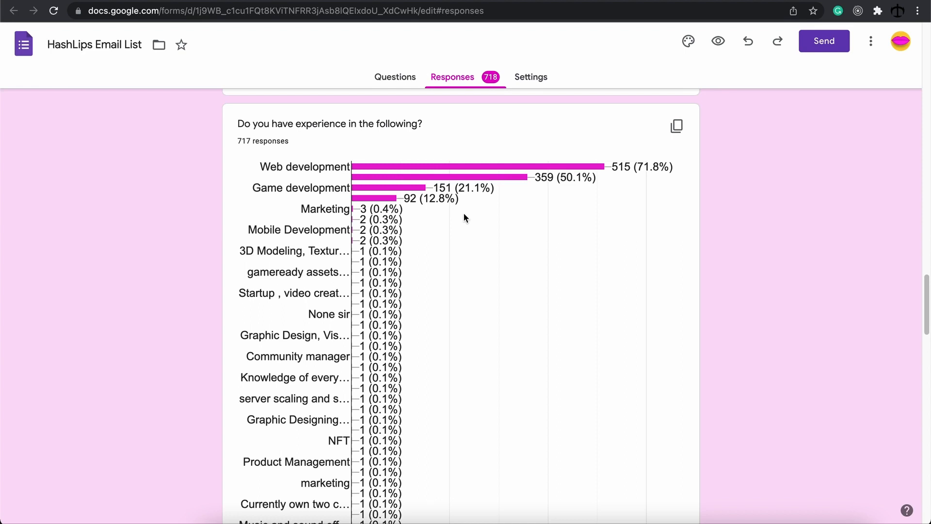
View the team-interest pie chart (Yes 86.3%), then return to the form's questions
scroll("down", 3)
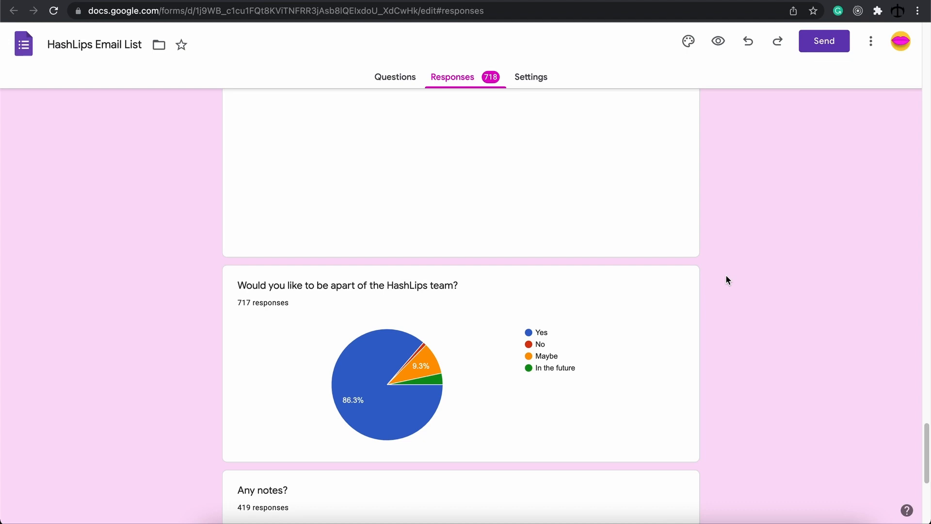
mouse_move(748, 277)
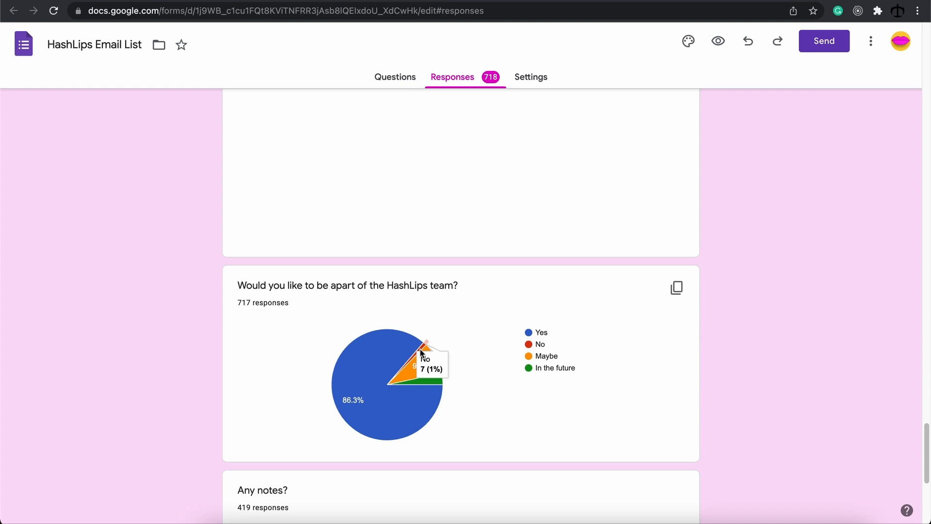
mouse_move(482, 406)
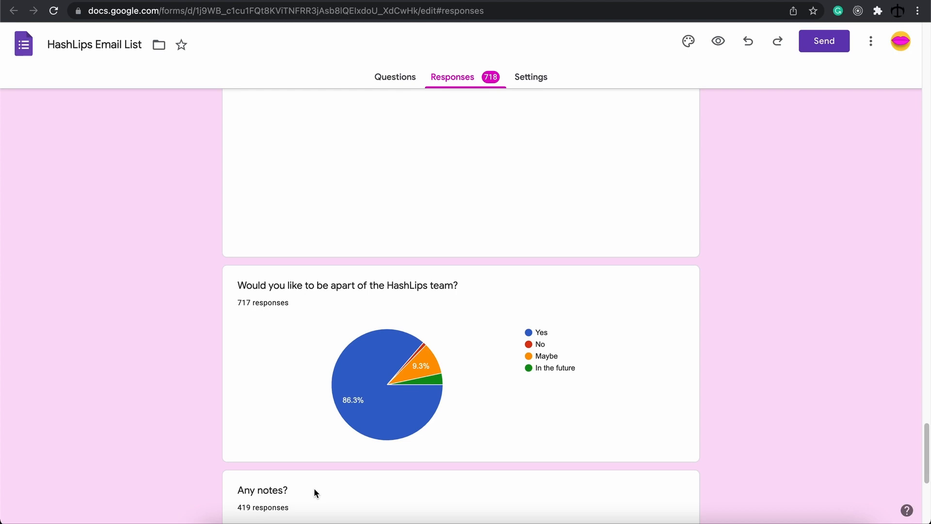
left_click(394, 77)
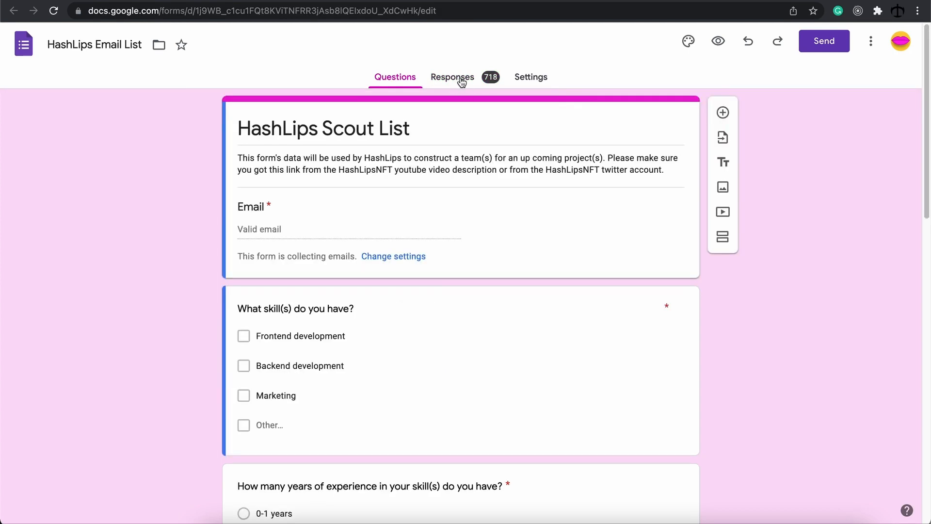